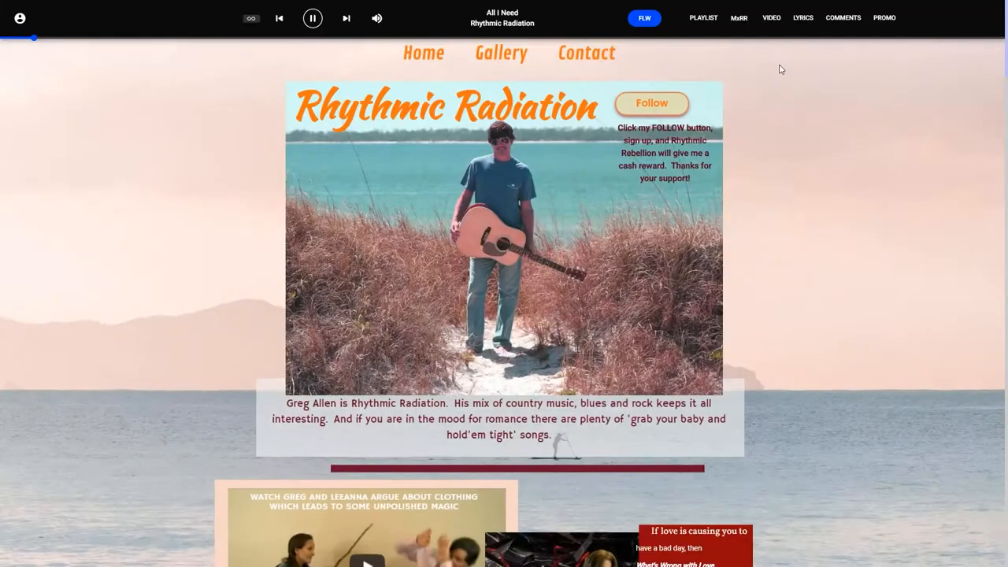
{"action": "mouse_move", "coordinate": [800, 77]}
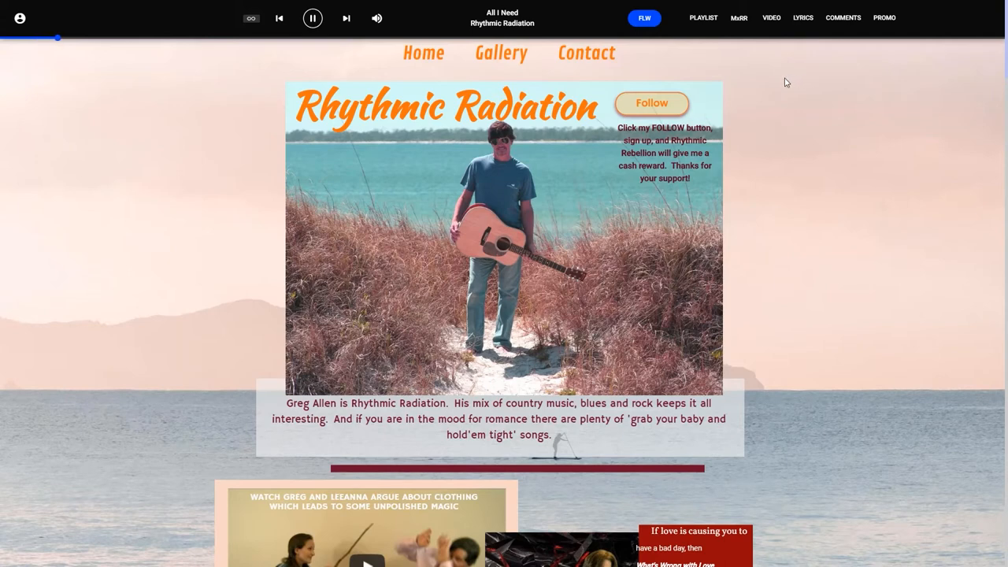
- View the All I Need lyrics as plain text and as video karaoke in Scroll mode
{"action": "left_click", "coordinate": [803, 18]}
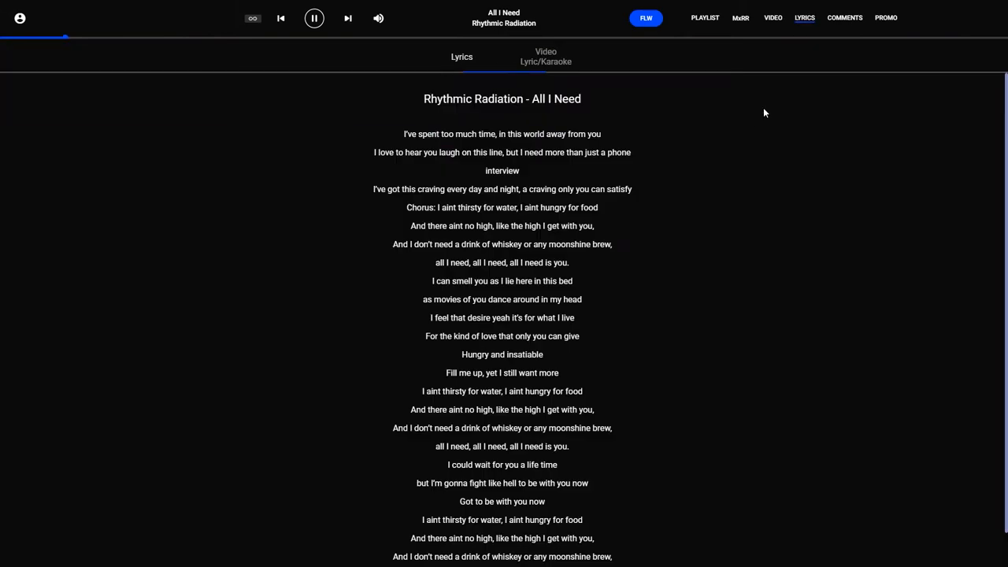
{"action": "left_click", "coordinate": [545, 57]}
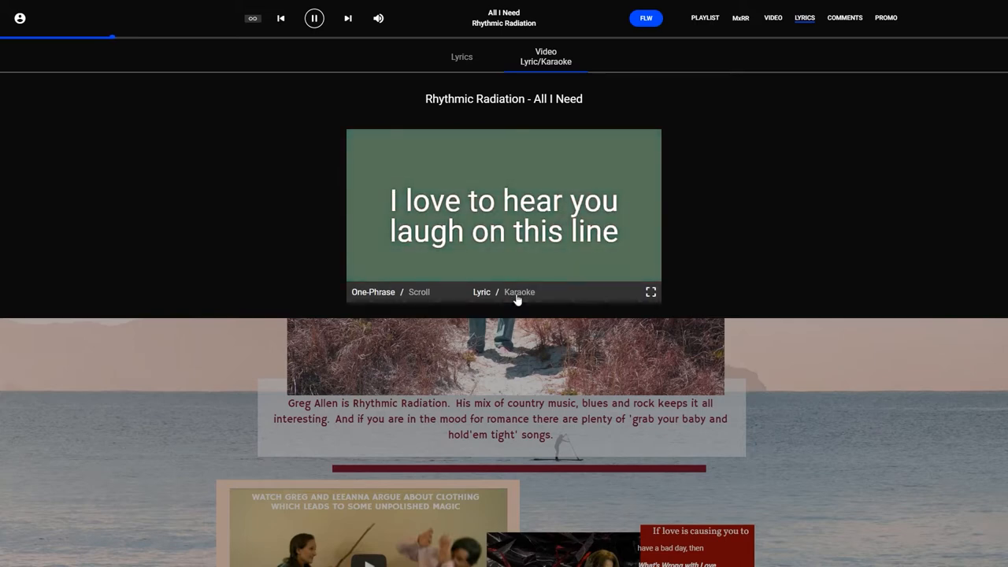
{"action": "left_click", "coordinate": [419, 291]}
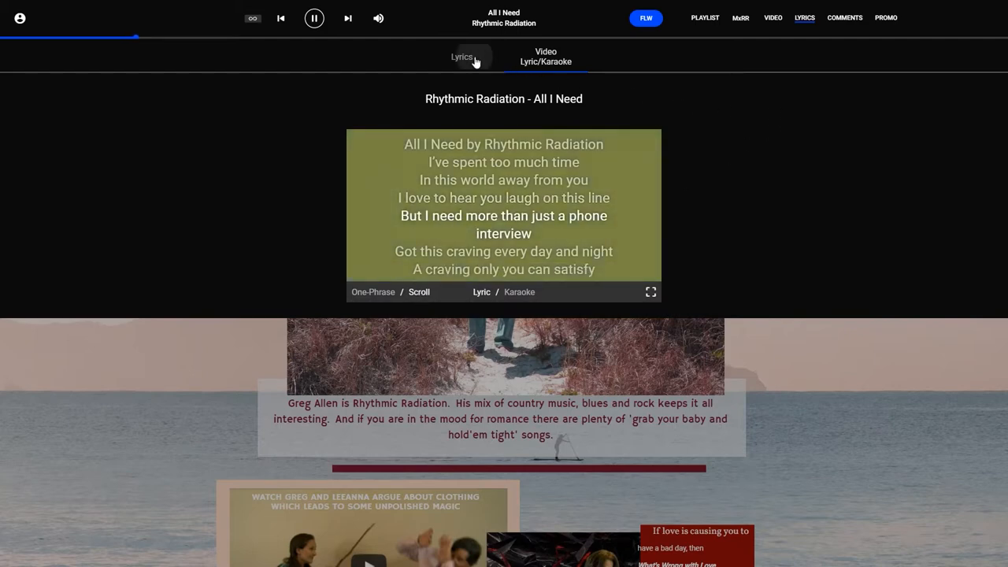
{"action": "left_click", "coordinate": [463, 56]}
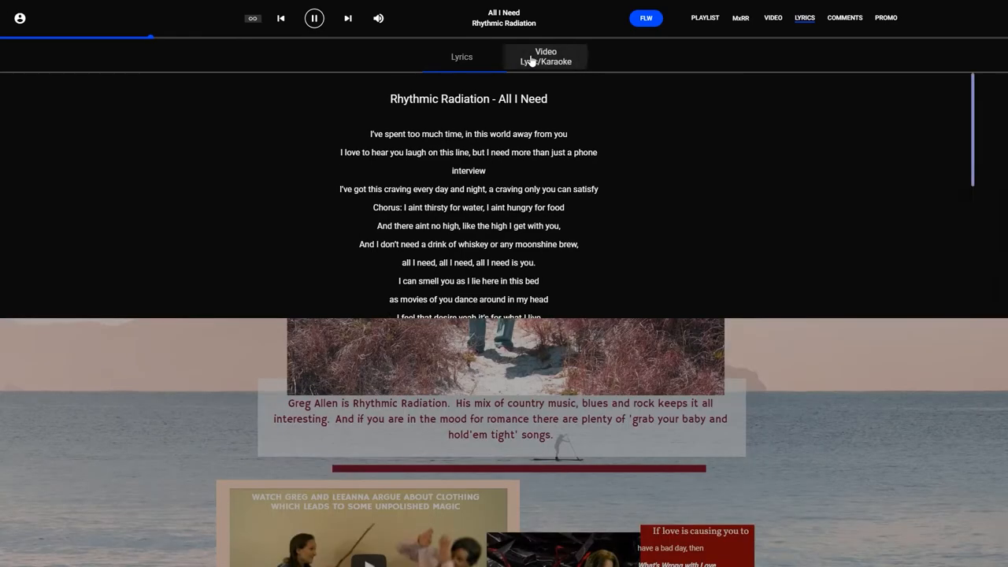
{"action": "left_click", "coordinate": [545, 57]}
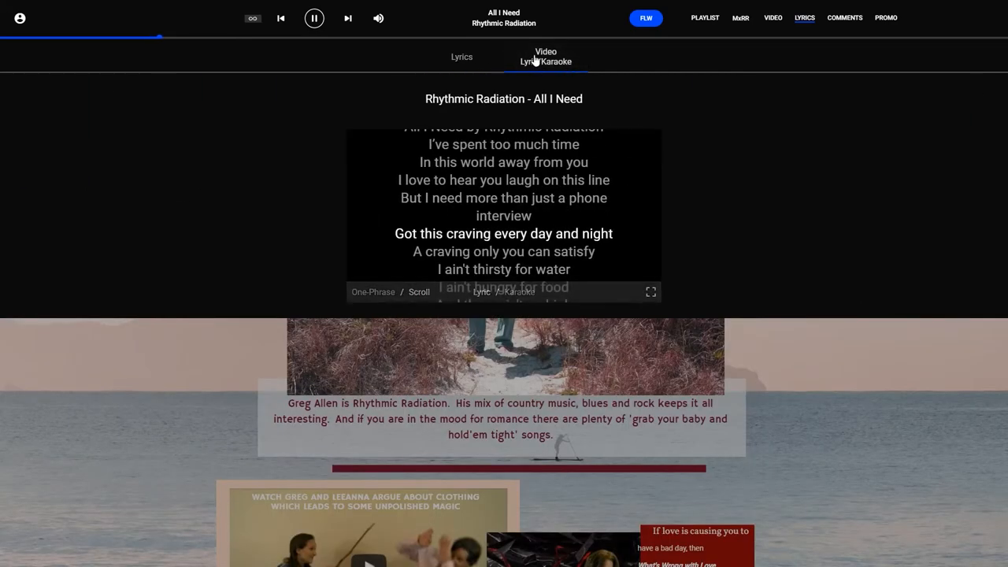
- View the videos page, then the now-playing playlist
{"action": "left_click", "coordinate": [772, 17]}
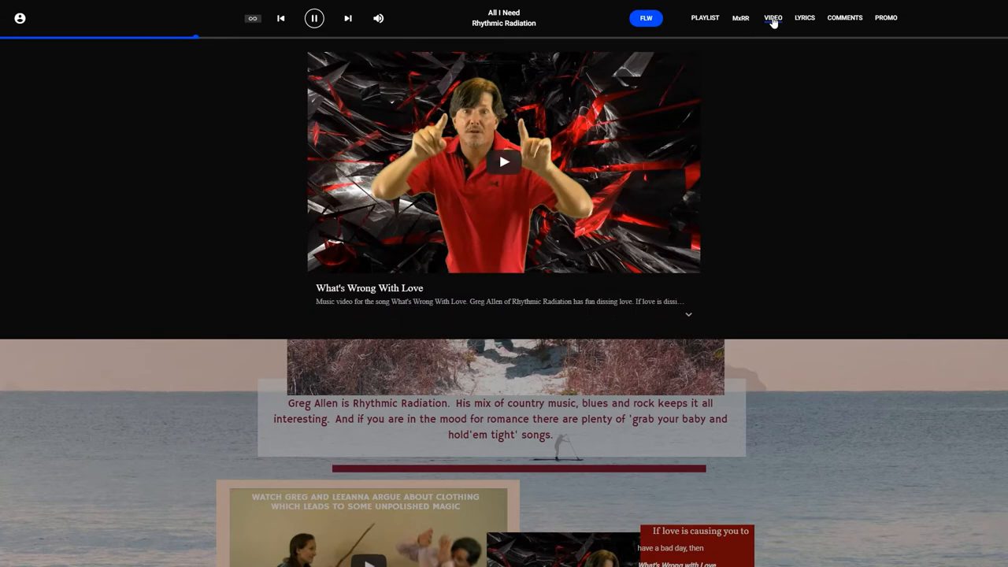
{"action": "left_click", "coordinate": [704, 17]}
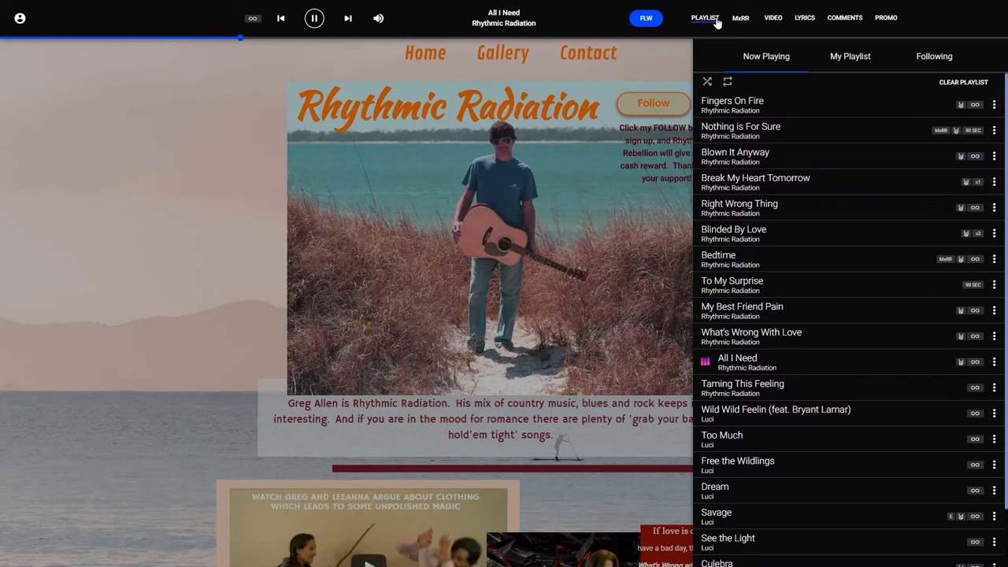
{"action": "mouse_move", "coordinate": [895, 22]}
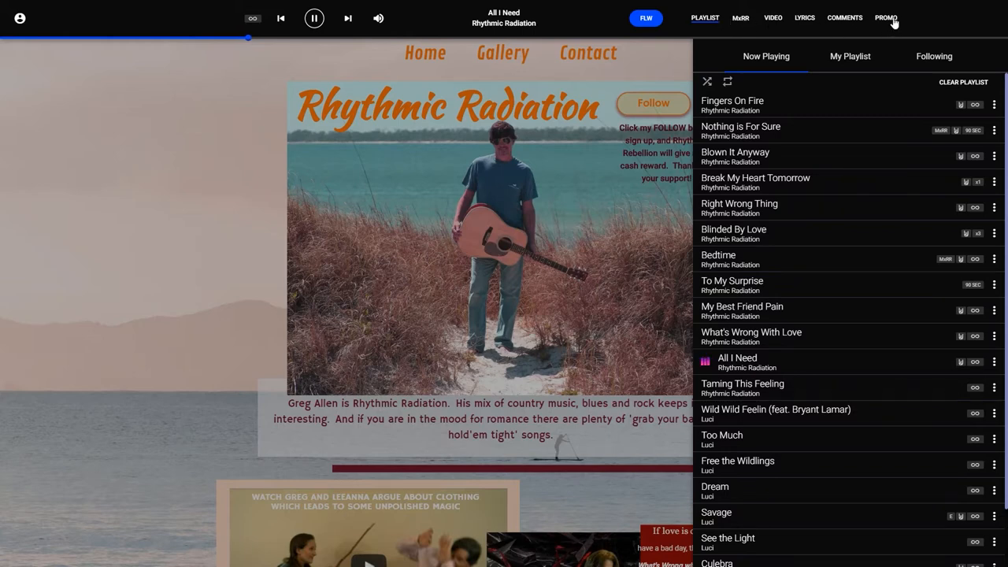
- Switch to the artist account, view audio add-ons and karaoke lyrics, return to Welcome
{"action": "left_click", "coordinate": [885, 17]}
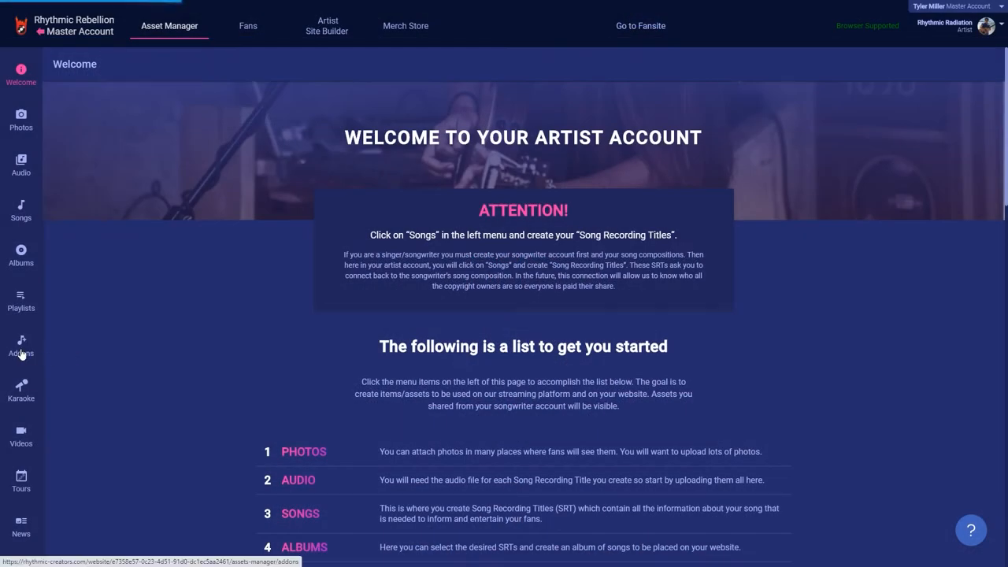
{"action": "left_click", "coordinate": [21, 346]}
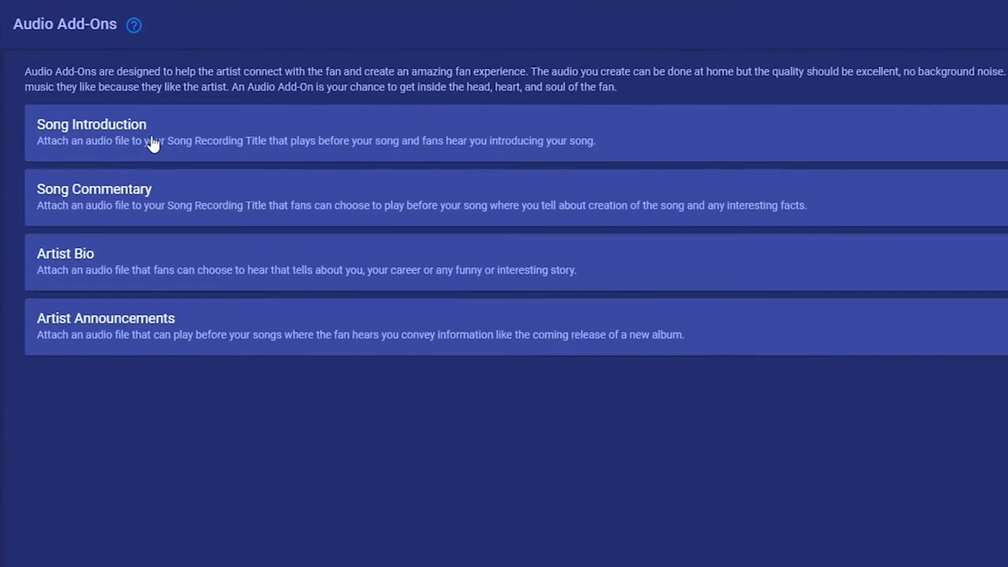
{"action": "mouse_move", "coordinate": [158, 206]}
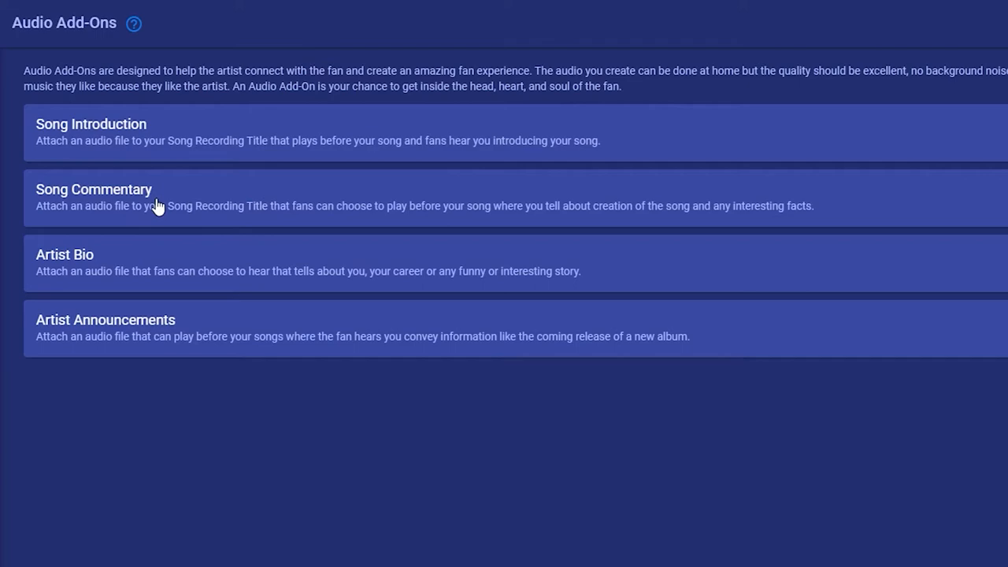
{"action": "mouse_move", "coordinate": [138, 268]}
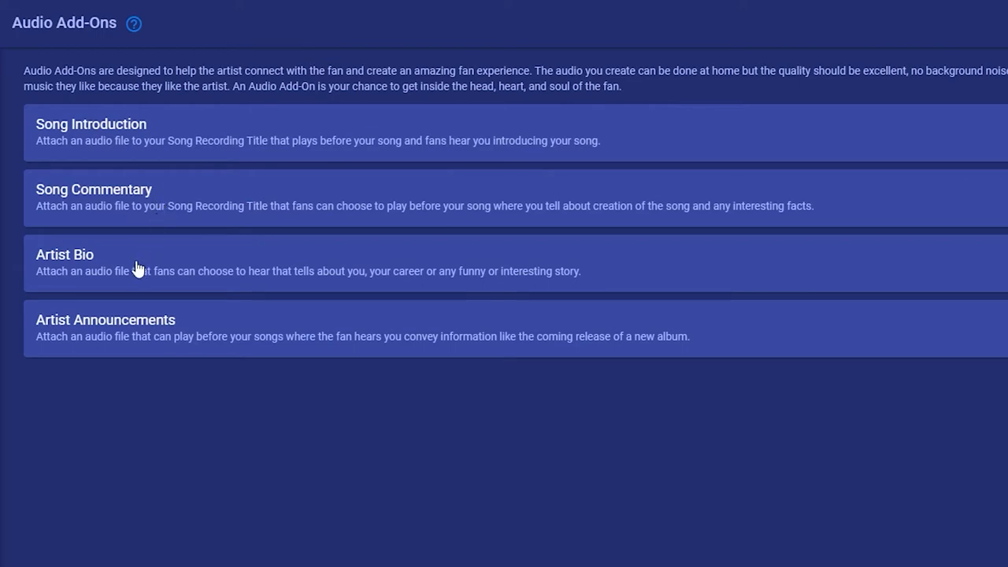
{"action": "mouse_move", "coordinate": [183, 326]}
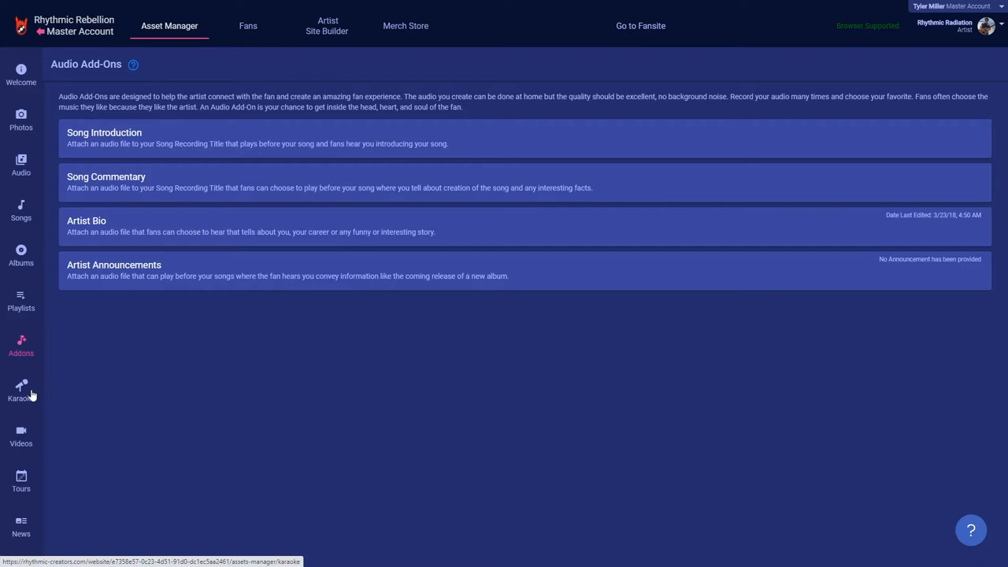
{"action": "left_click", "coordinate": [21, 390]}
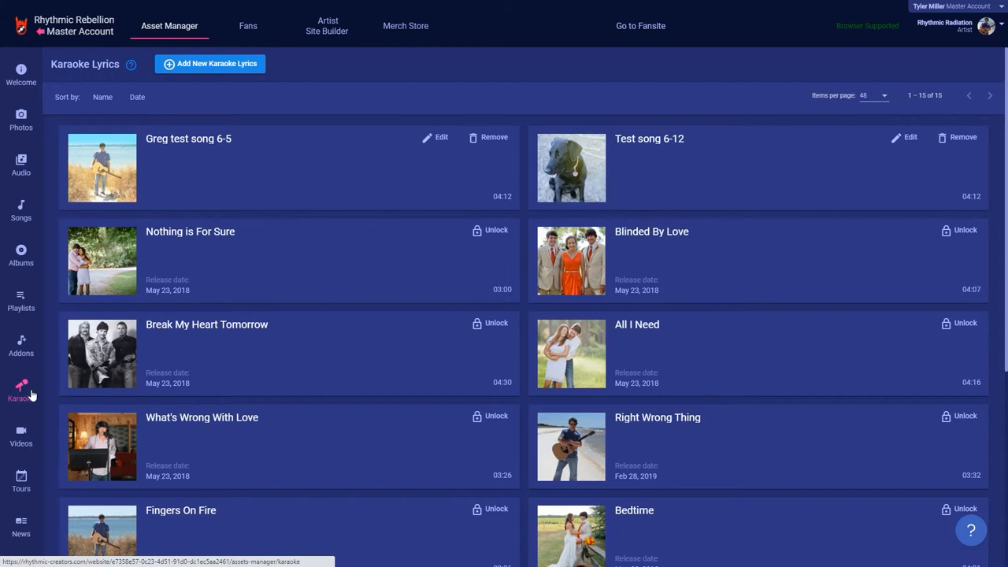
{"action": "mouse_move", "coordinate": [50, 173]}
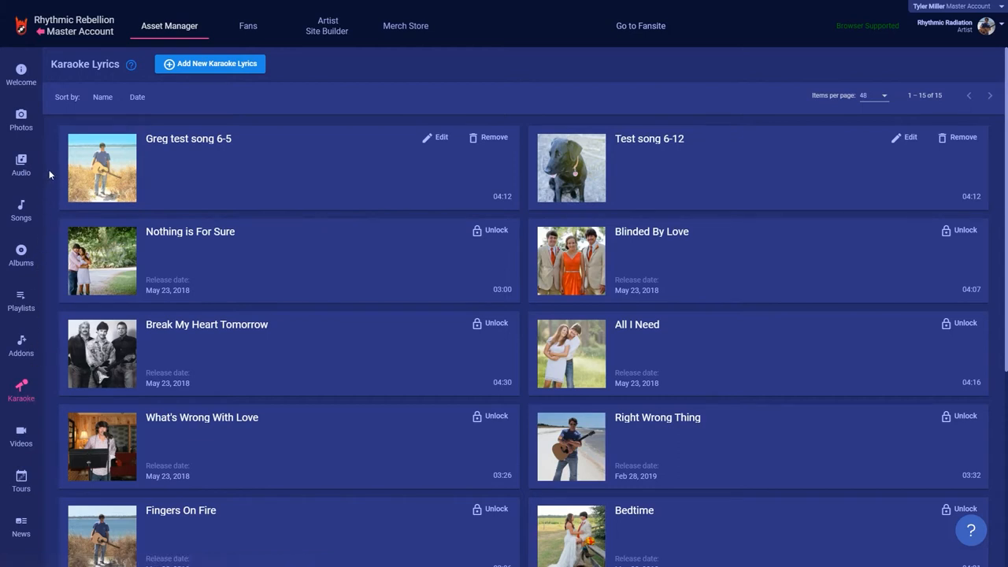
{"action": "left_click", "coordinate": [20, 76]}
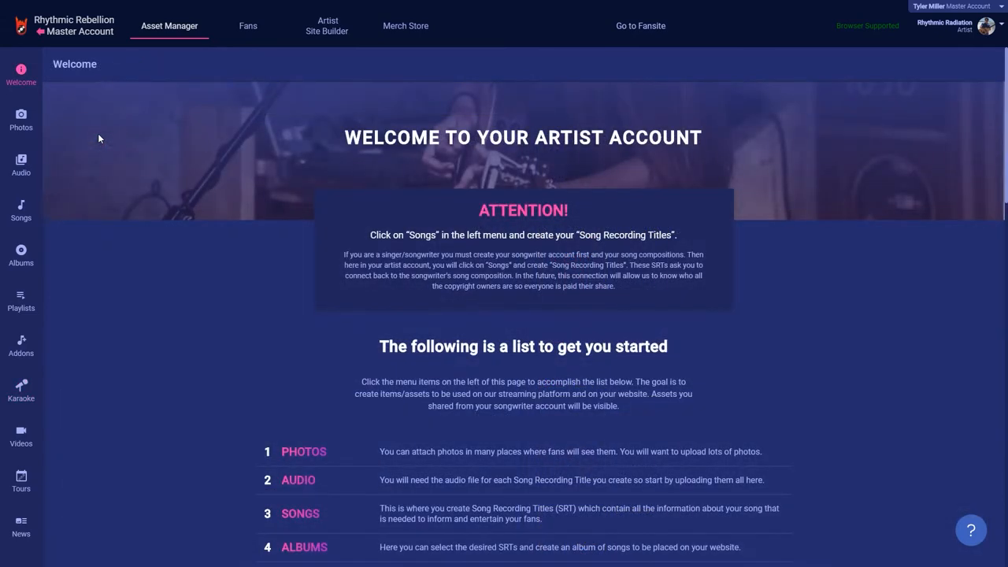
- From the song recording titles list, start a new song recording title form
{"action": "left_click", "coordinate": [20, 211]}
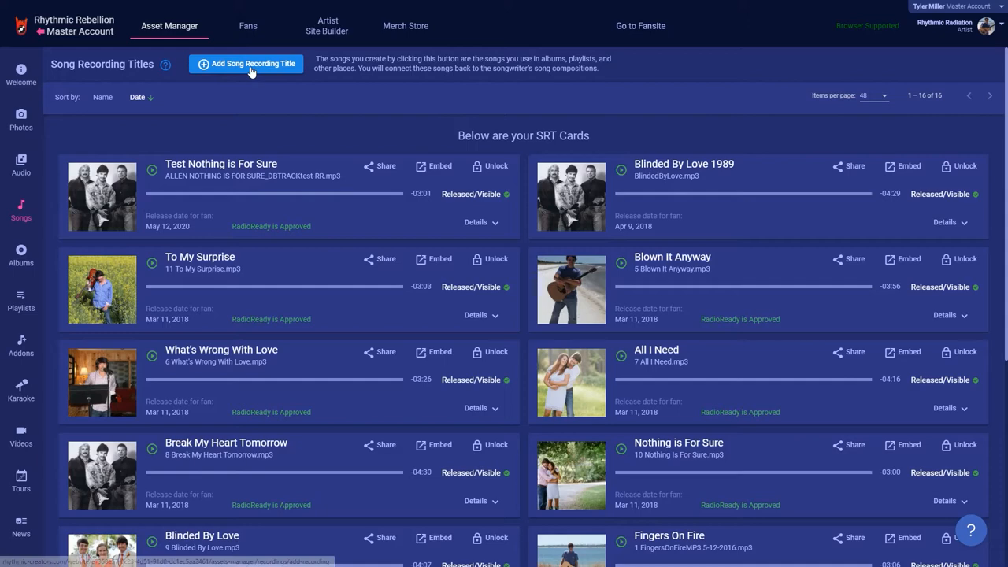
{"action": "left_click", "coordinate": [246, 63]}
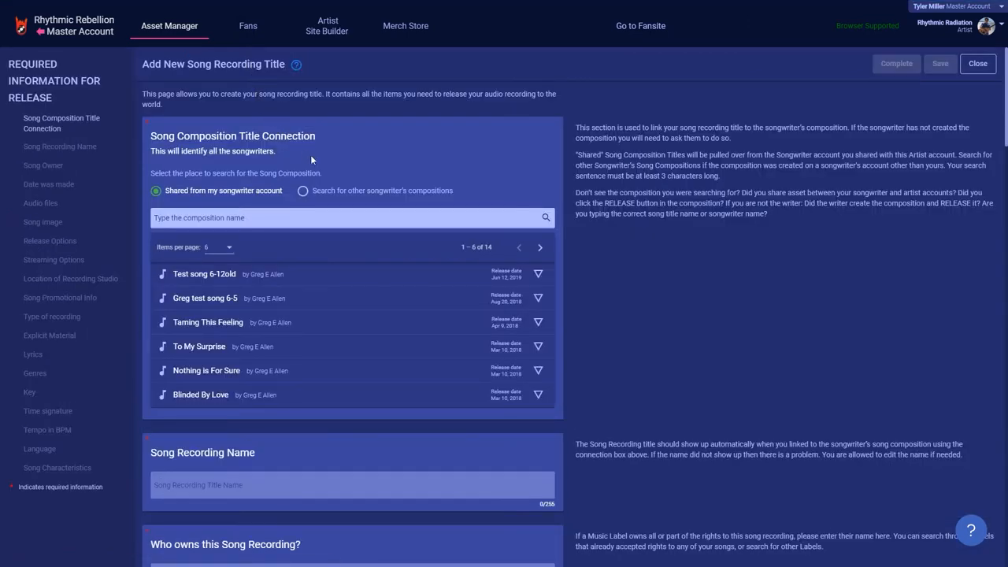
{"action": "mouse_move", "coordinate": [362, 198]}
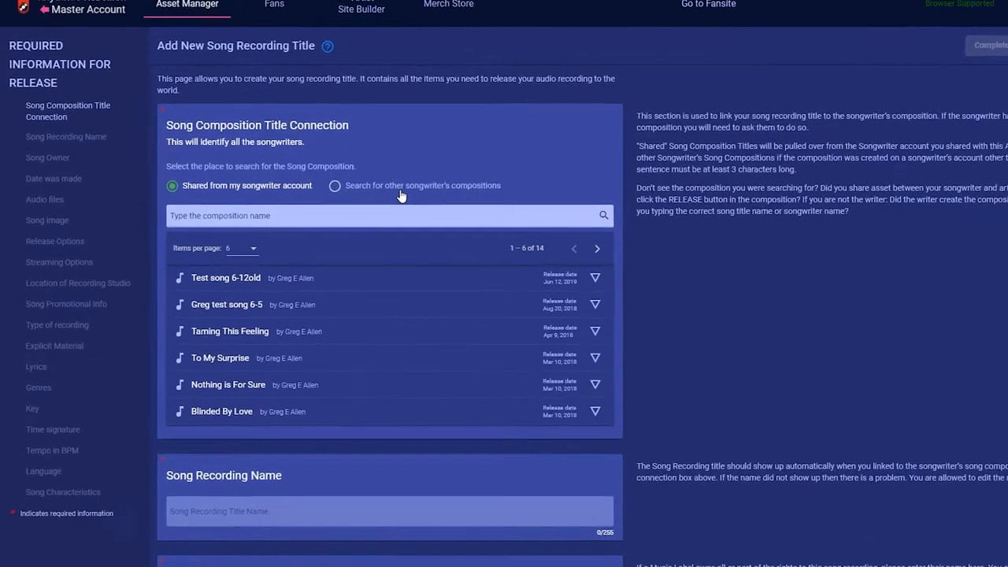
{"action": "scroll", "scroll_direction": "down", "scroll_amount": 3}
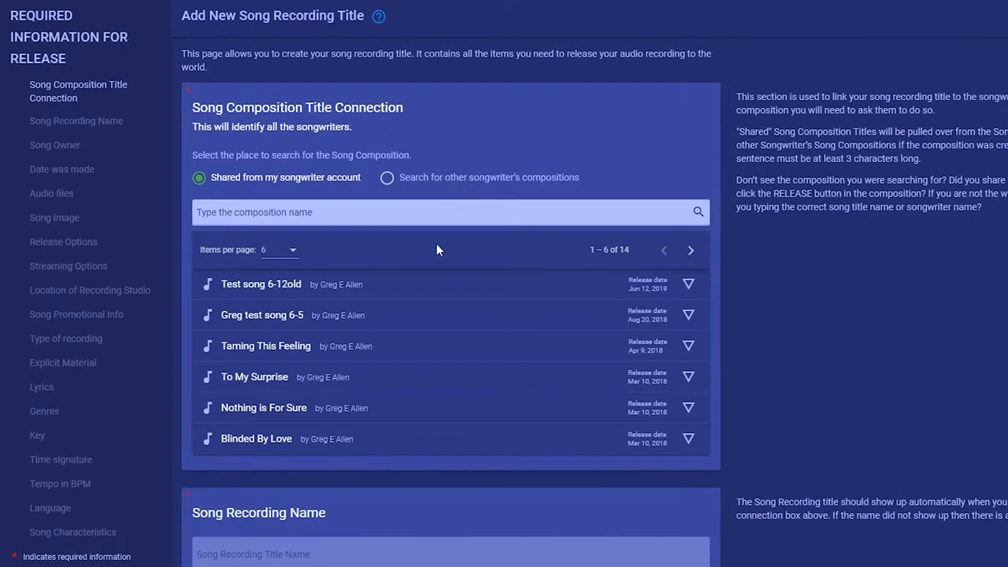
- Attach the test song 6-5 composition, name the recording New SRT, set a music label as owner
{"action": "left_click", "coordinate": [262, 315]}
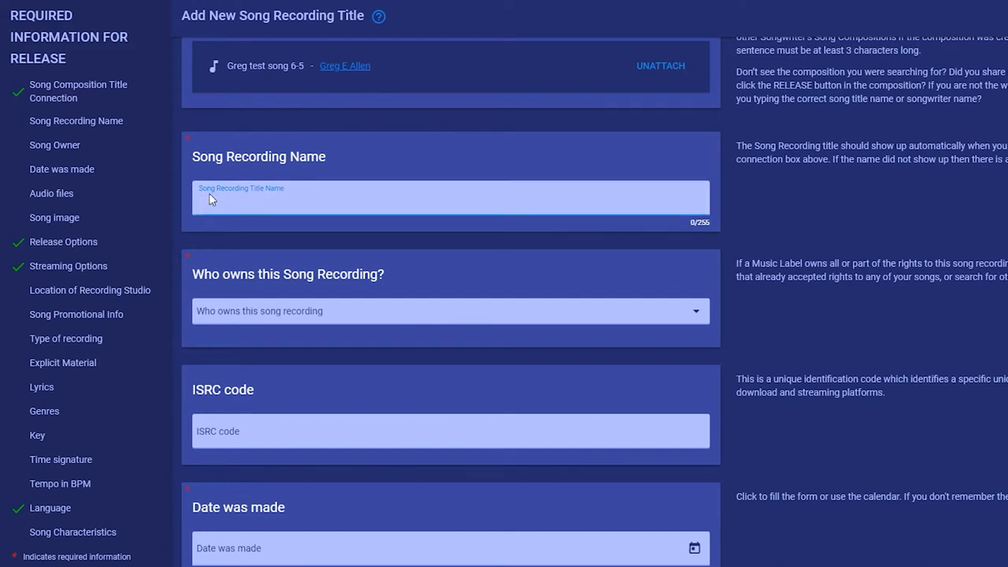
{"action": "type", "text": "New SRT"}
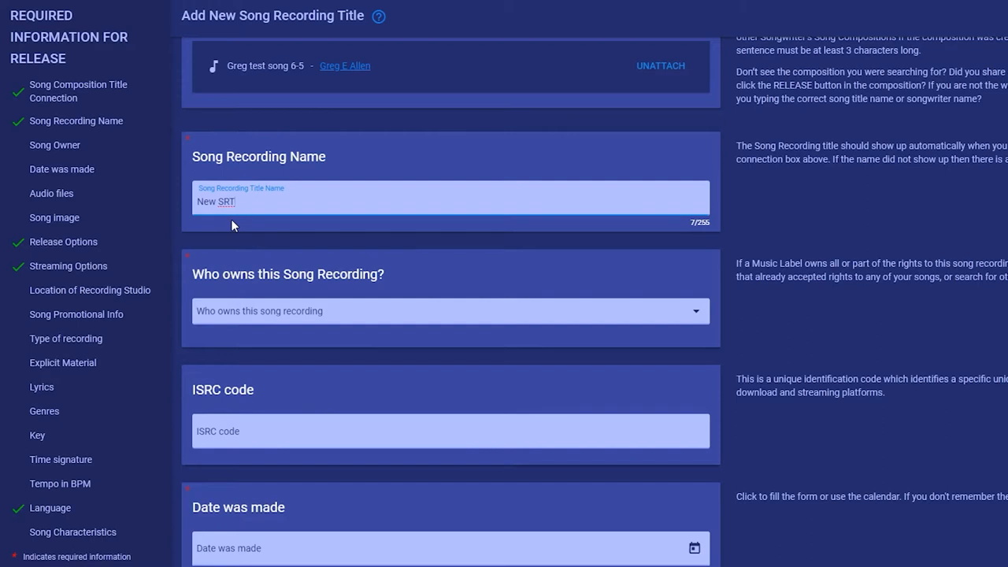
{"action": "mouse_move", "coordinate": [281, 318]}
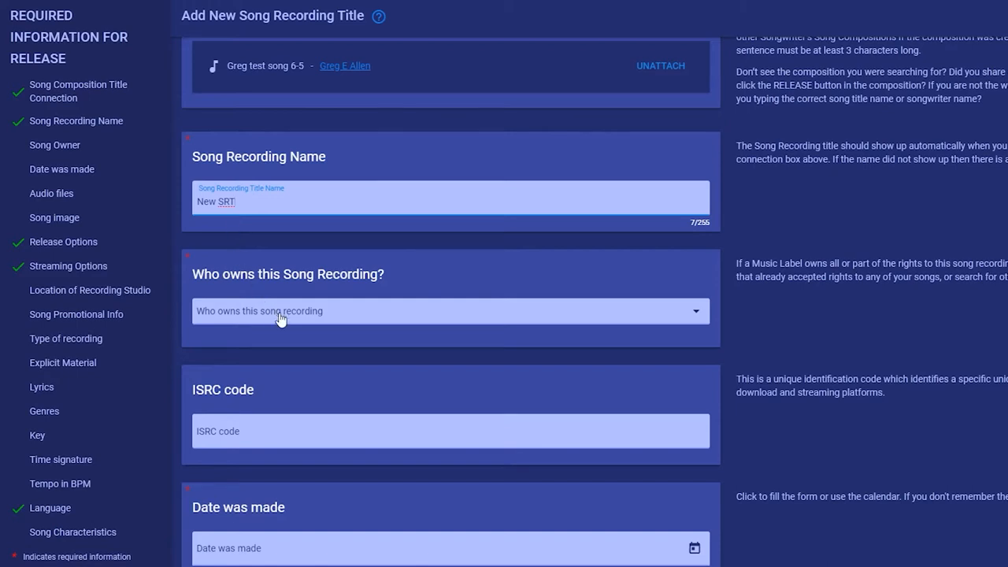
{"action": "left_click", "coordinate": [451, 311]}
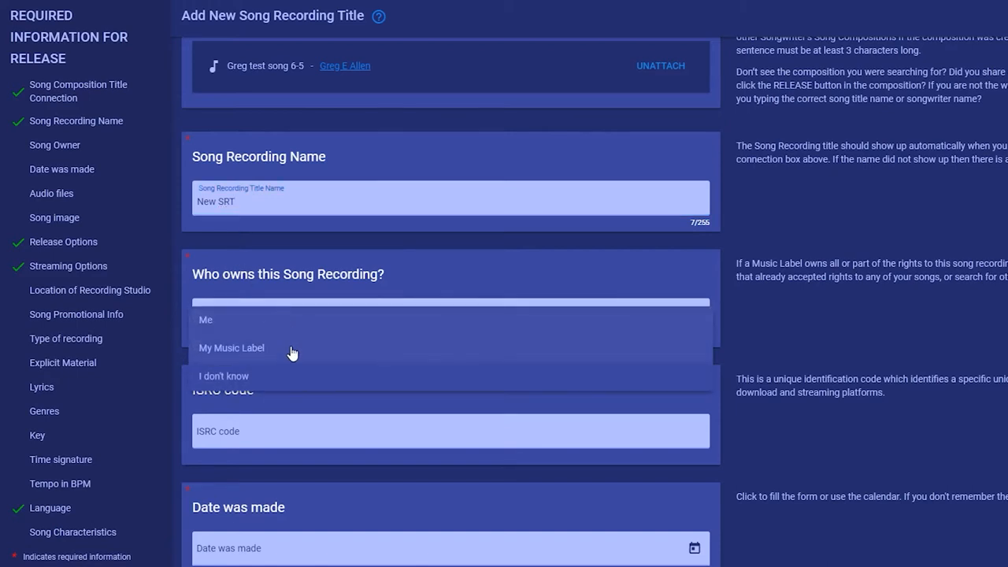
{"action": "mouse_move", "coordinate": [293, 375]}
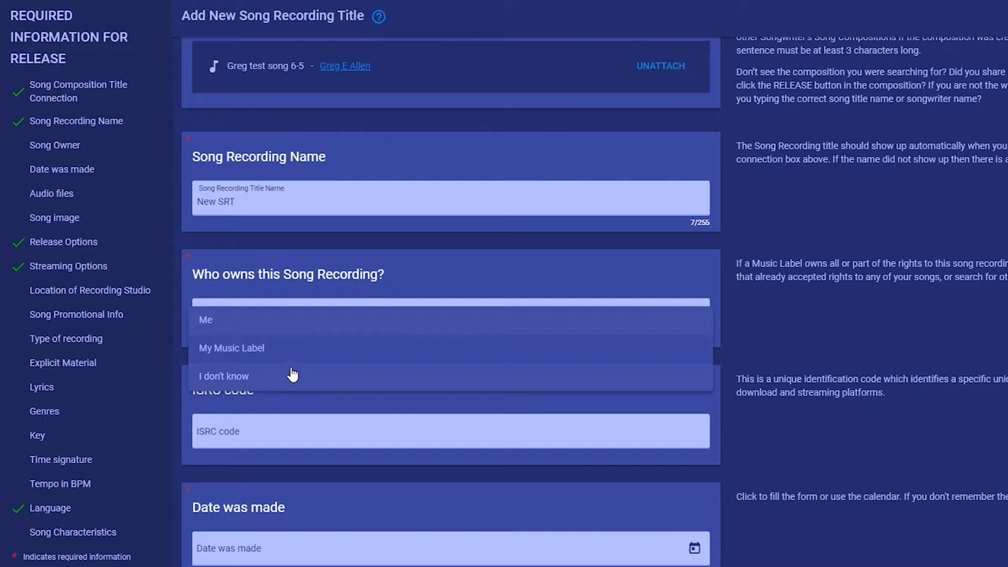
{"action": "left_click", "coordinate": [232, 348]}
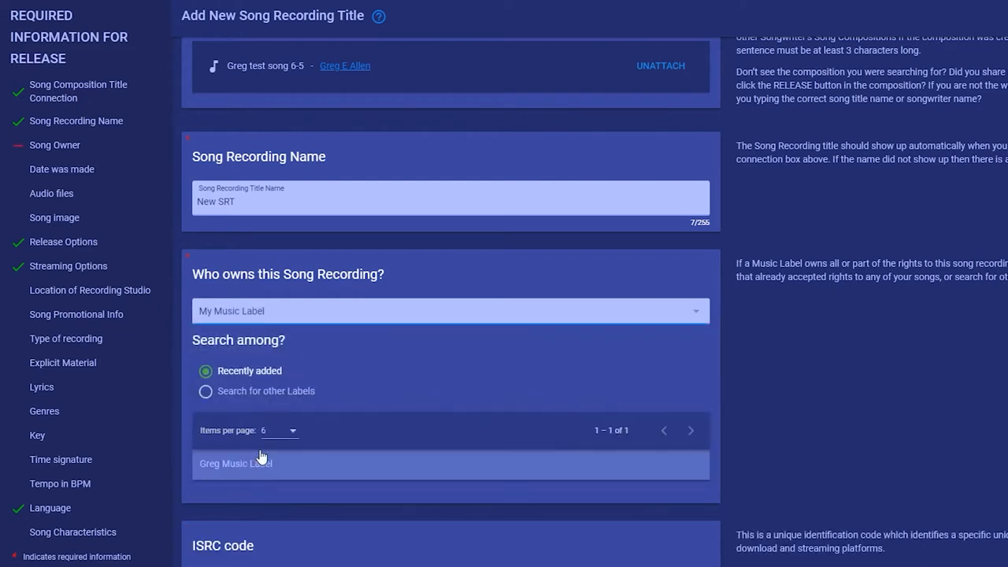
{"action": "left_click", "coordinate": [205, 390]}
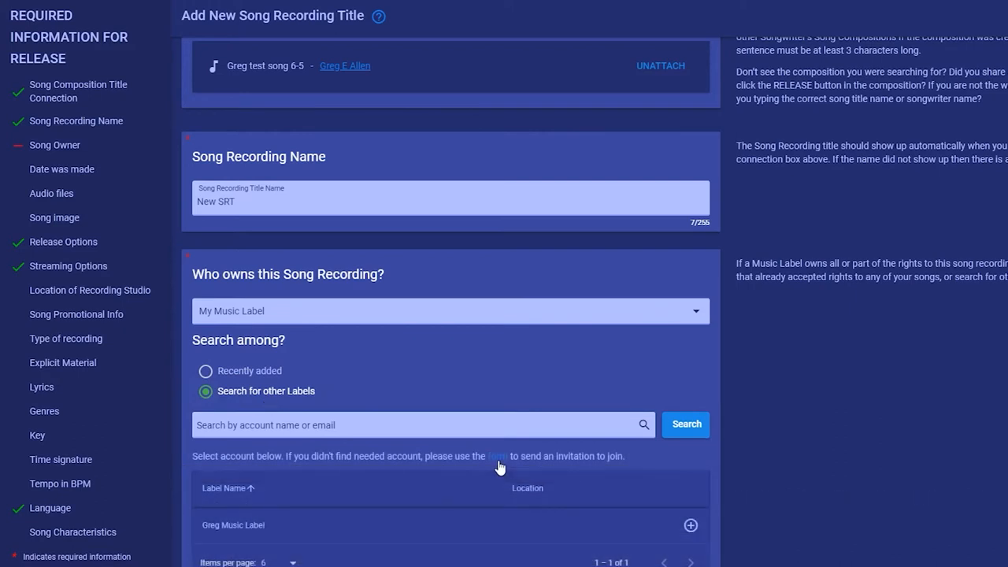
{"action": "mouse_move", "coordinate": [491, 469]}
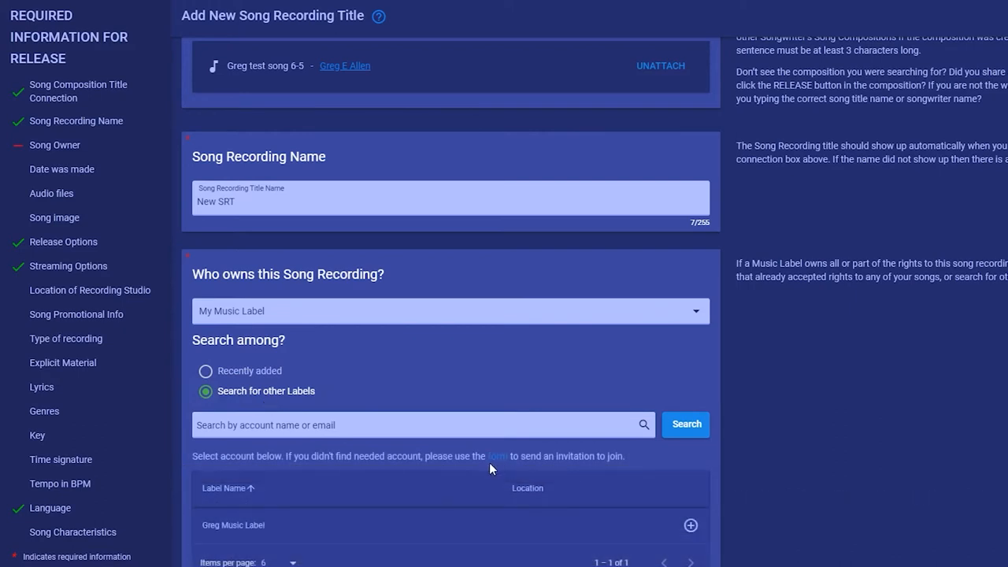
{"action": "mouse_move", "coordinate": [485, 469]}
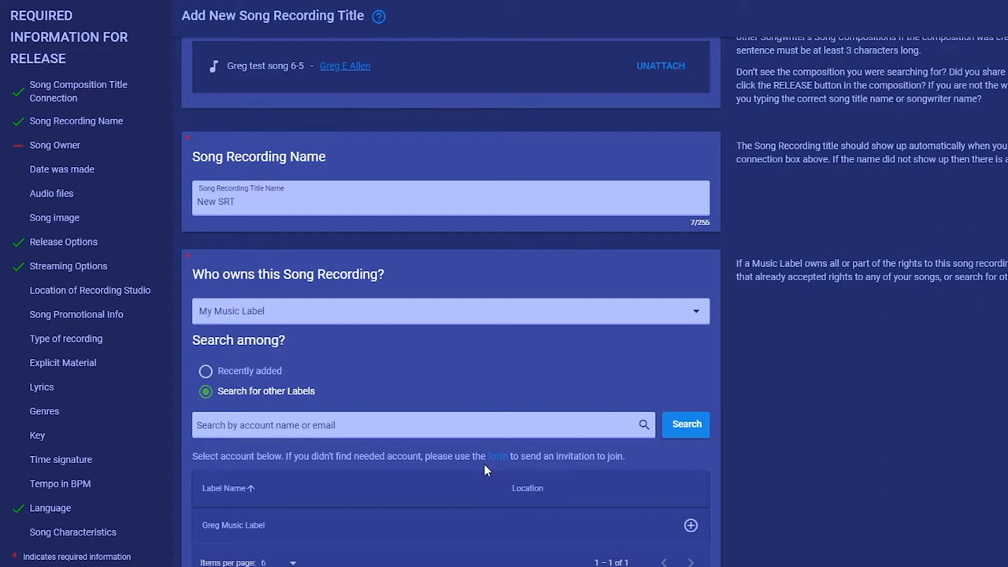
{"action": "mouse_move", "coordinate": [482, 472]}
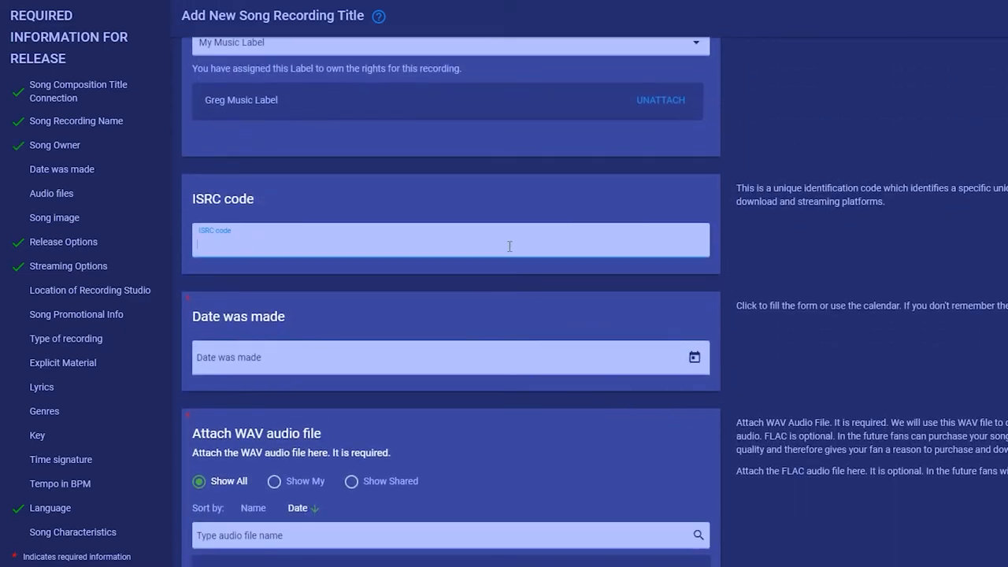
- Enter 'ISRC for New SRT' as the ISRC code and set the date made to July 1
{"action": "type", "text": "ISRC for"}
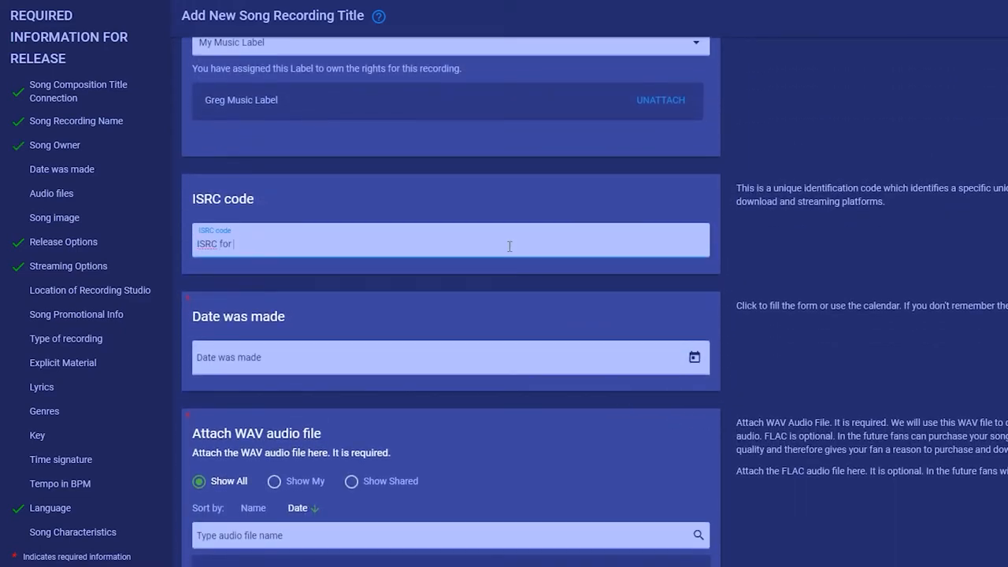
{"action": "type", "text": "New SRT"}
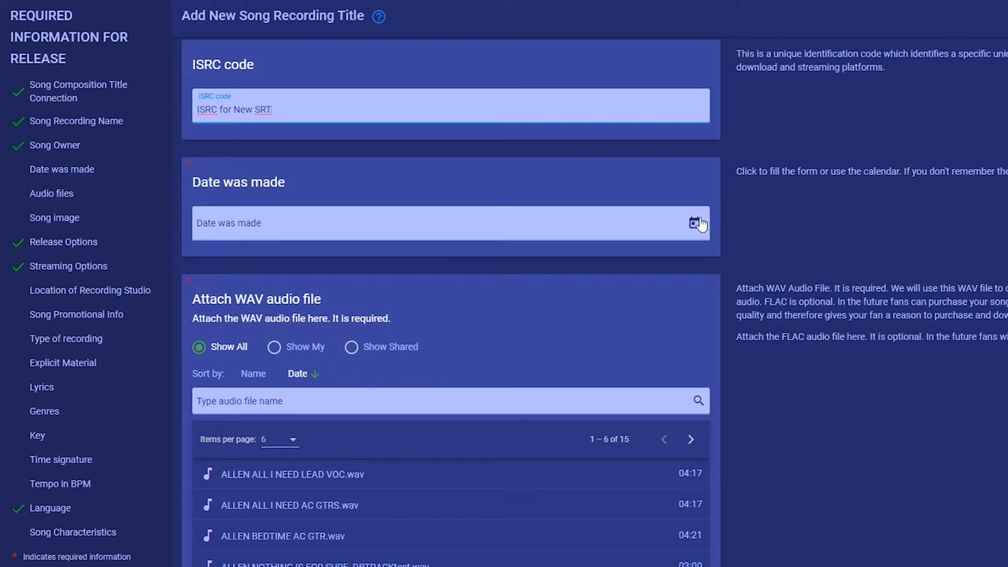
{"action": "left_click", "coordinate": [694, 222]}
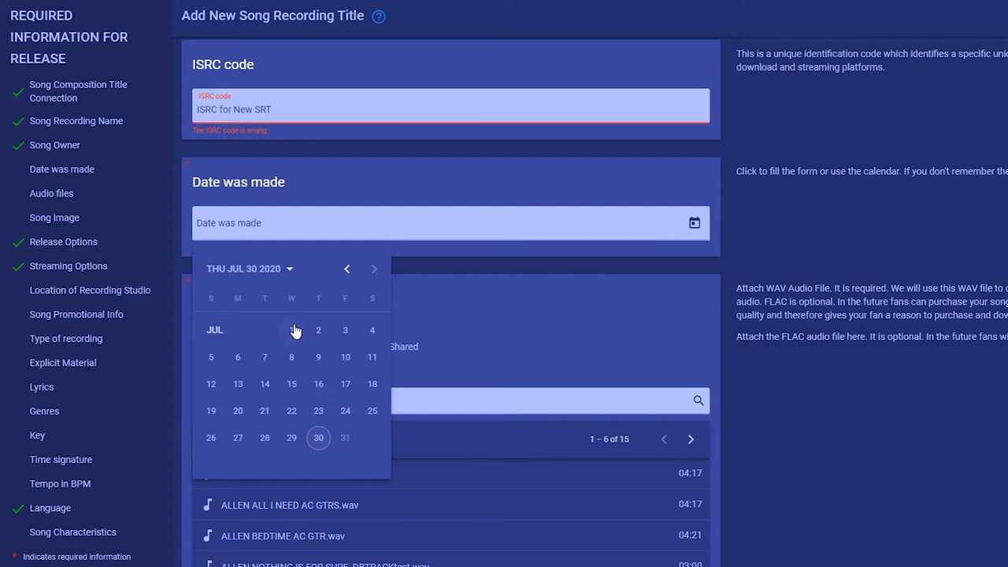
{"action": "left_click", "coordinate": [318, 329]}
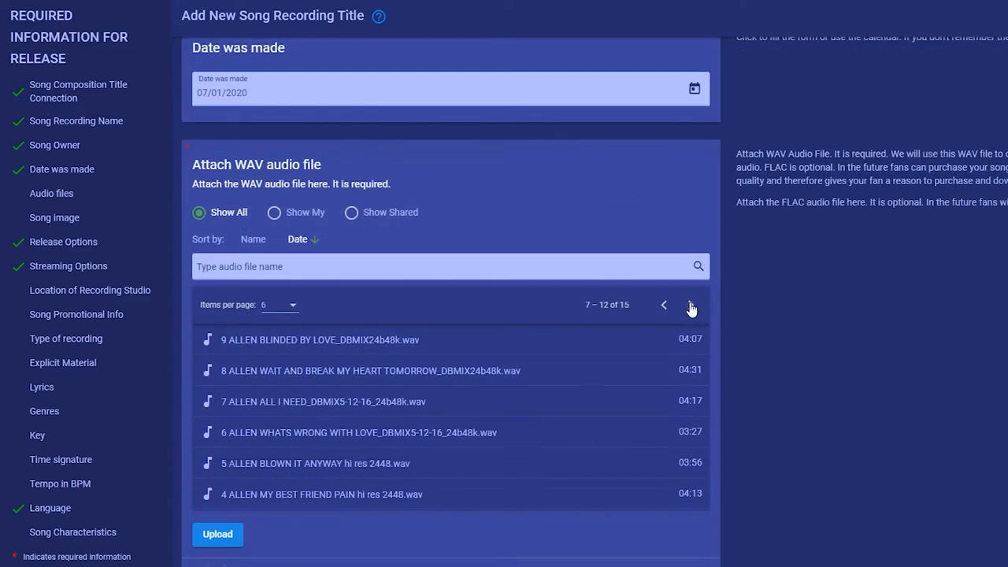
- Attach ALLEN NOTHING IS FOR SURE_DBTRACKtest.wav and choose the guitarist-on-the-beach song image
{"action": "left_click", "coordinate": [690, 306]}
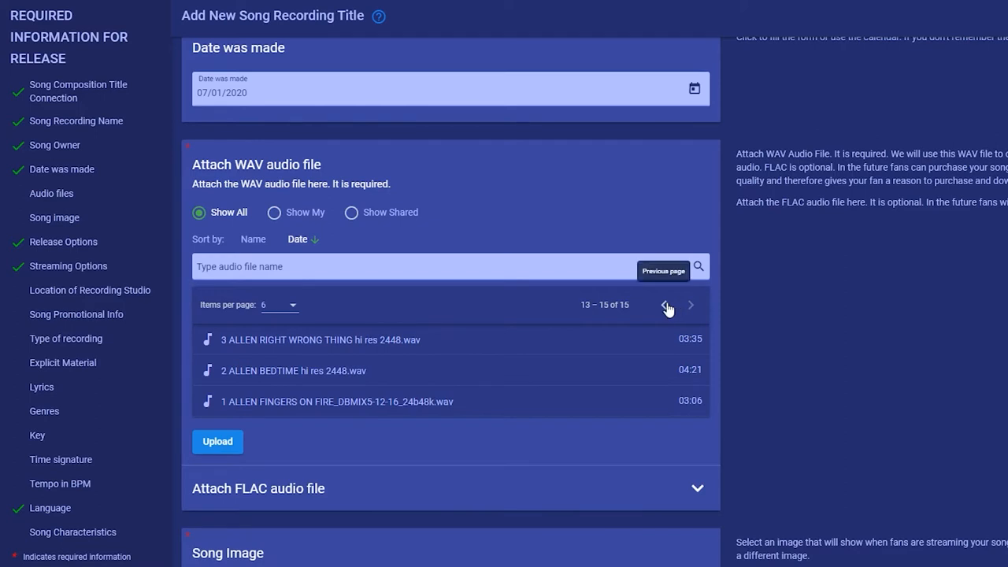
{"action": "left_click", "coordinate": [664, 305]}
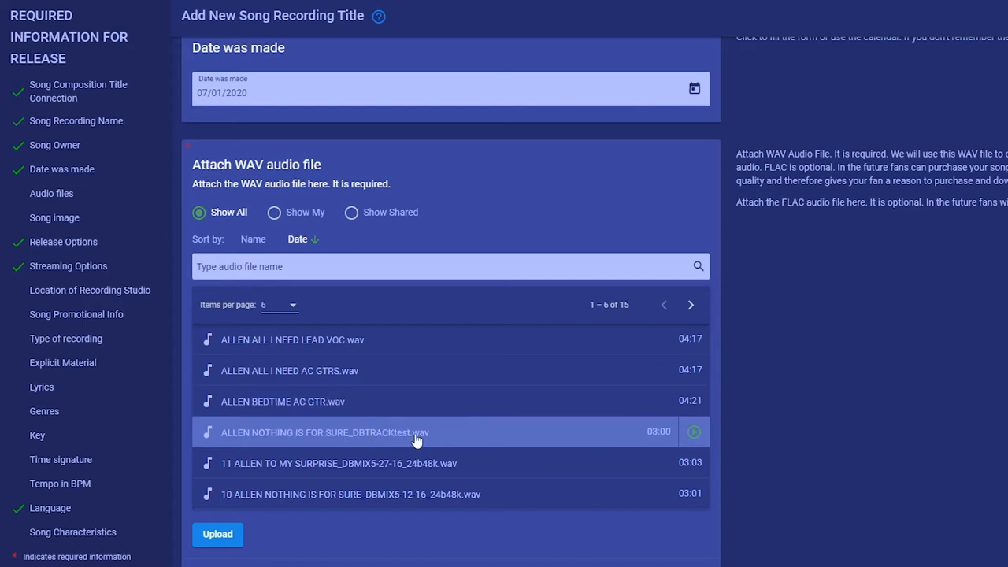
{"action": "mouse_move", "coordinate": [432, 438]}
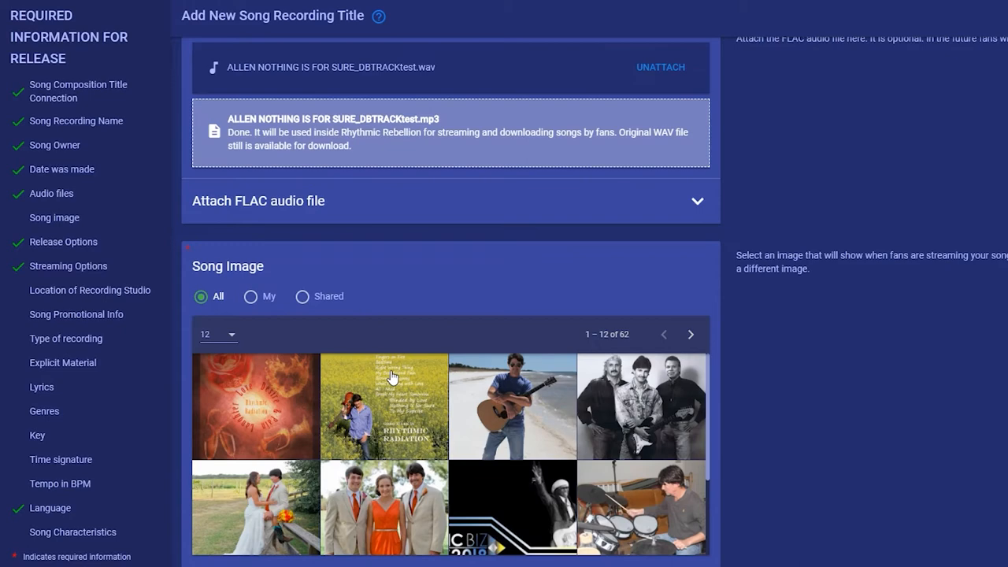
{"action": "mouse_move", "coordinate": [321, 157]}
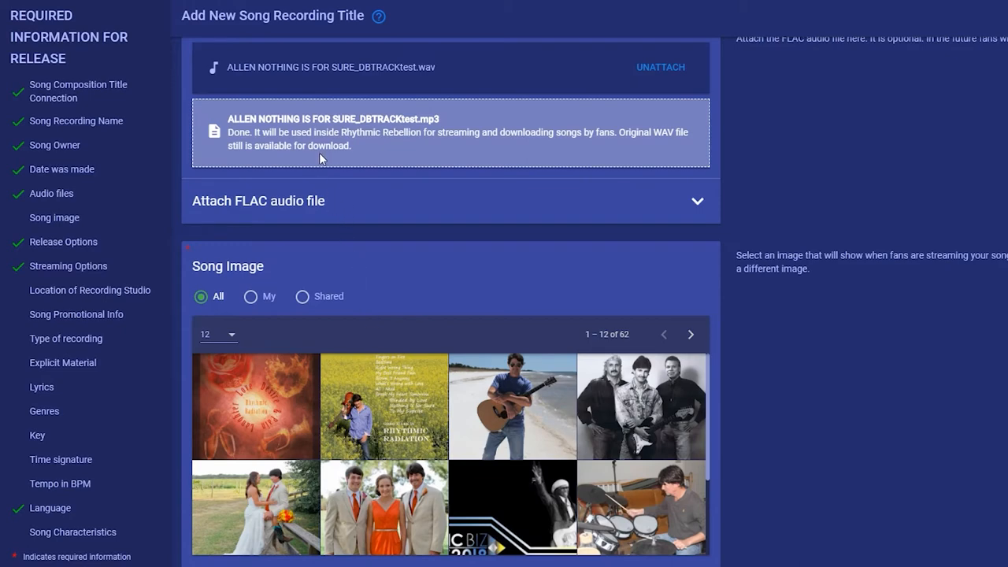
{"action": "mouse_move", "coordinate": [359, 406]}
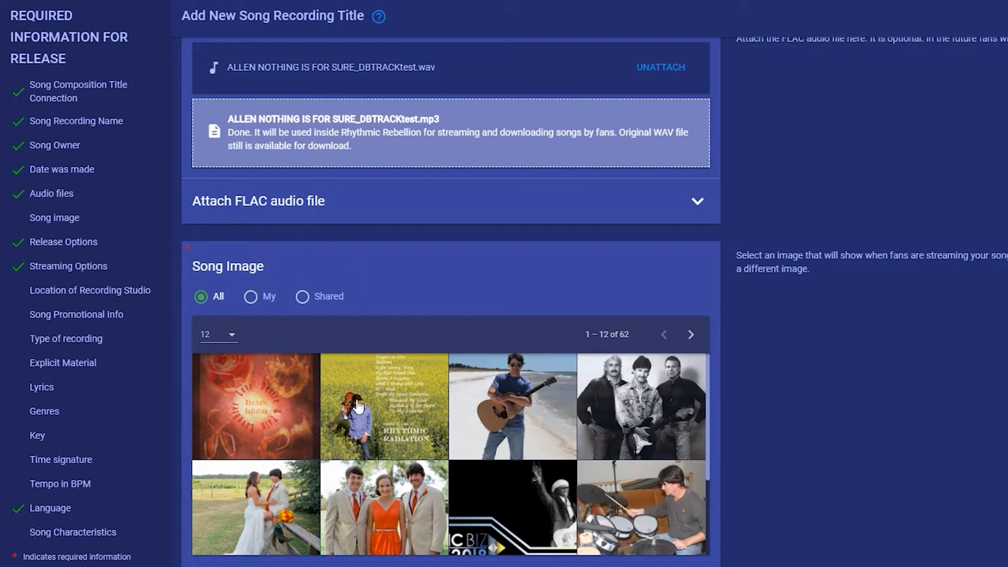
{"action": "left_click", "coordinate": [512, 407]}
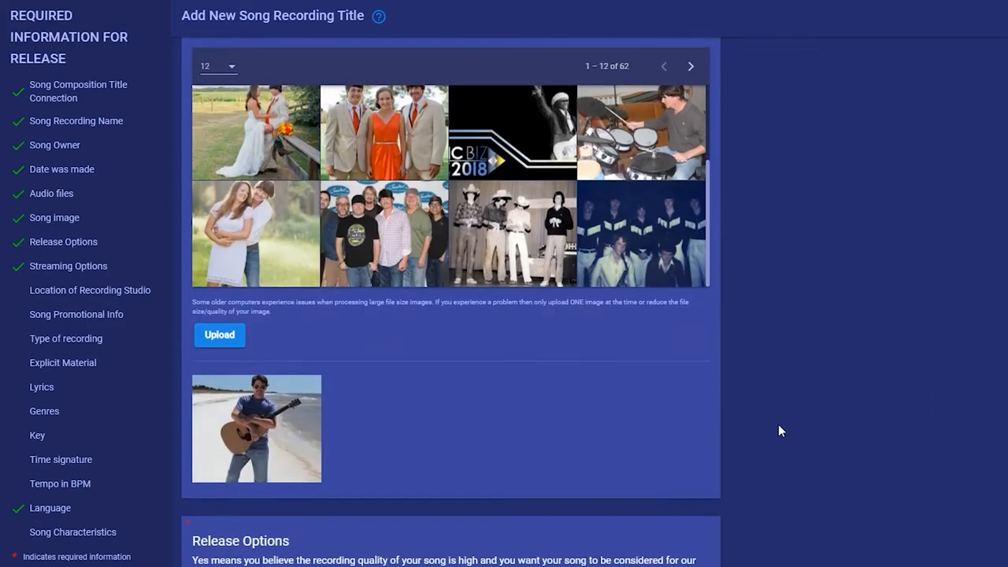
{"action": "scroll", "scroll_direction": "down", "scroll_amount": 3}
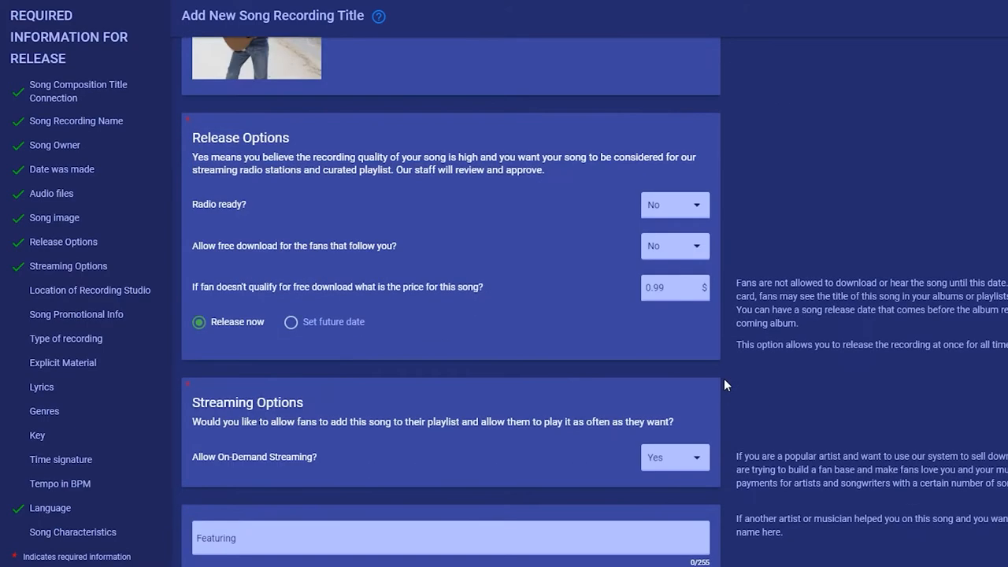
{"action": "mouse_move", "coordinate": [712, 384]}
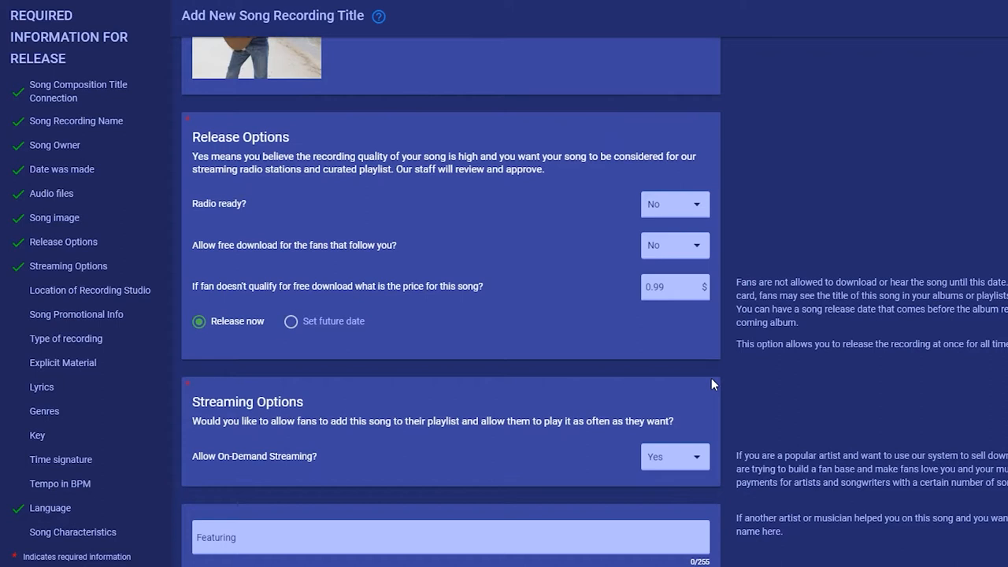
- Set Radio ready to Yes and Allow free download to Yes, price 1.99
{"action": "left_click", "coordinate": [674, 205]}
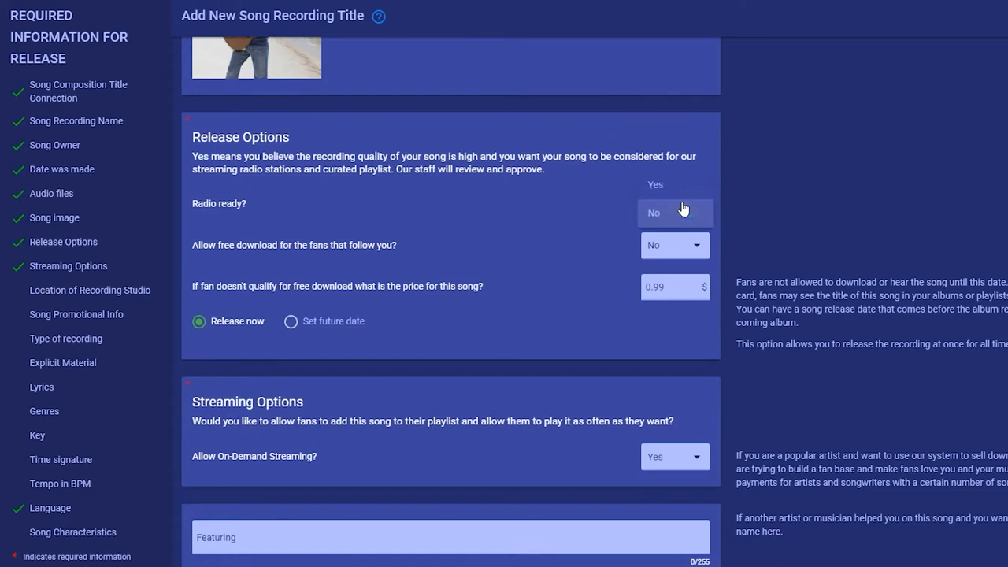
{"action": "left_click", "coordinate": [655, 203]}
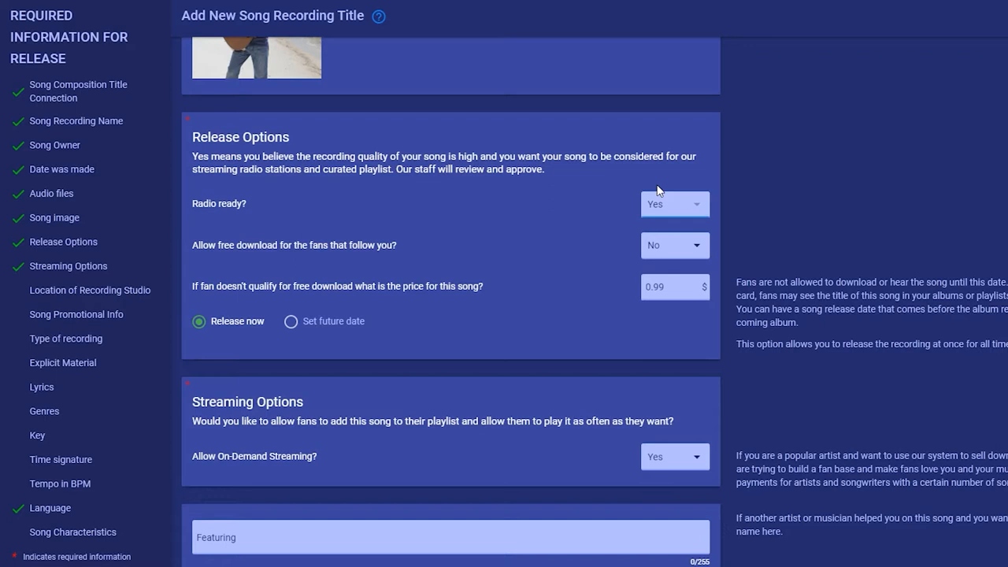
{"action": "left_click", "coordinate": [674, 204]}
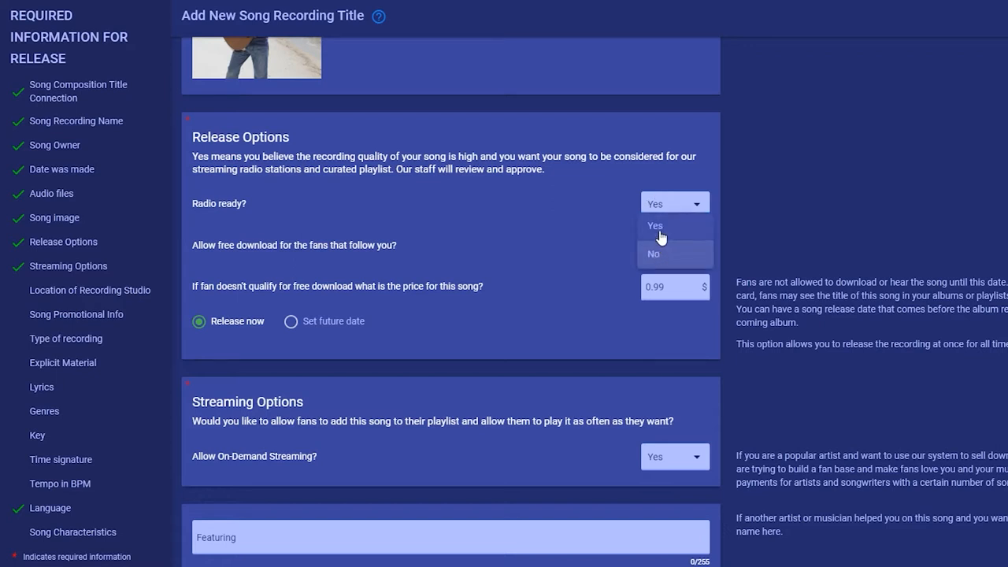
{"action": "left_click", "coordinate": [655, 227]}
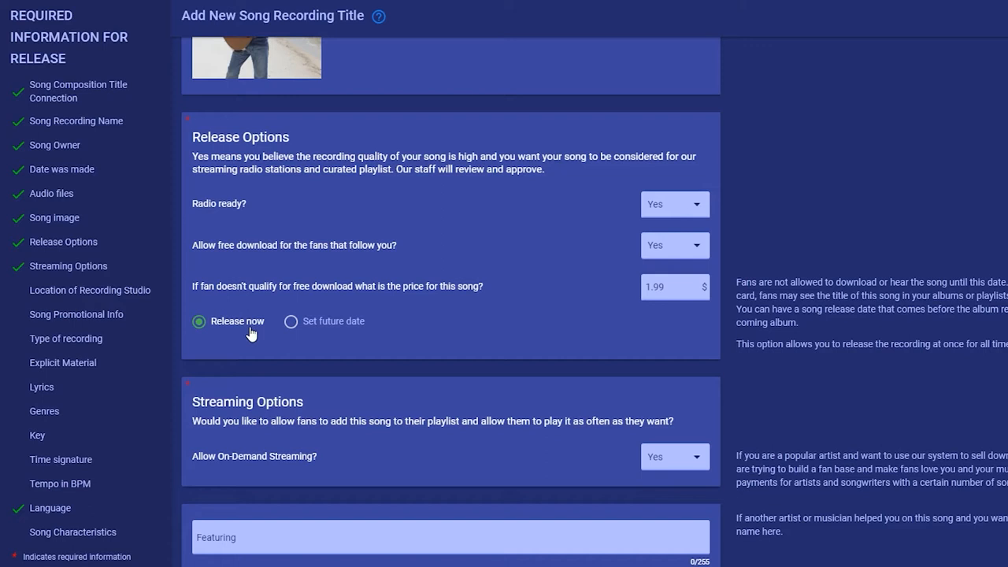
- Set a future release date, first August 31 then corrected to August 1, 2020
{"action": "left_click", "coordinate": [289, 322]}
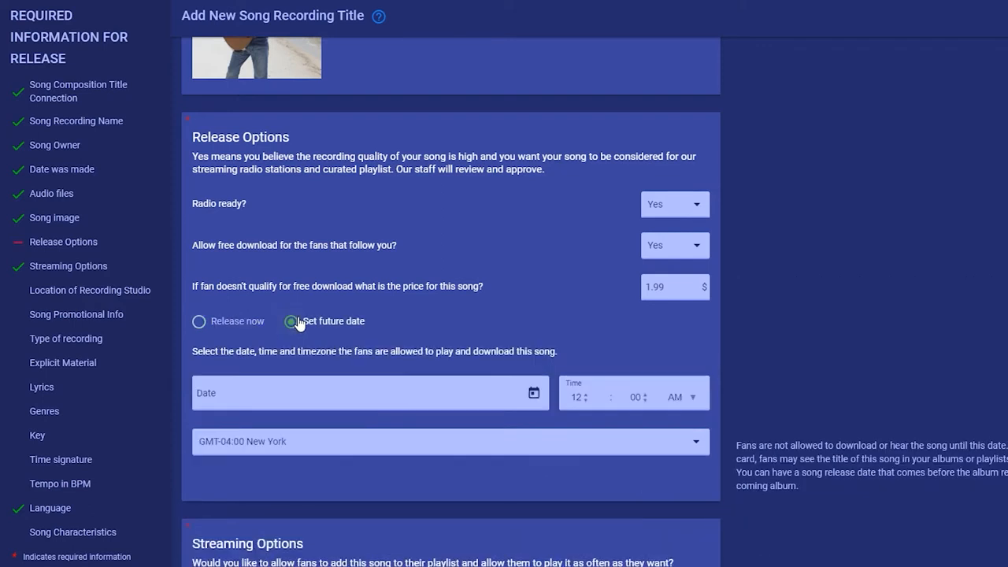
{"action": "left_click", "coordinate": [289, 321]}
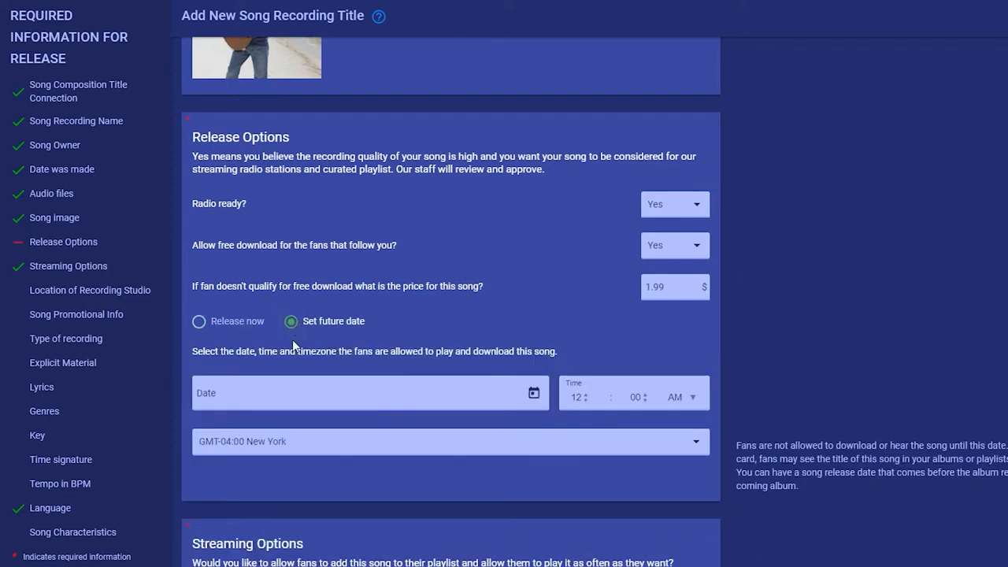
{"action": "left_click", "coordinate": [368, 394]}
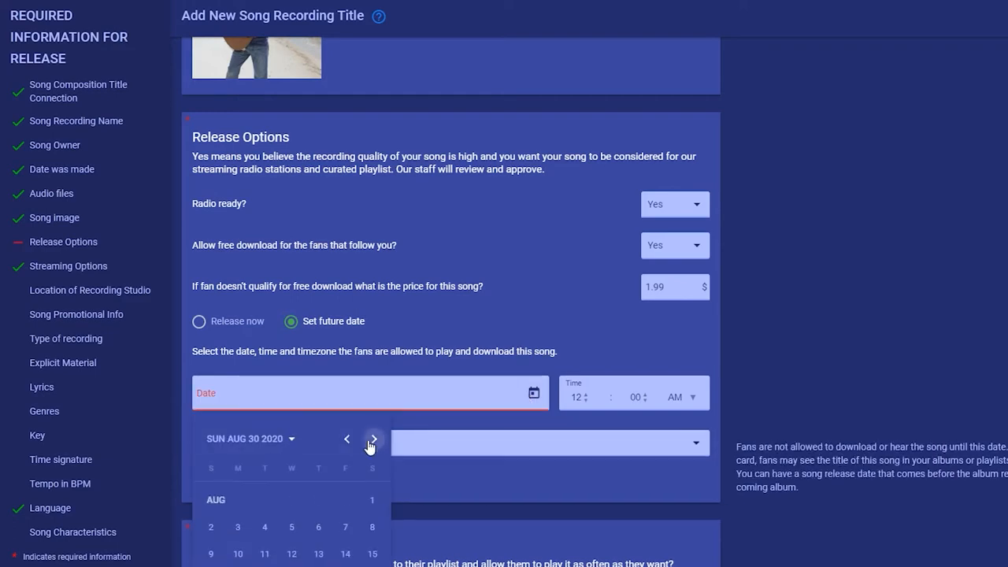
{"action": "scroll", "scroll_direction": "down", "scroll_amount": 3}
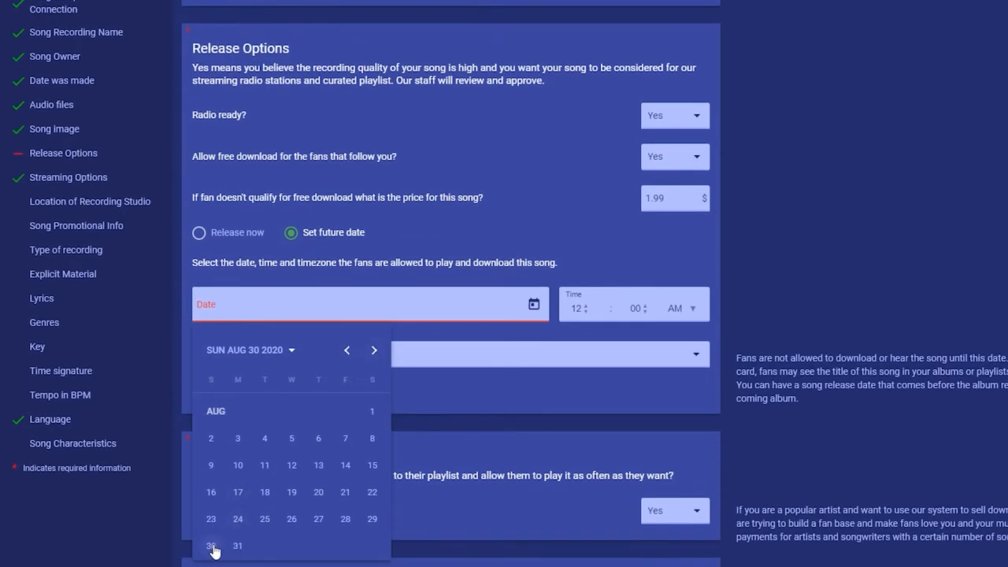
{"action": "left_click", "coordinate": [236, 544]}
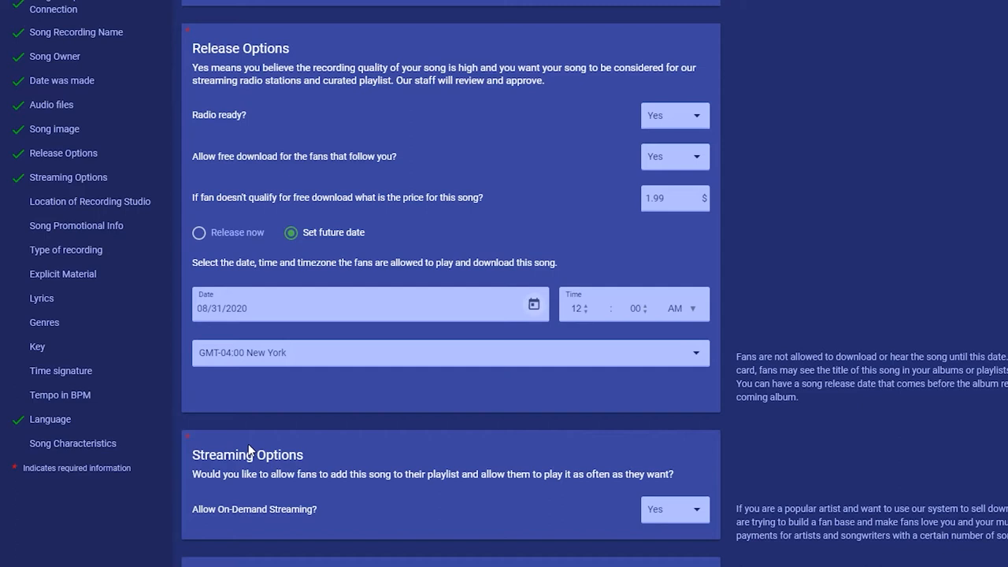
{"action": "mouse_move", "coordinate": [498, 326]}
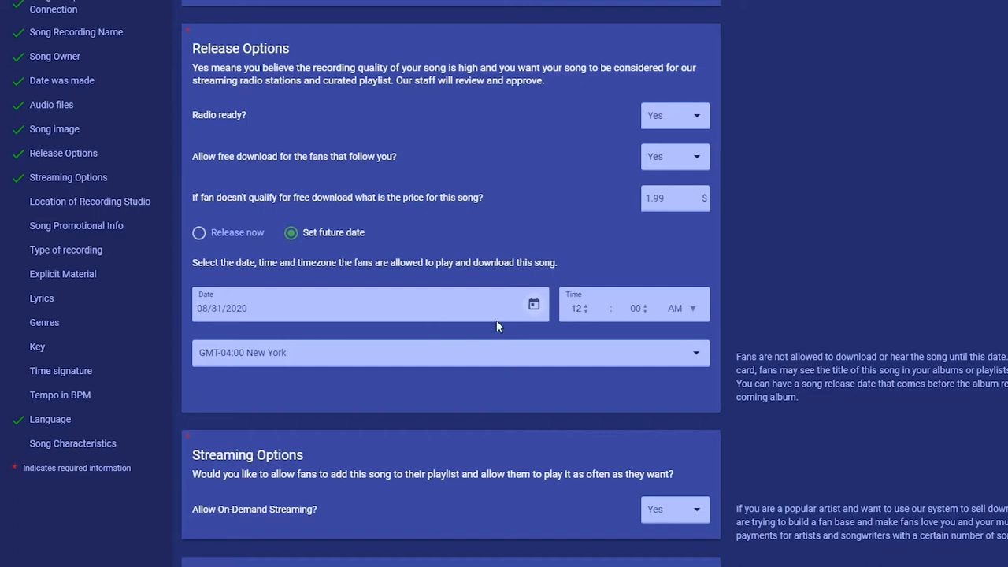
{"action": "left_click", "coordinate": [532, 304]}
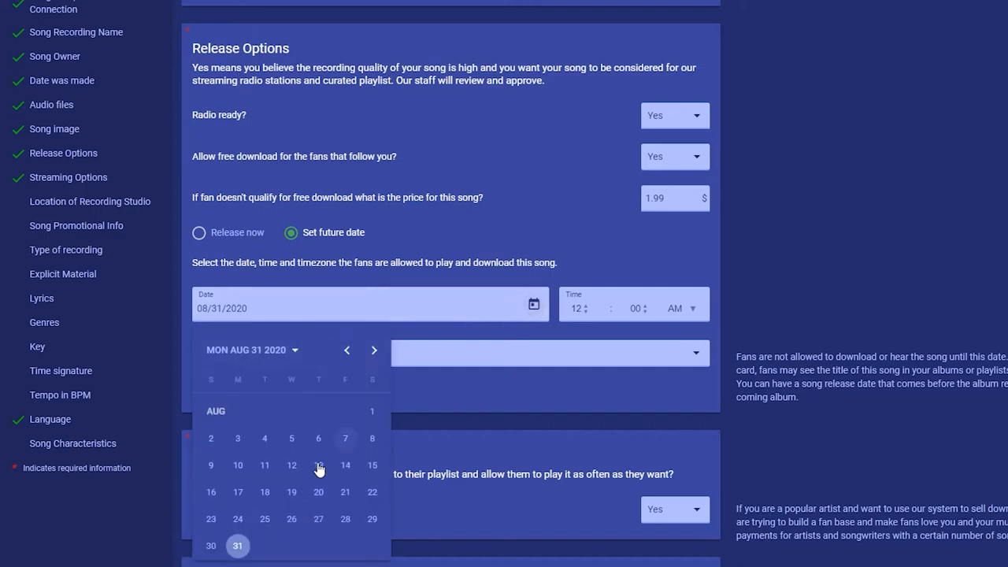
{"action": "left_click", "coordinate": [346, 349]}
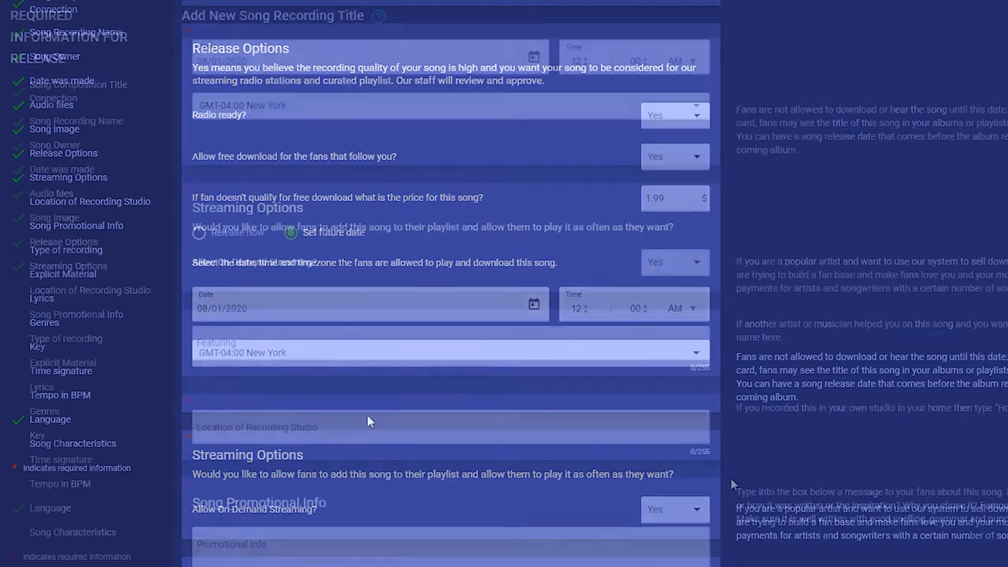
- Set on-demand streaming to No and the fan preview to the full song
{"action": "scroll", "scroll_direction": "down", "scroll_amount": 3}
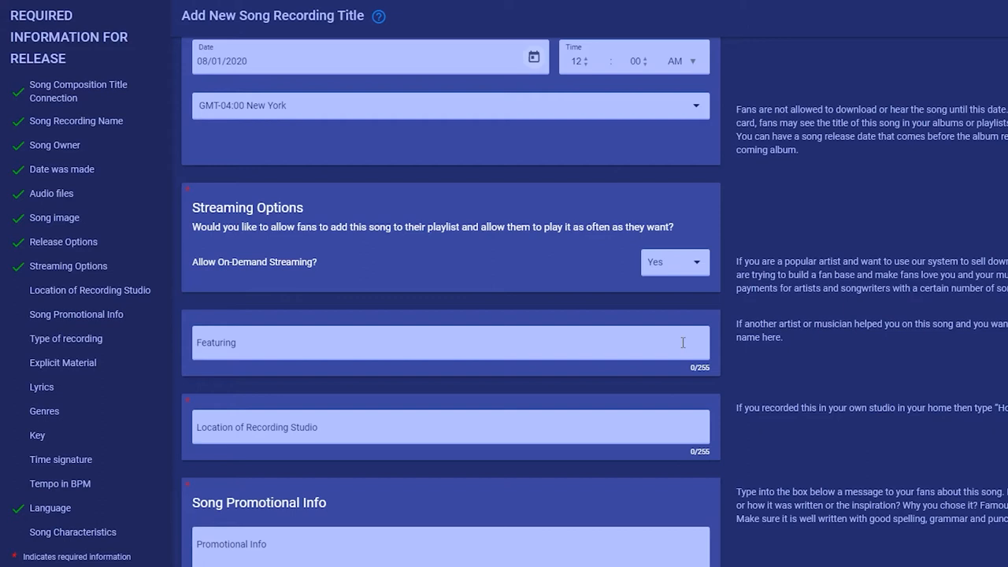
{"action": "left_click", "coordinate": [674, 261]}
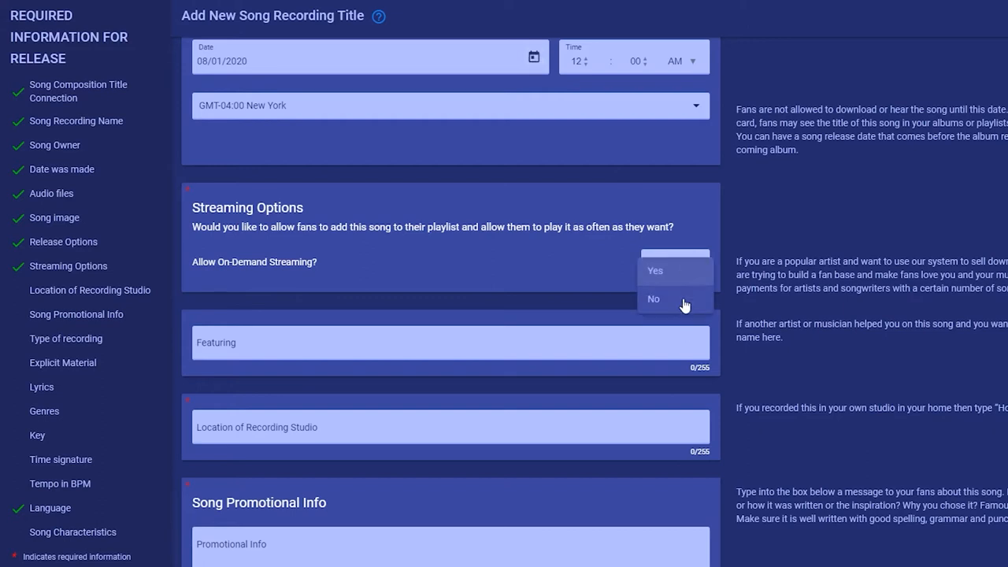
{"action": "left_click", "coordinate": [652, 299]}
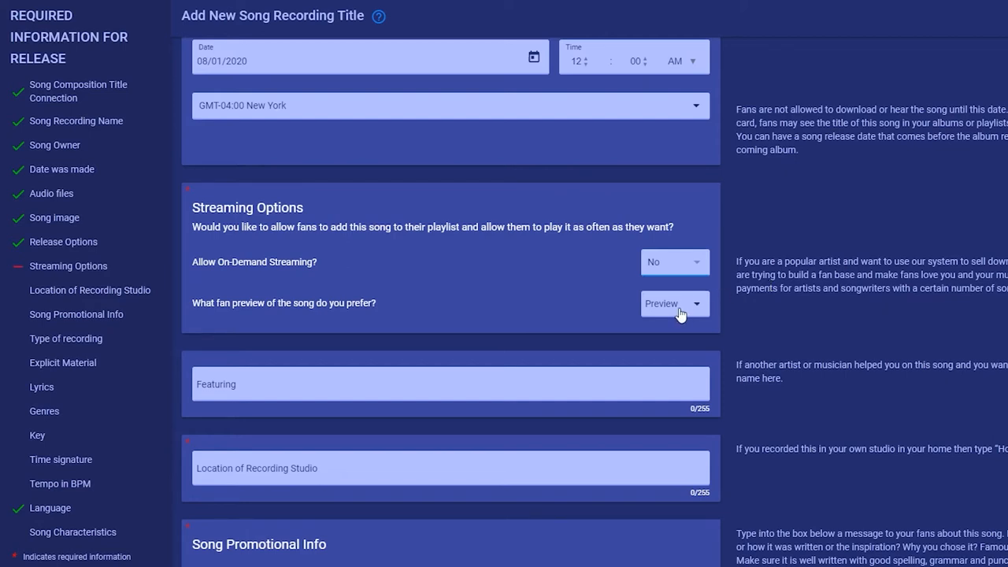
{"action": "left_click", "coordinate": [674, 303]}
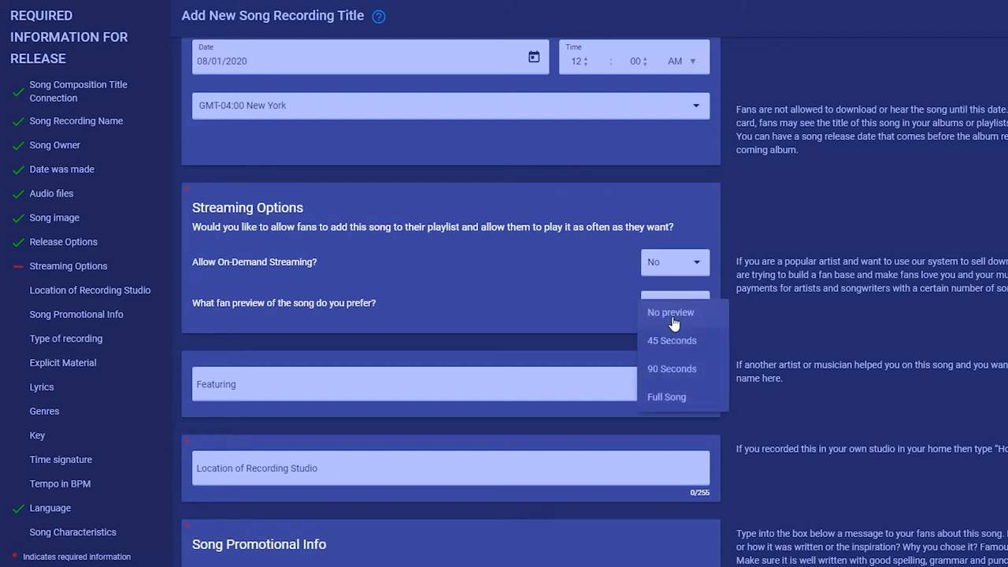
{"action": "mouse_move", "coordinate": [666, 396]}
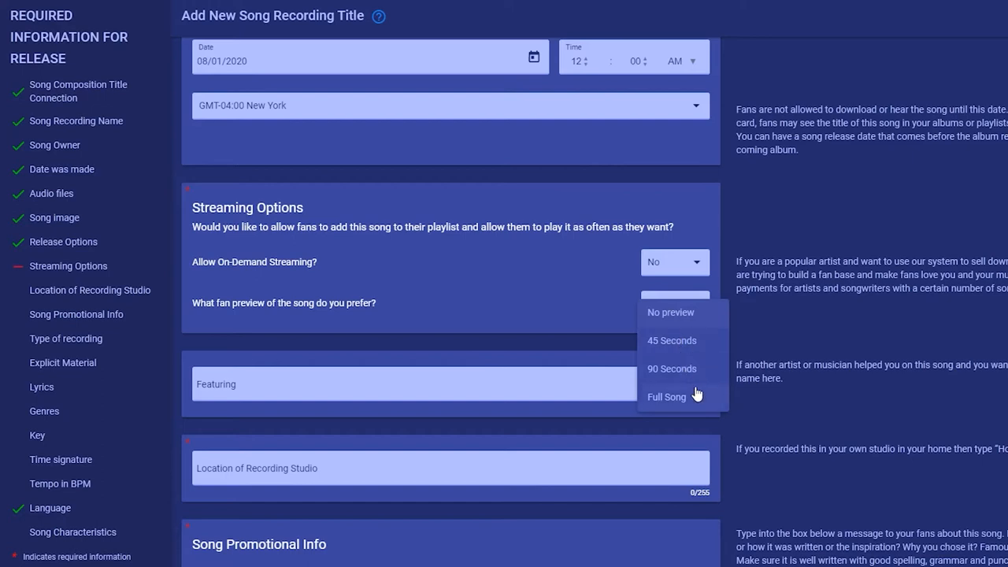
{"action": "left_click", "coordinate": [671, 341]}
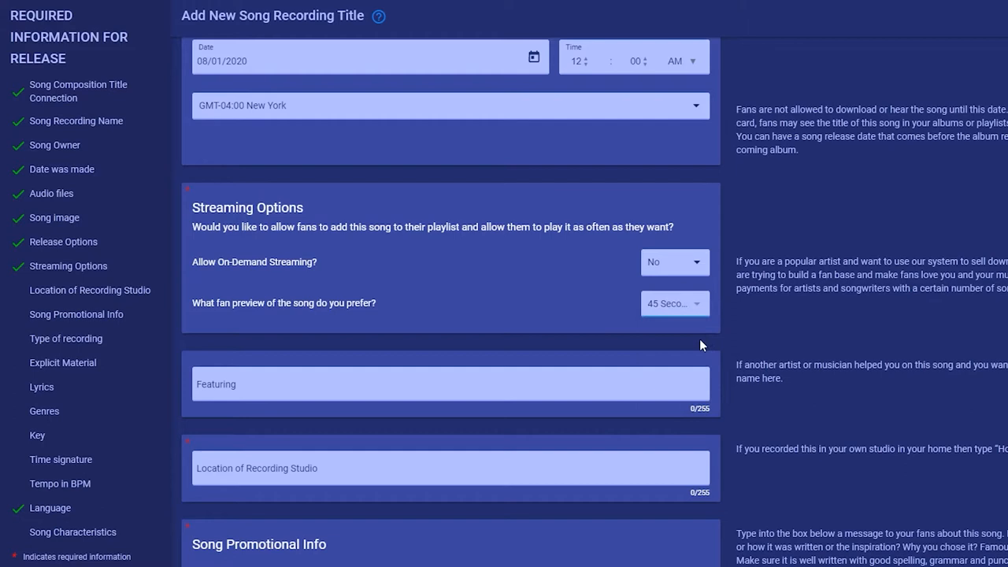
{"action": "left_click", "coordinate": [674, 303]}
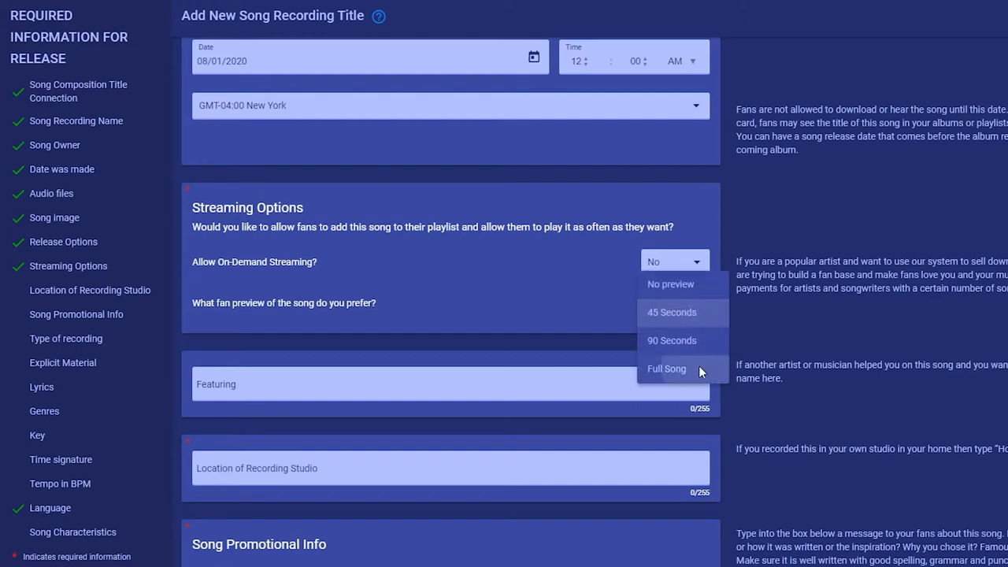
{"action": "left_click", "coordinate": [666, 369]}
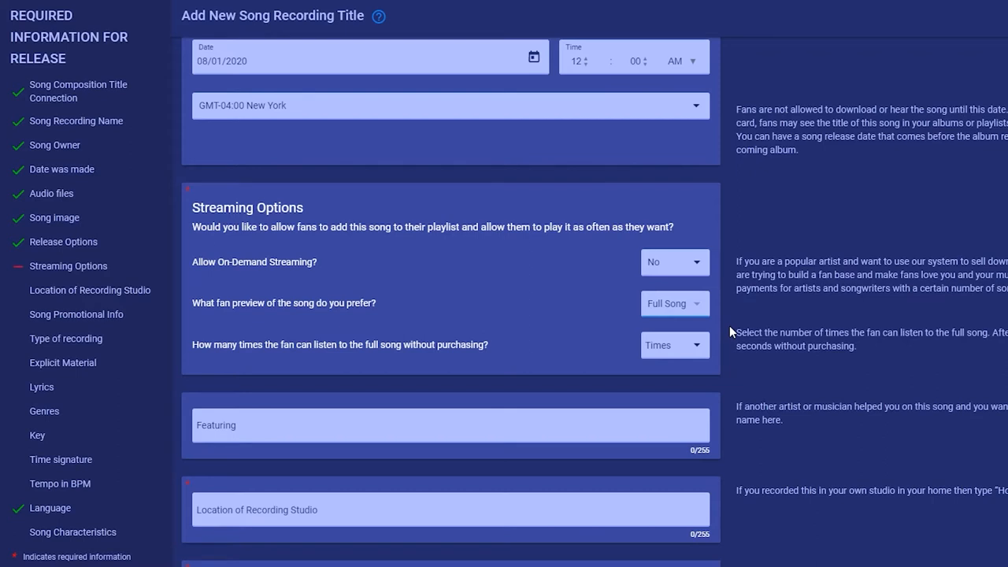
- Allow fans 3 full listens before they must purchase
{"action": "left_click", "coordinate": [674, 345]}
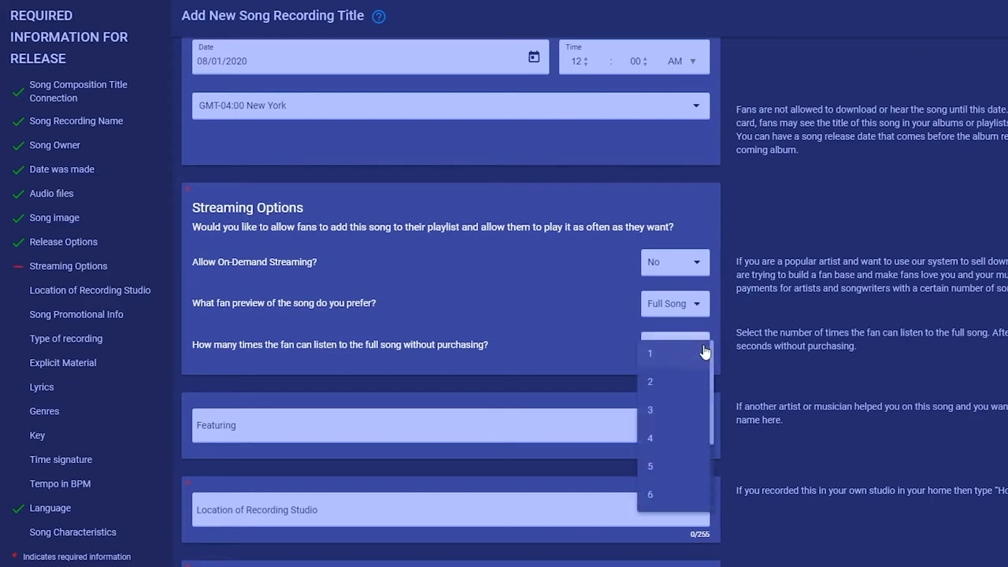
{"action": "left_click", "coordinate": [648, 409]}
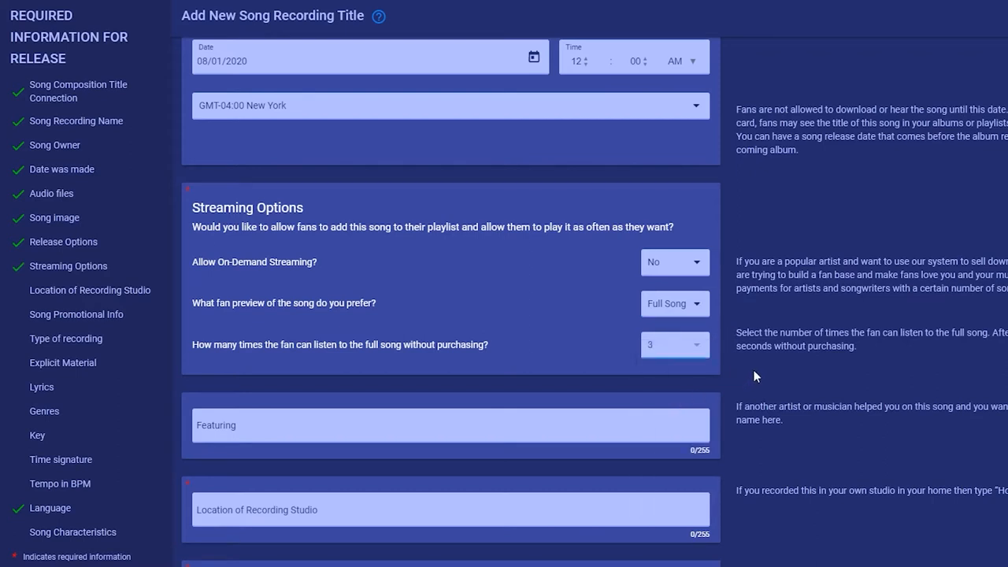
{"action": "mouse_move", "coordinate": [751, 377]}
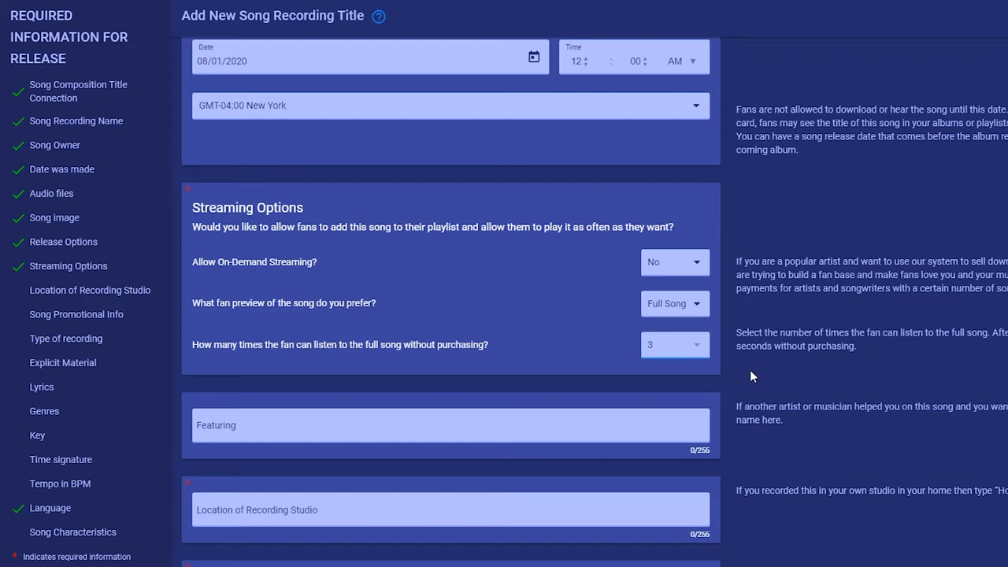
{"action": "mouse_move", "coordinate": [749, 375]}
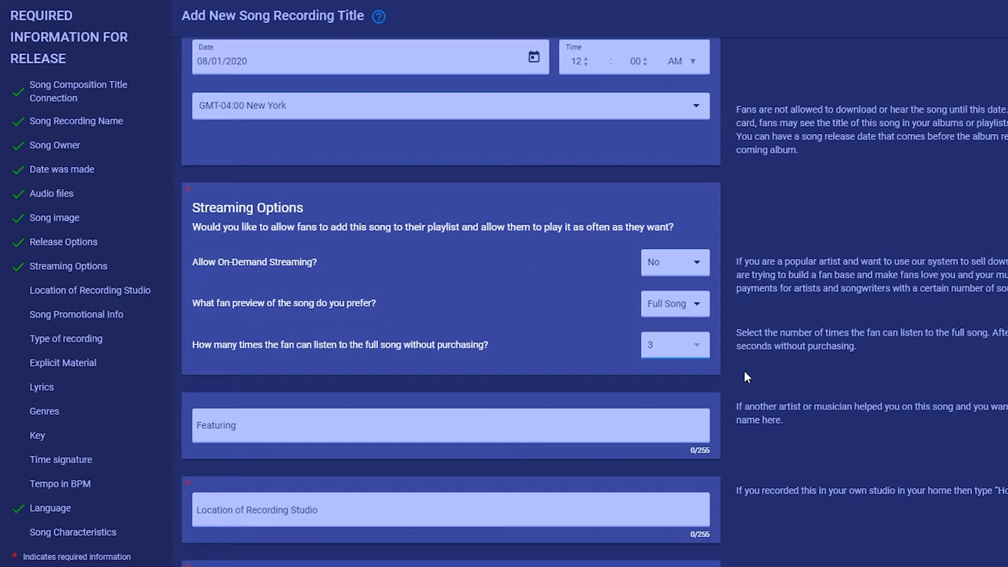
{"action": "mouse_move", "coordinate": [740, 378]}
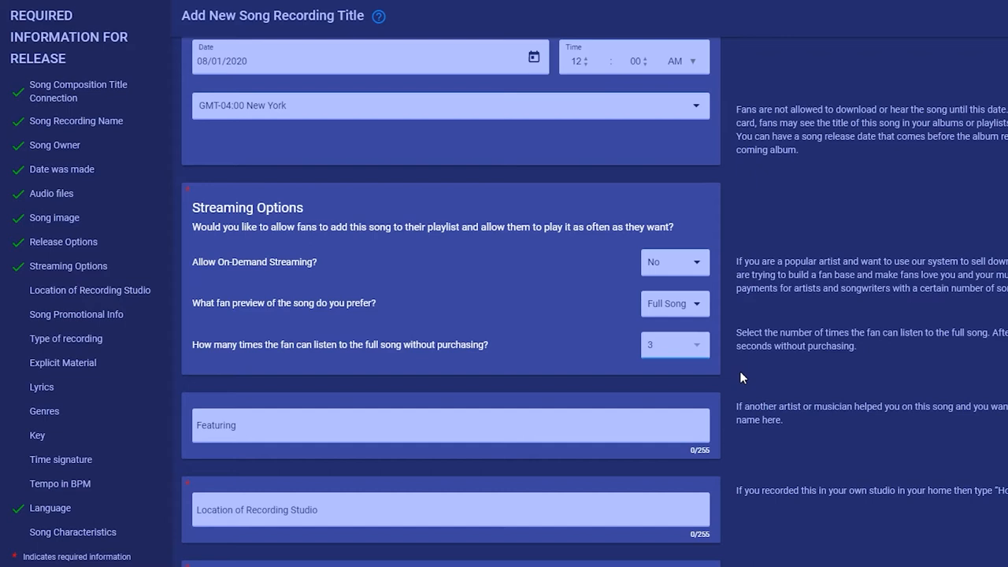
{"action": "mouse_move", "coordinate": [718, 382]}
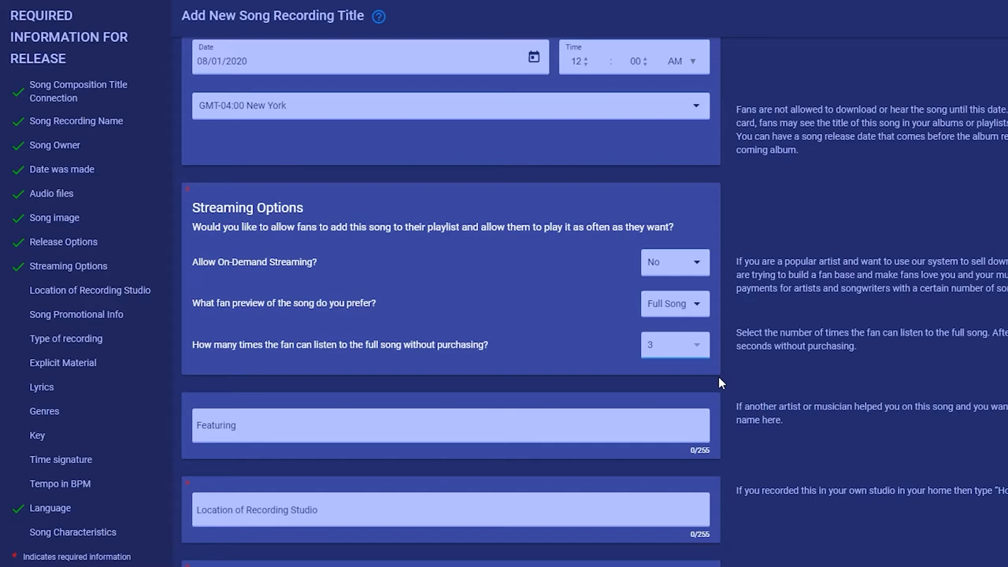
{"action": "scroll", "scroll_direction": "down", "scroll_amount": 3}
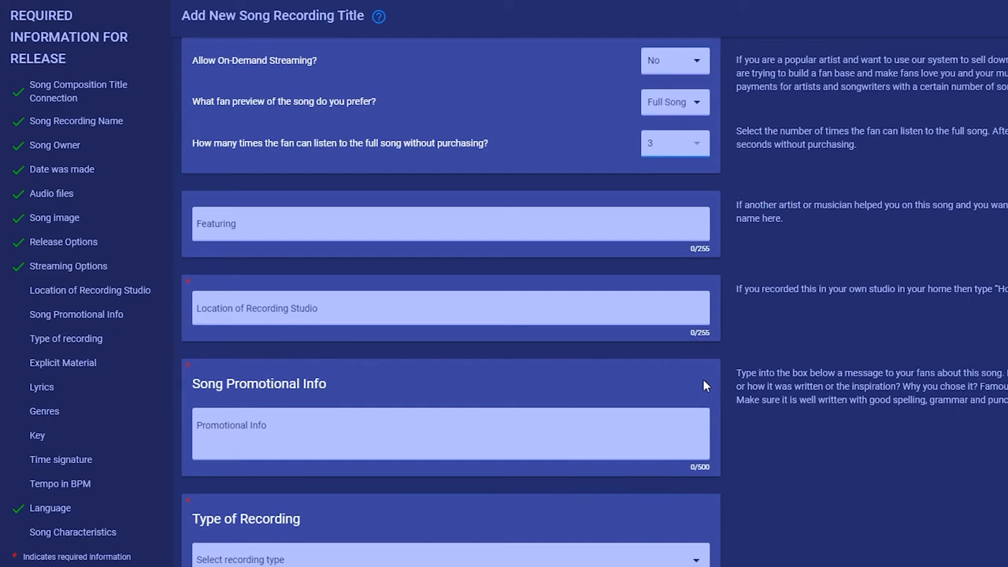
{"action": "mouse_move", "coordinate": [703, 386]}
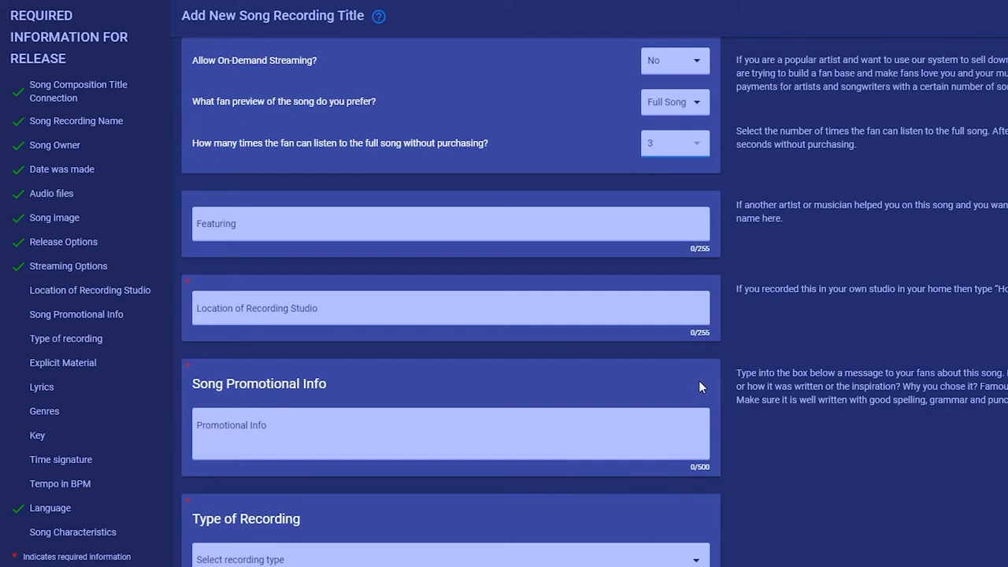
- Enter Rhythmic Radiation as featured artist and Home as recording studio location
{"action": "type", "text": "Rh"}
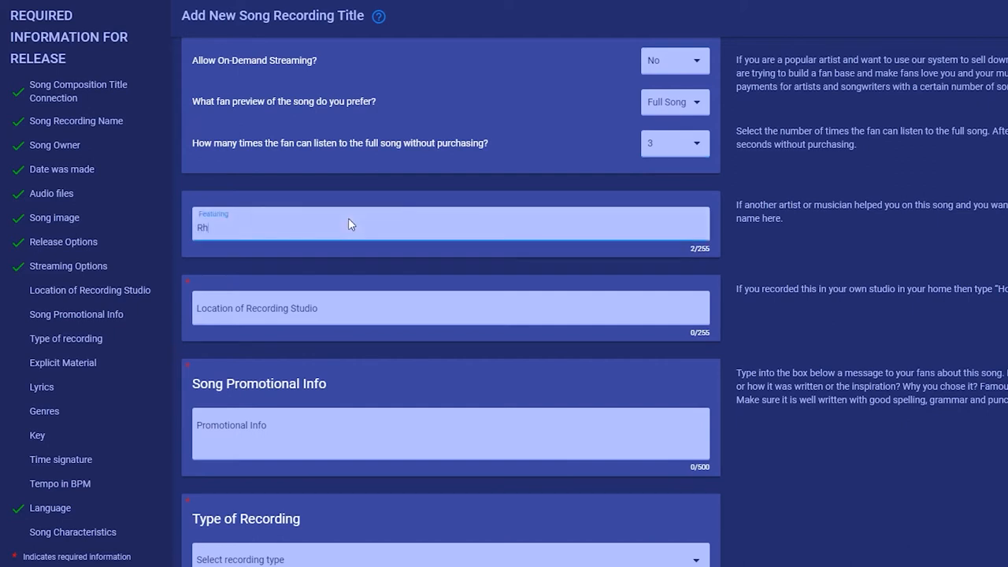
{"action": "type", "text": "ythmic Radiatio"}
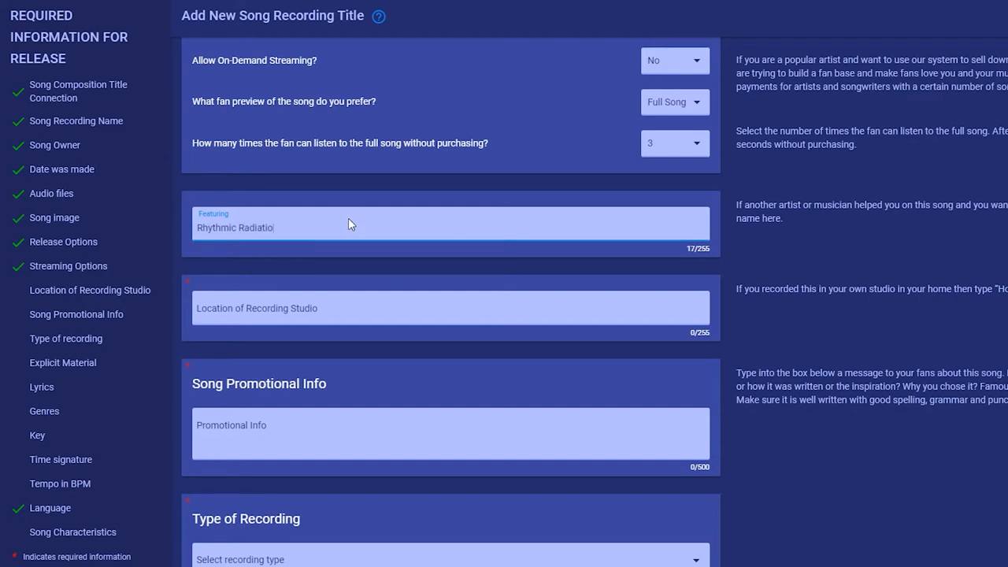
{"action": "type", "text": "n"}
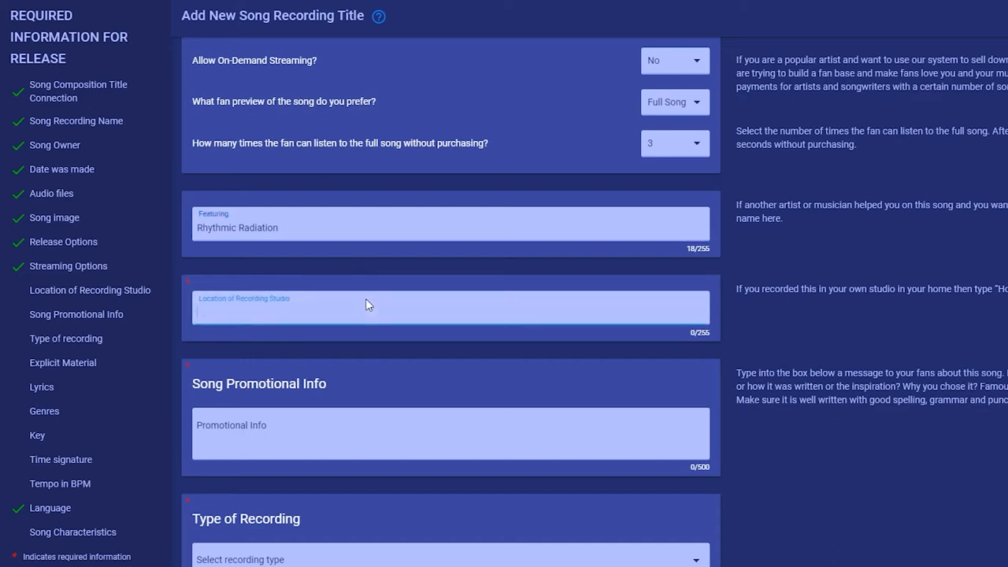
{"action": "type", "text": "Home"}
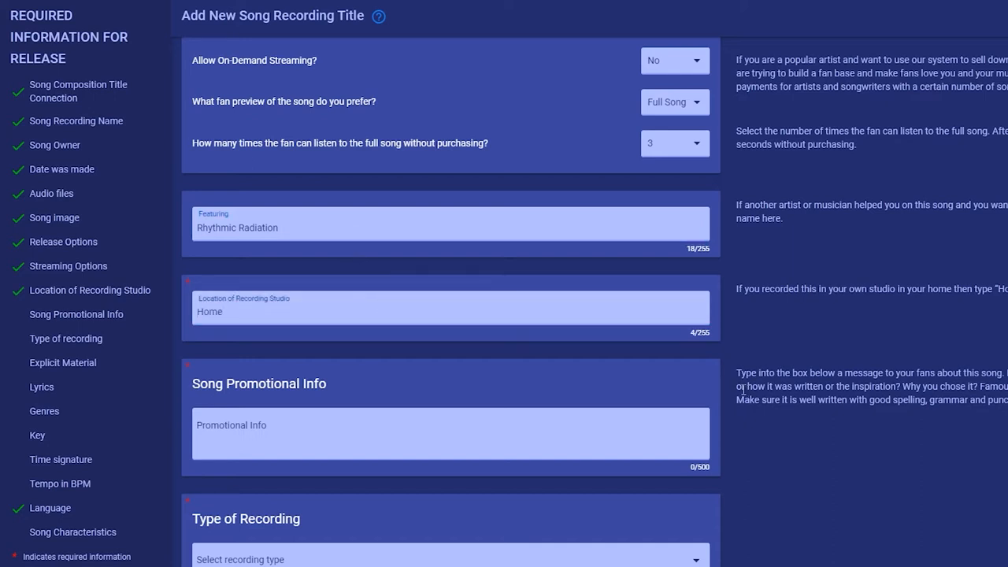
{"action": "scroll", "scroll_direction": "down", "scroll_amount": 3}
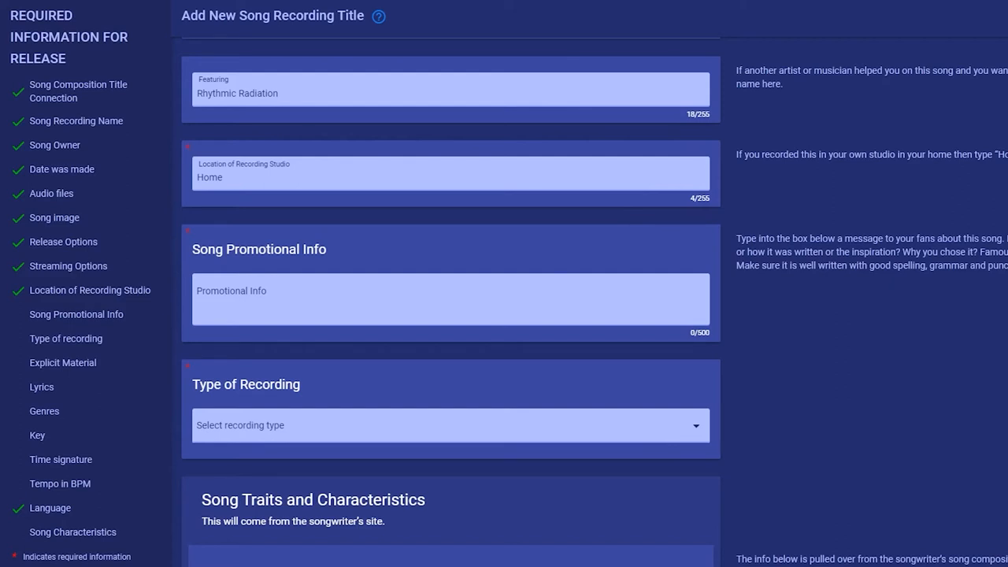
{"action": "mouse_move", "coordinate": [595, 318]}
{"action": "type", "text": "Enter something entertaining to really captivate a"}
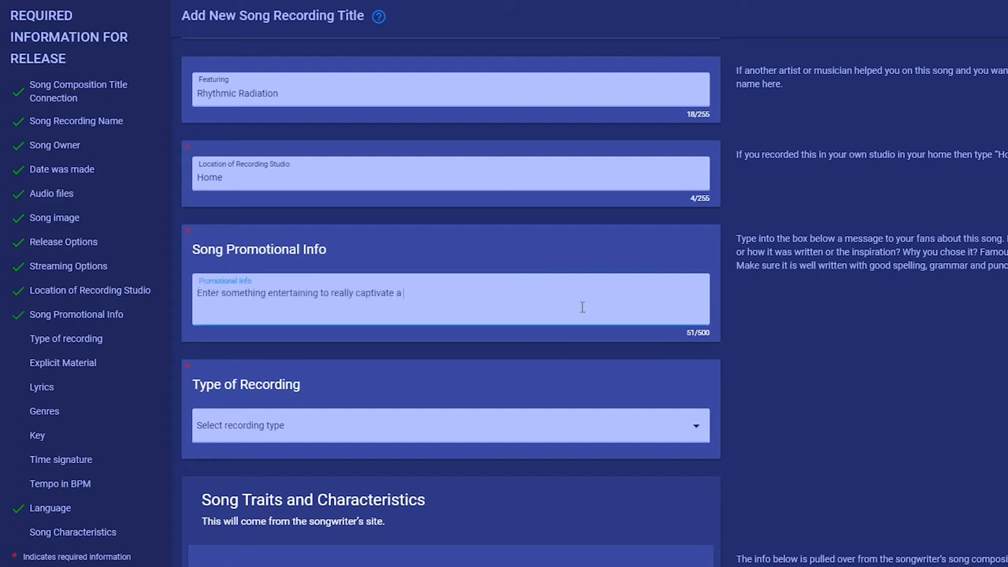
- Finish the promo text '...to really captivate a visitor's attention!' in Promotional Info
{"action": "type", "text": "visitor's attention"}
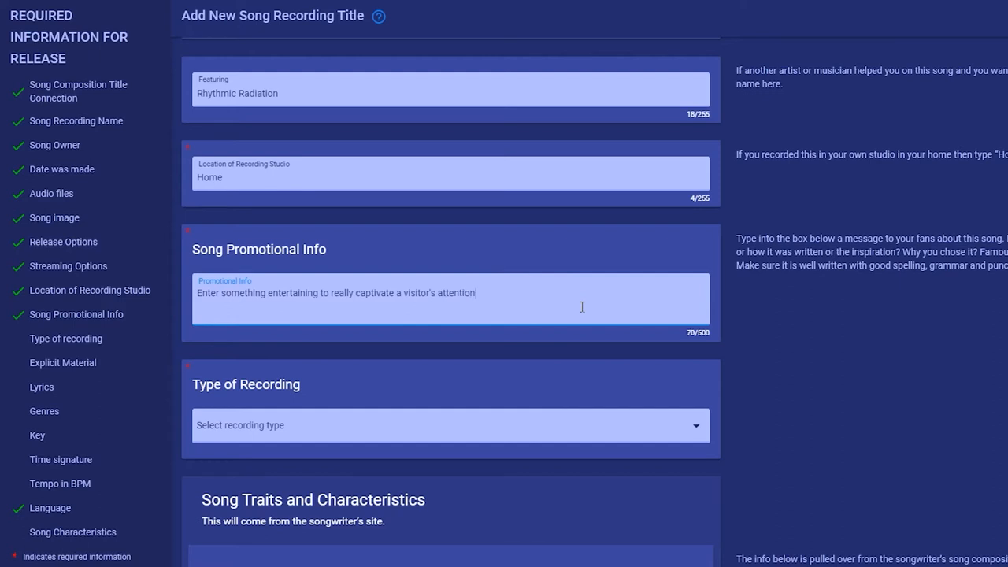
{"action": "type", "text": "!"}
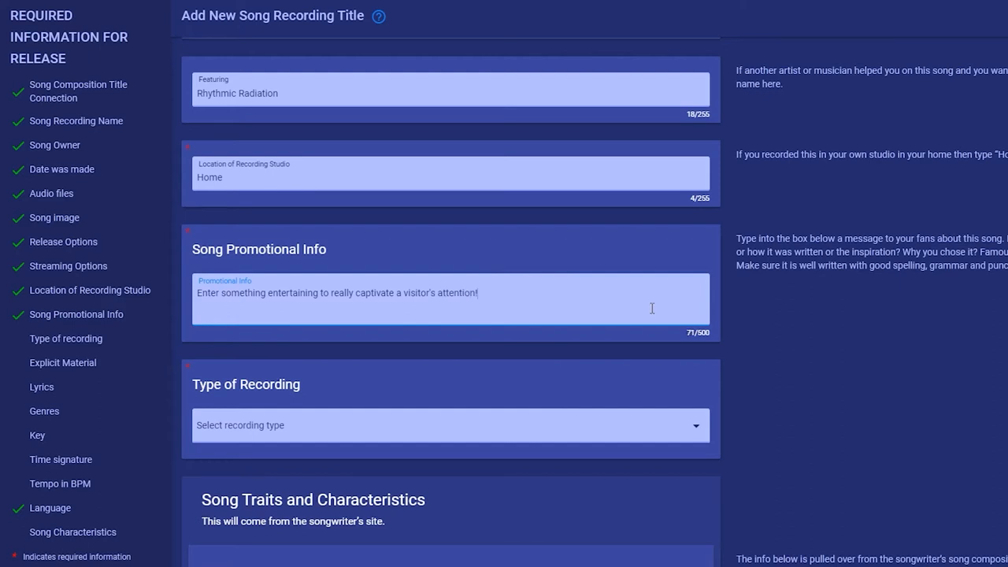
- Choose 'Guitar acoustic with vocal' as the recording type
{"action": "left_click", "coordinate": [451, 425]}
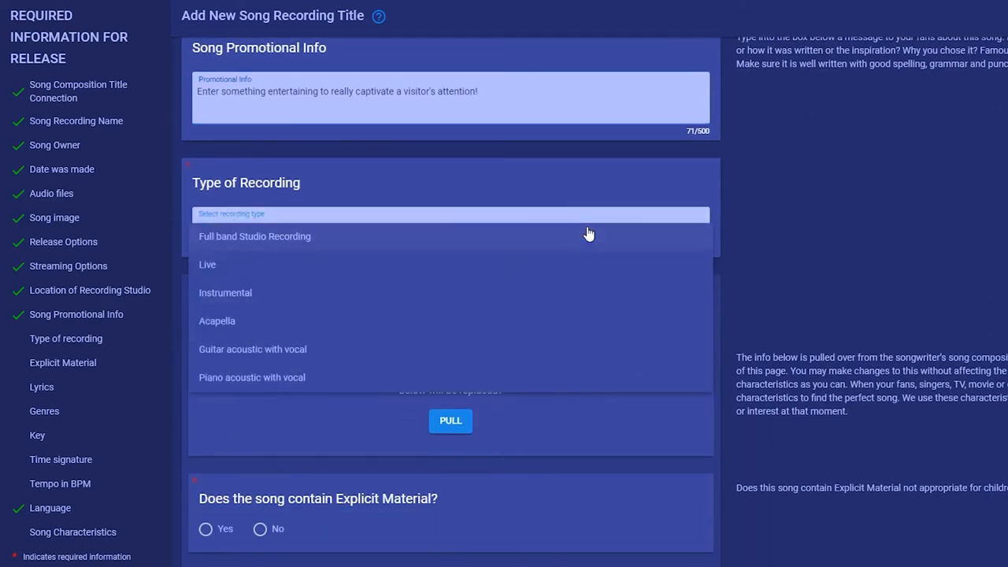
{"action": "mouse_move", "coordinate": [560, 277]}
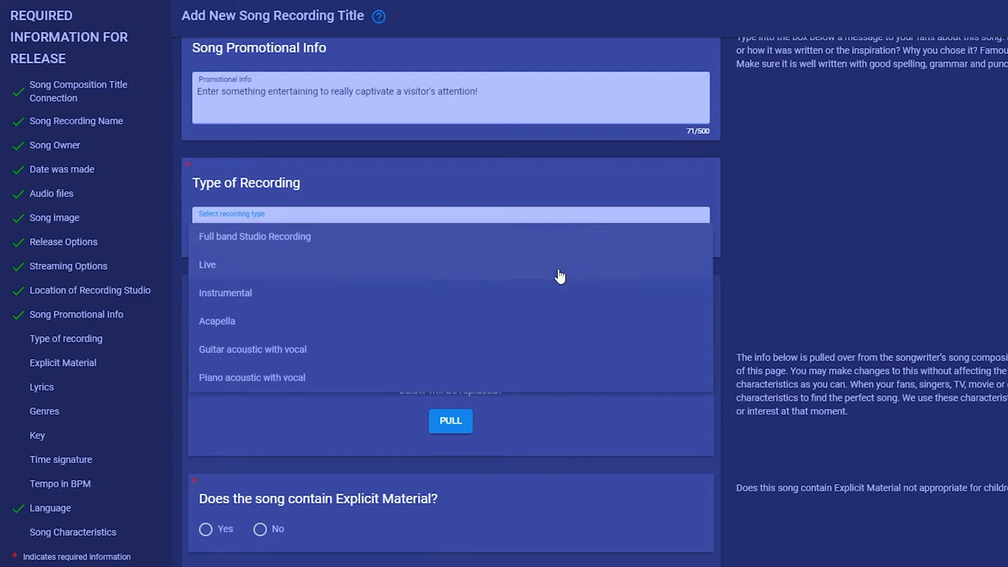
{"action": "mouse_move", "coordinate": [416, 321]}
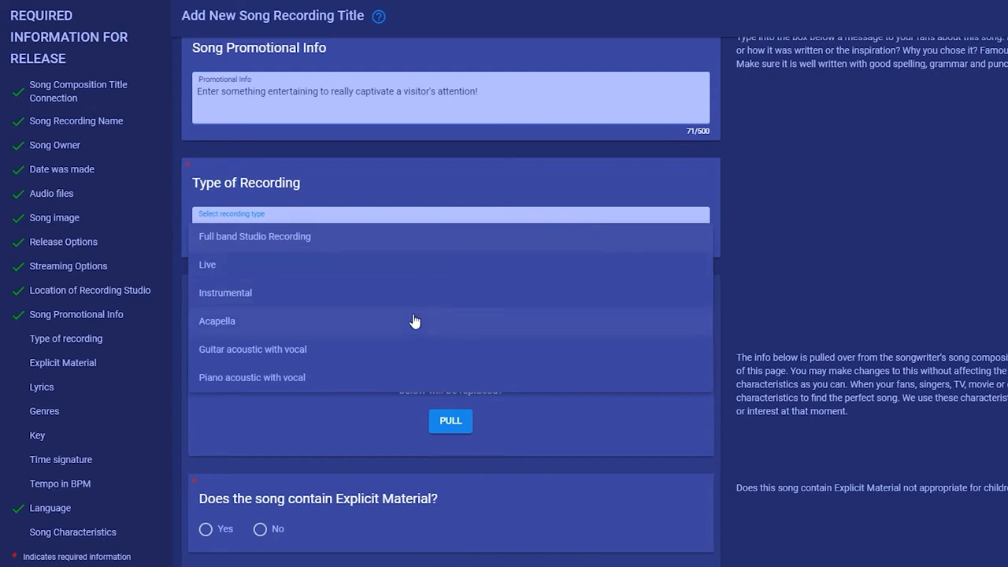
{"action": "mouse_move", "coordinate": [413, 378]}
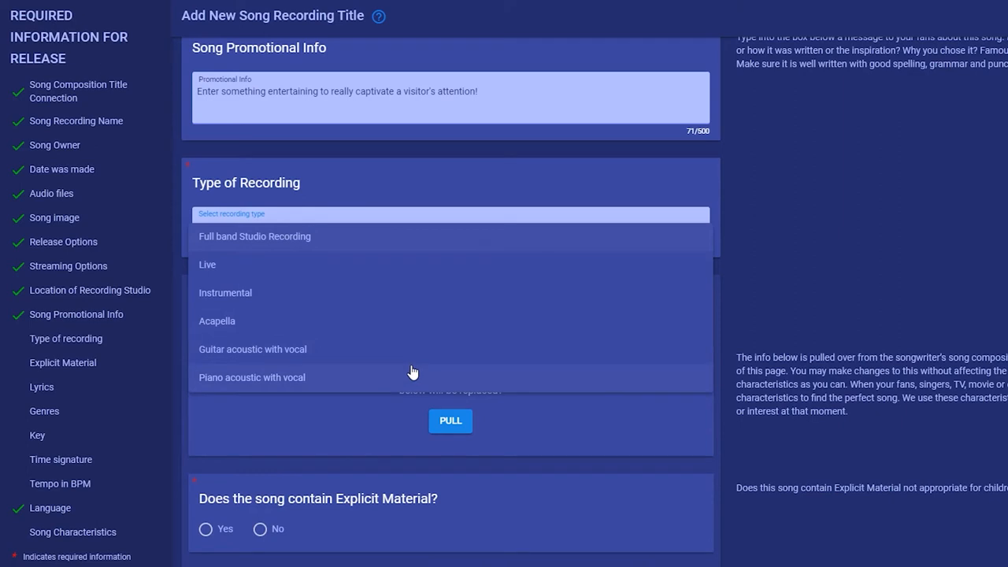
{"action": "mouse_move", "coordinate": [386, 350]}
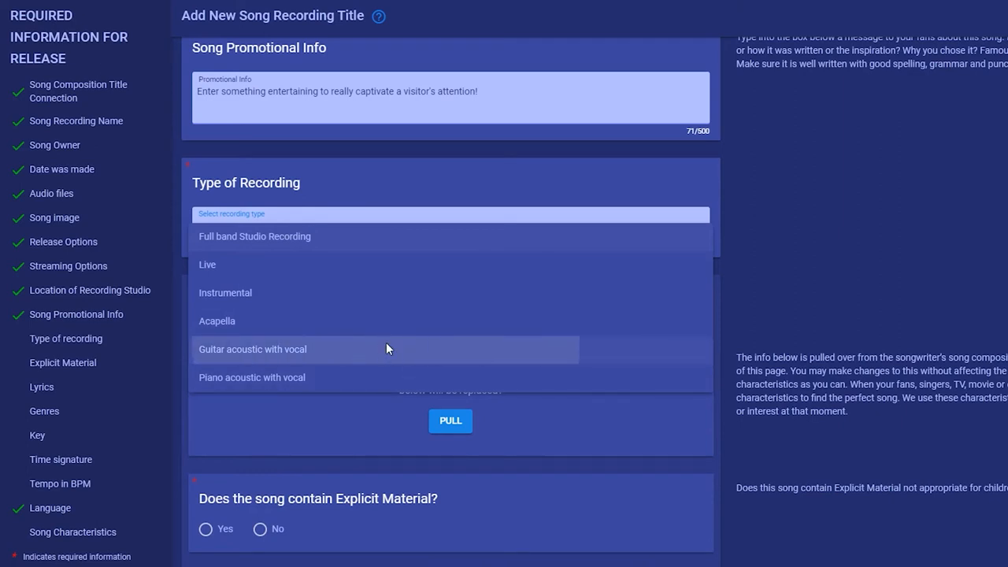
{"action": "left_click", "coordinate": [252, 350]}
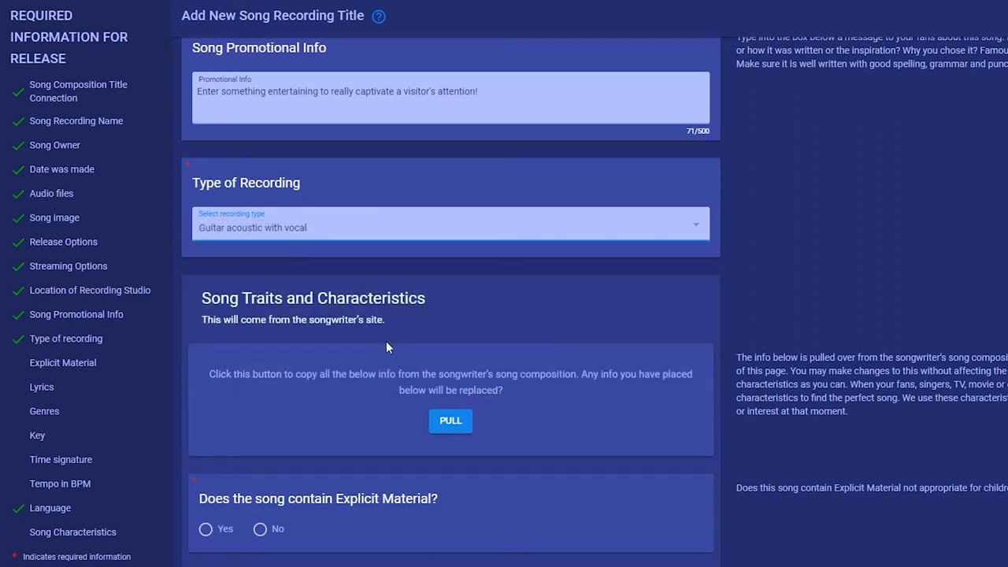
- Pull song traits from the composition: explicit No, lyrics 'This is my test song', genre Country
{"action": "scroll", "scroll_direction": "down", "scroll_amount": 3}
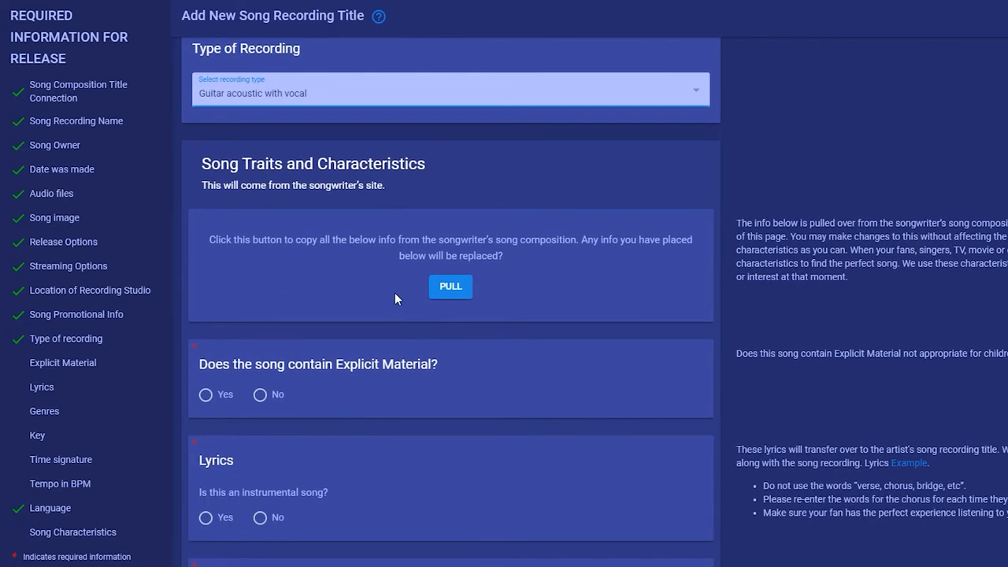
{"action": "mouse_move", "coordinate": [571, 241]}
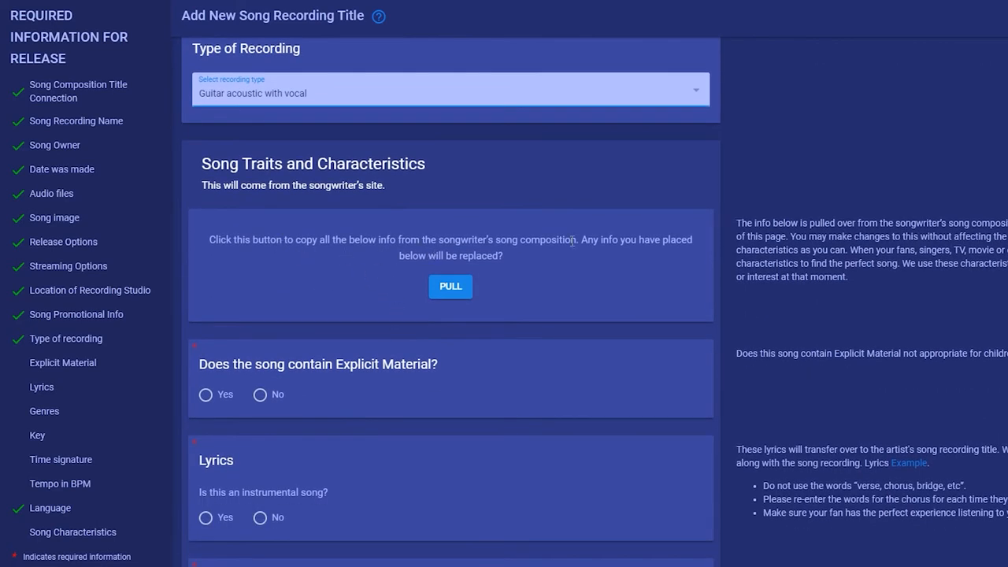
{"action": "mouse_move", "coordinate": [482, 290]}
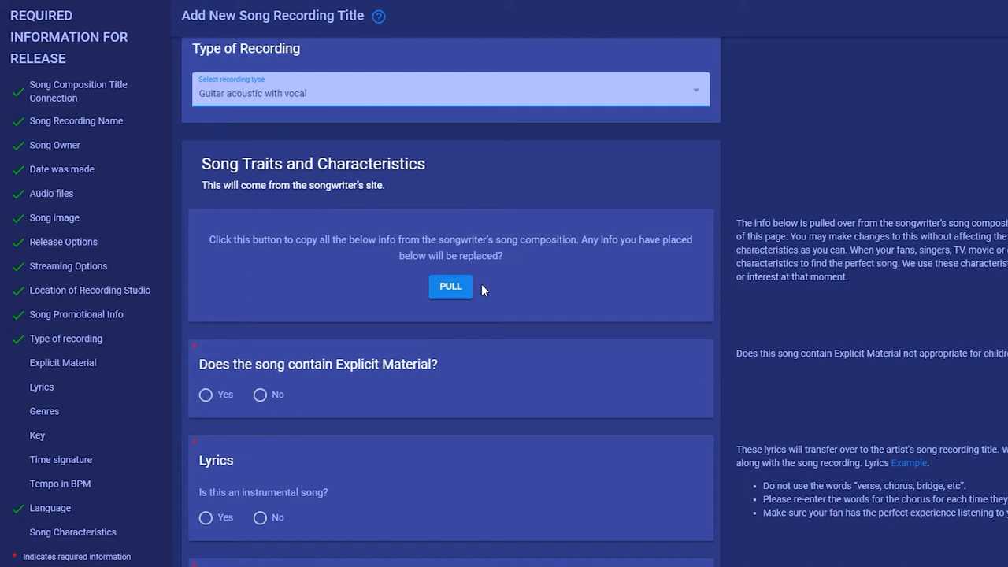
{"action": "mouse_move", "coordinate": [444, 292]}
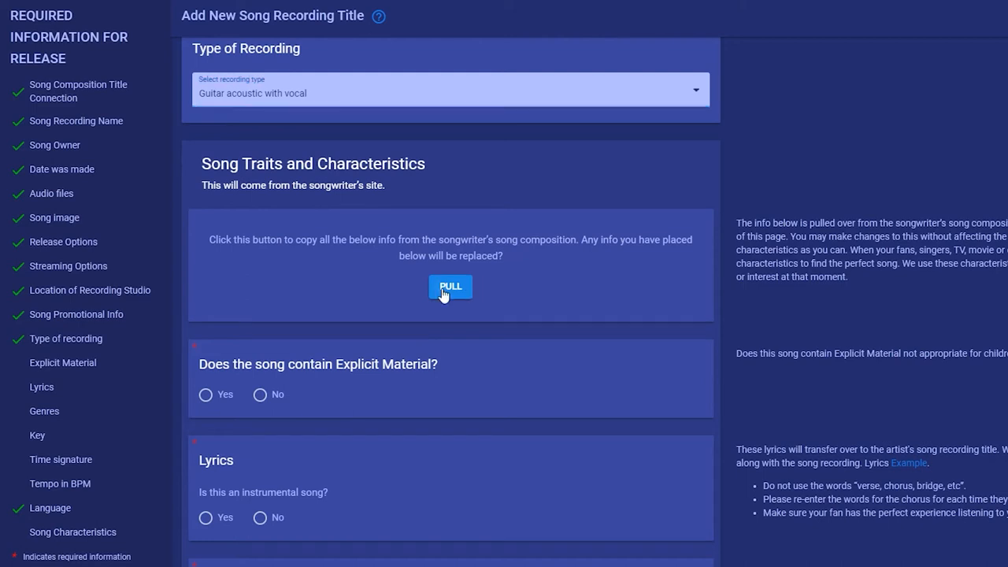
{"action": "left_click", "coordinate": [450, 286]}
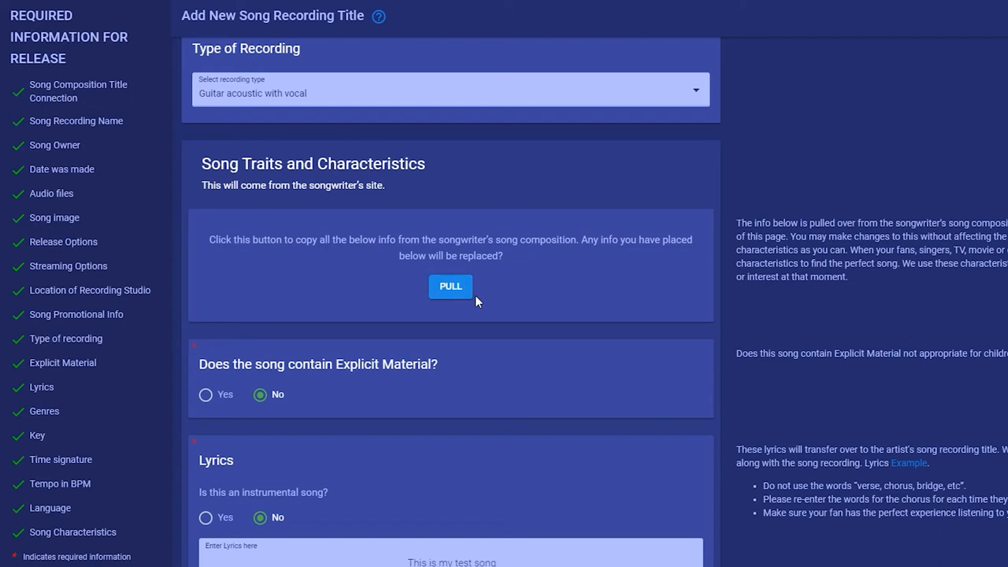
{"action": "mouse_move", "coordinate": [463, 299]}
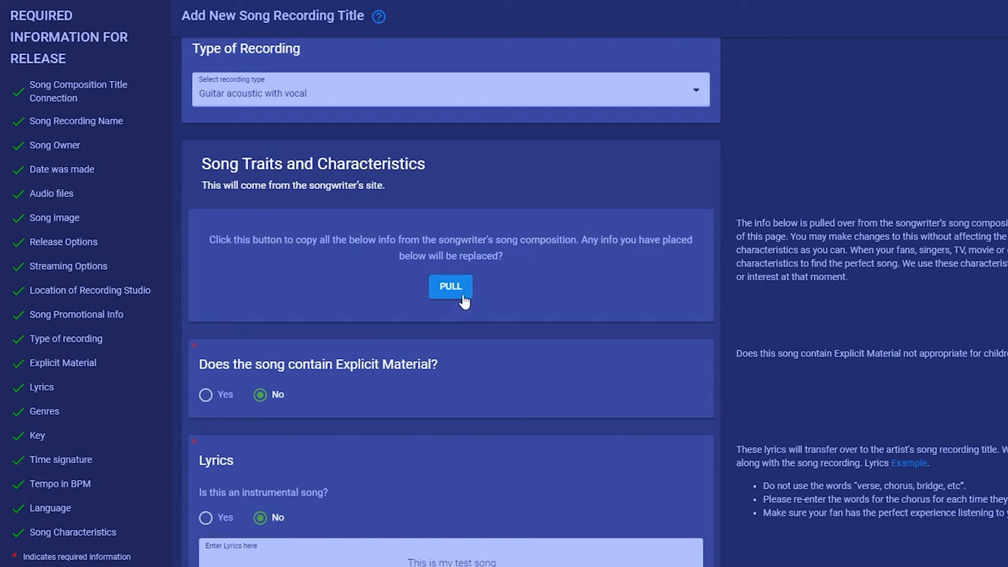
{"action": "mouse_move", "coordinate": [318, 397]}
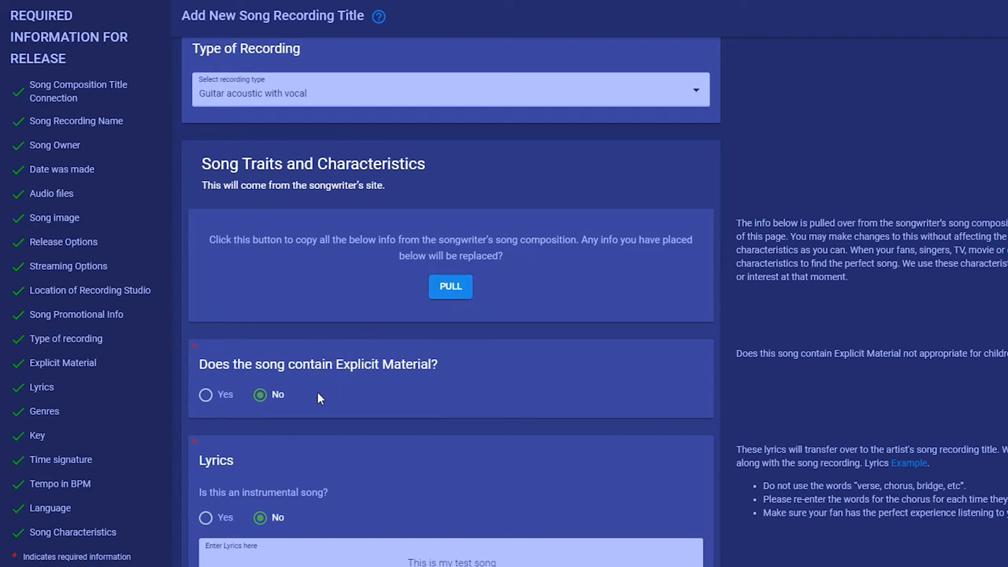
{"action": "scroll", "scroll_direction": "down", "scroll_amount": 3}
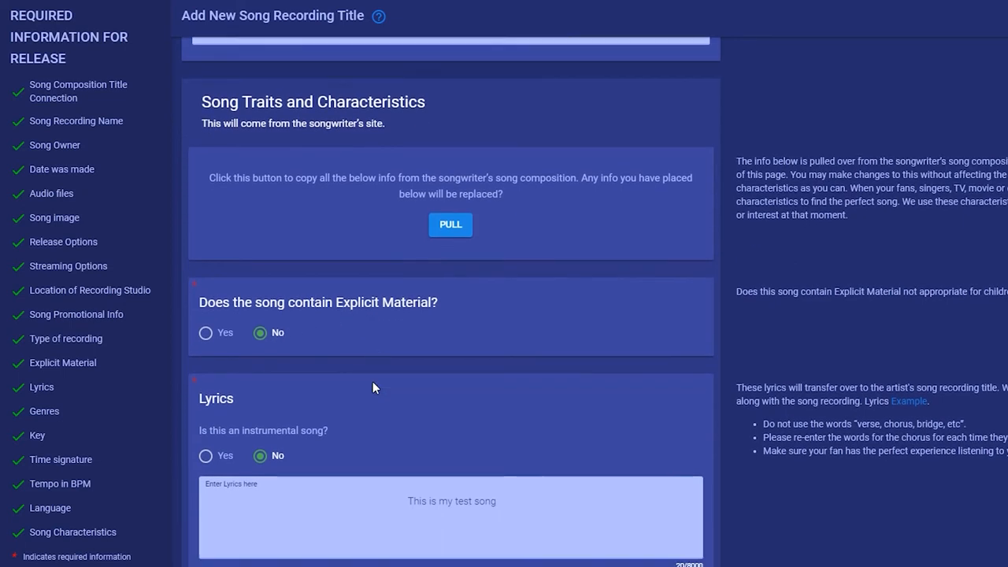
{"action": "scroll", "scroll_direction": "down", "scroll_amount": 3}
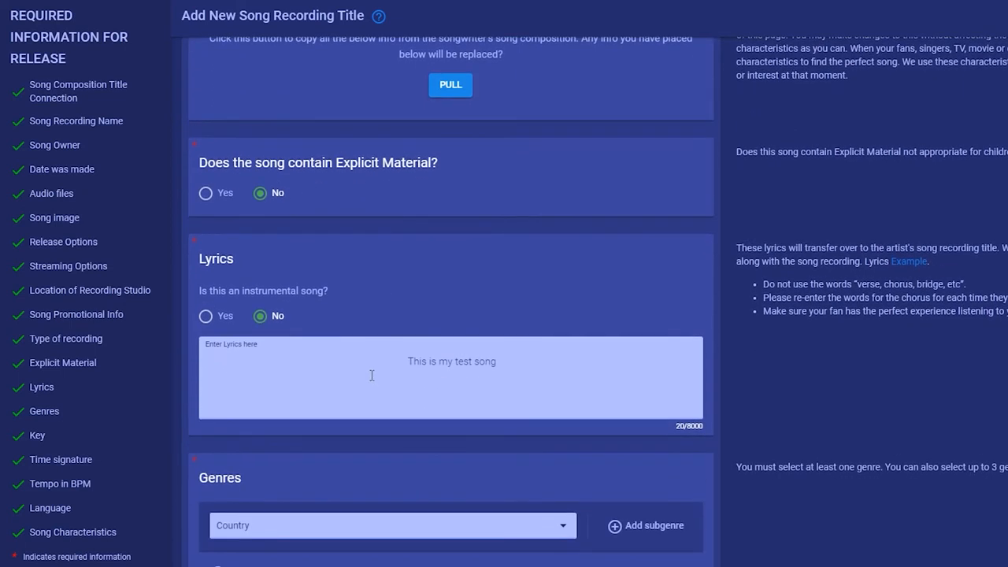
{"action": "mouse_move", "coordinate": [350, 372]}
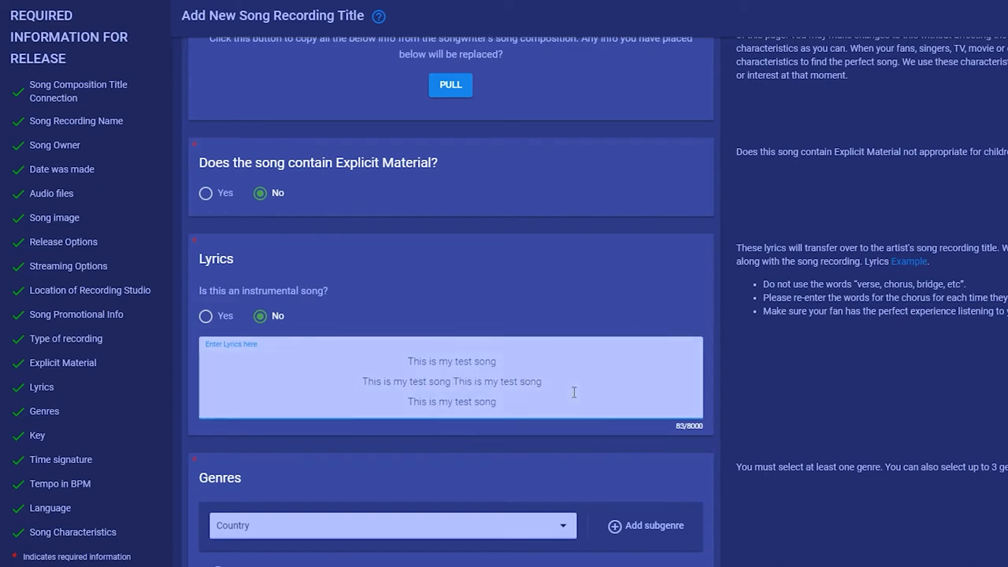
{"action": "scroll", "scroll_direction": "down", "scroll_amount": 3}
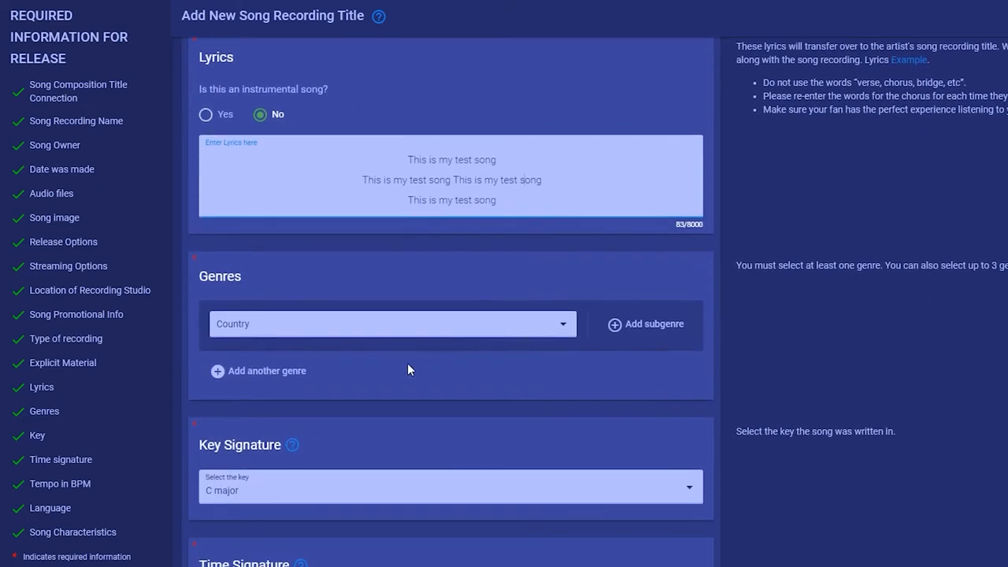
{"action": "mouse_move", "coordinate": [680, 325]}
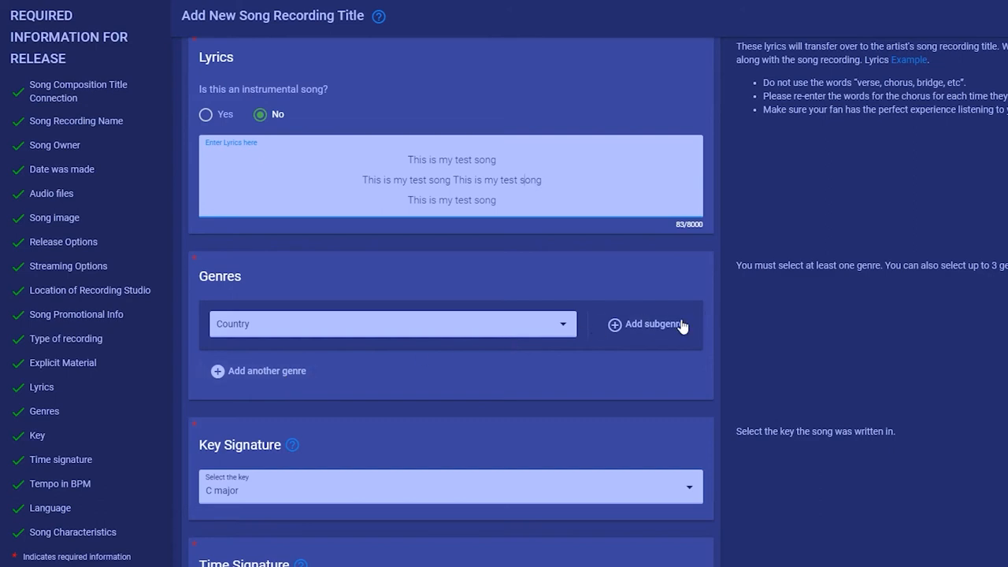
{"action": "scroll", "scroll_direction": "down", "scroll_amount": 3}
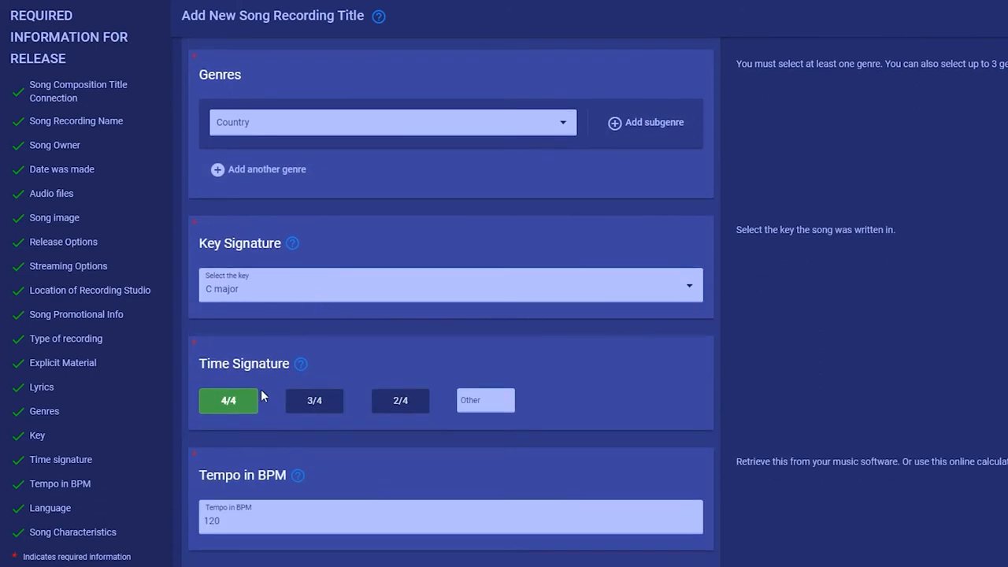
{"action": "scroll", "scroll_direction": "down", "scroll_amount": 3}
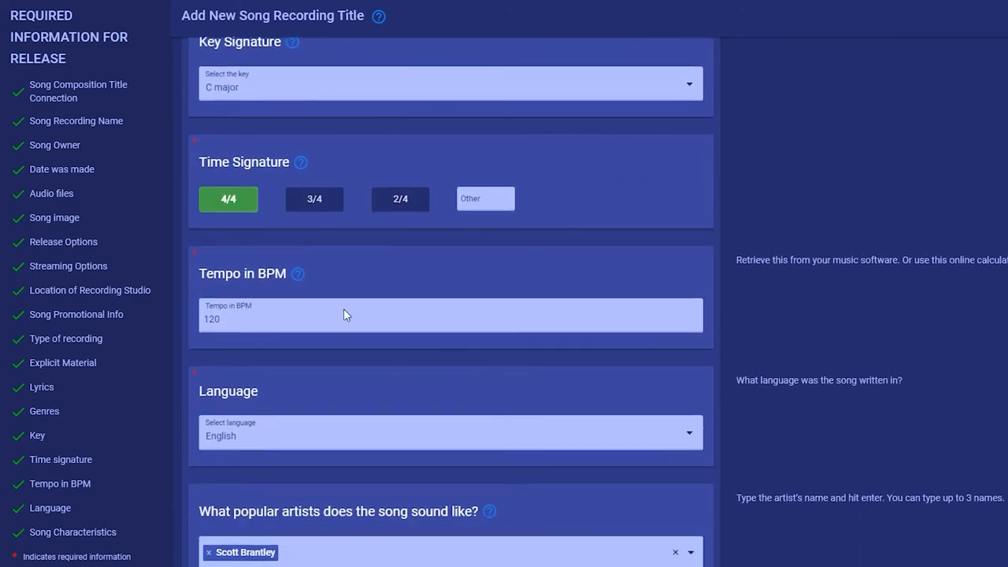
{"action": "scroll", "scroll_direction": "down", "scroll_amount": 3}
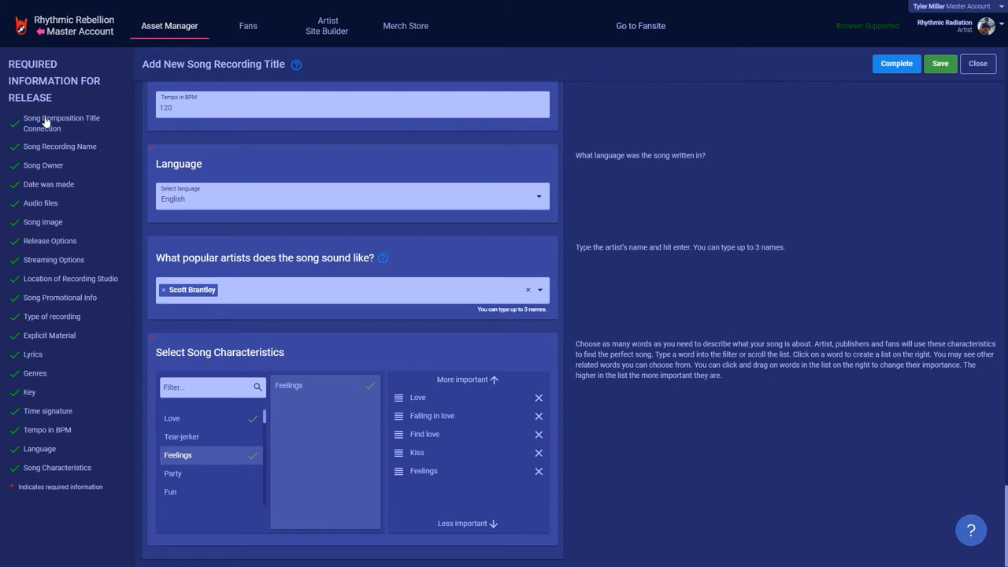
{"action": "mouse_move", "coordinate": [784, 104]}
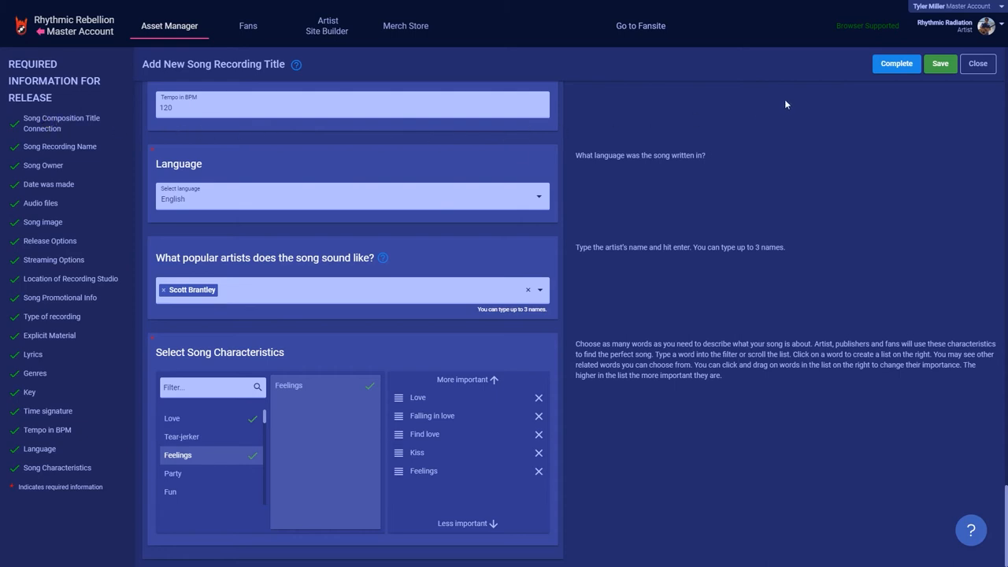
{"action": "mouse_move", "coordinate": [896, 63]}
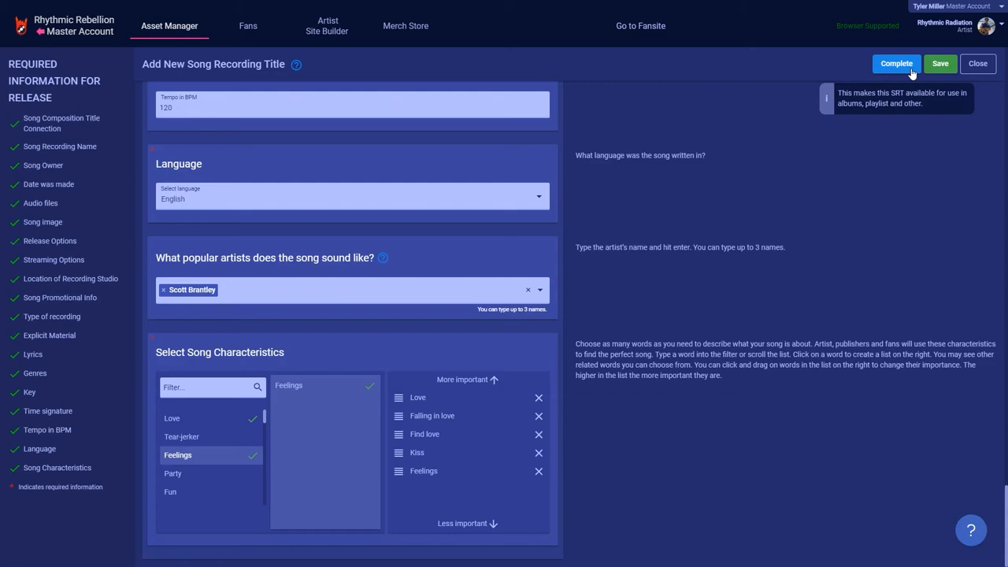
{"action": "mouse_move", "coordinate": [910, 74]}
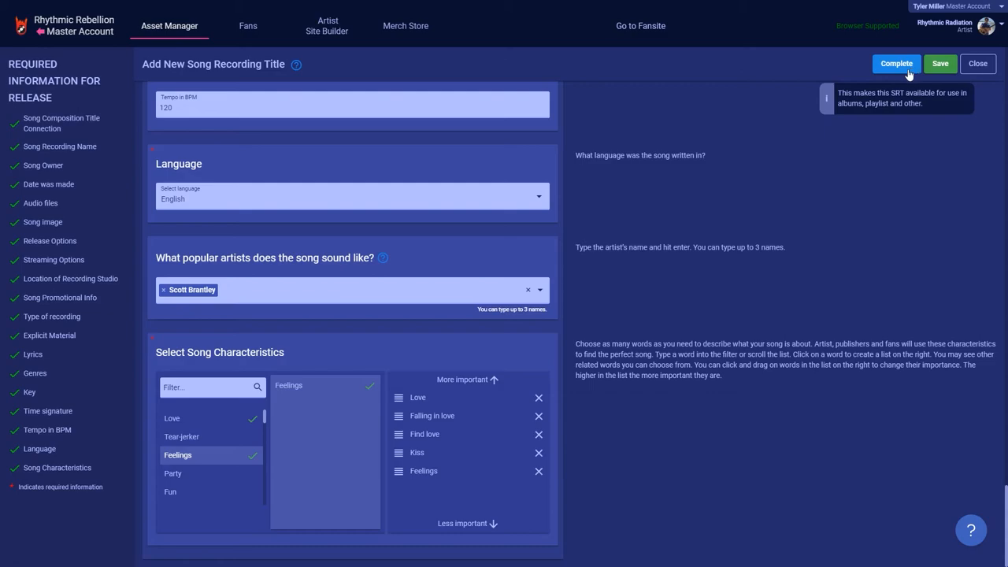
- Complete the New SRT so Greg test song 6-5 appears in the songs list awaiting release
{"action": "left_click", "coordinate": [976, 63]}
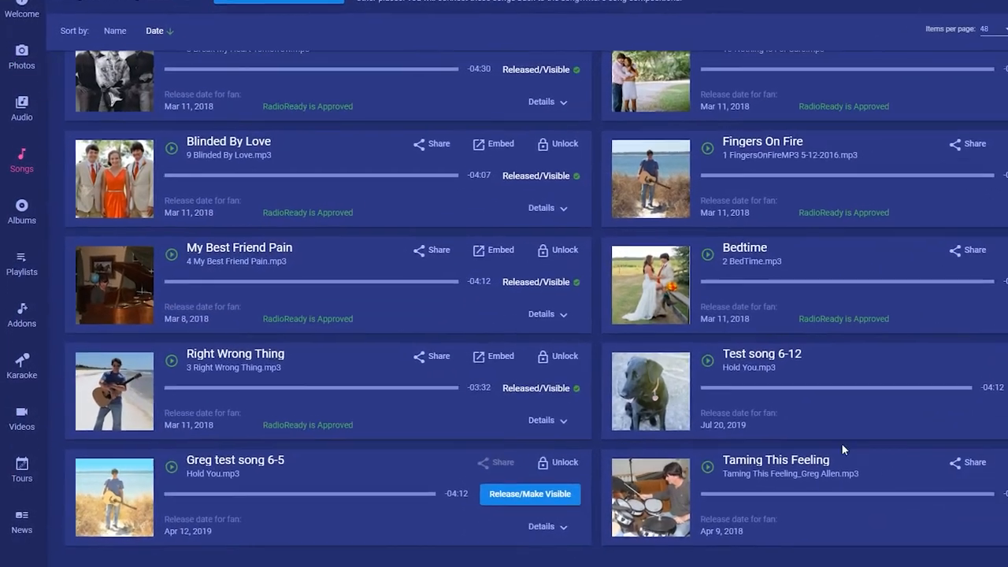
{"action": "scroll", "scroll_direction": "down", "scroll_amount": 3}
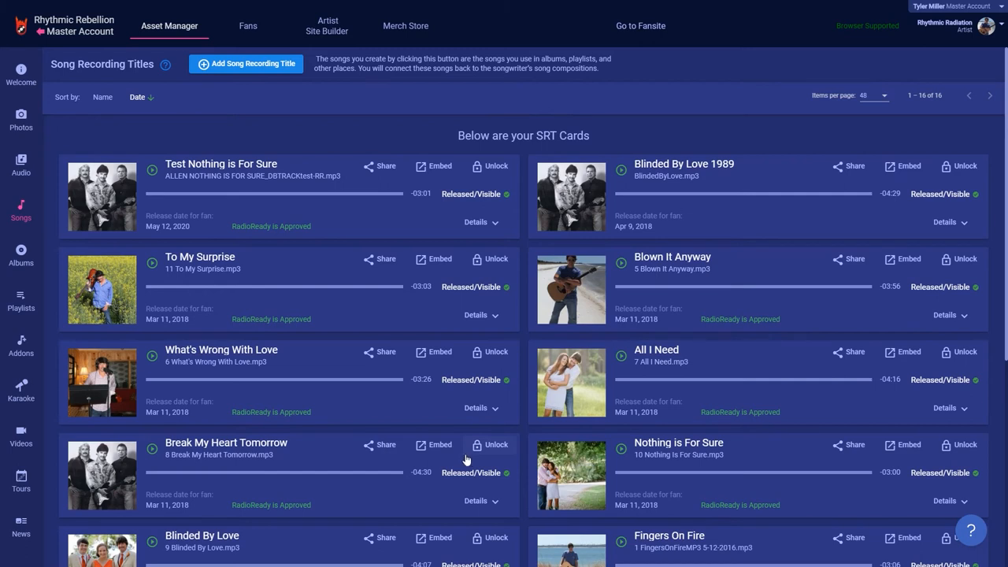
{"action": "mouse_move", "coordinate": [495, 175]}
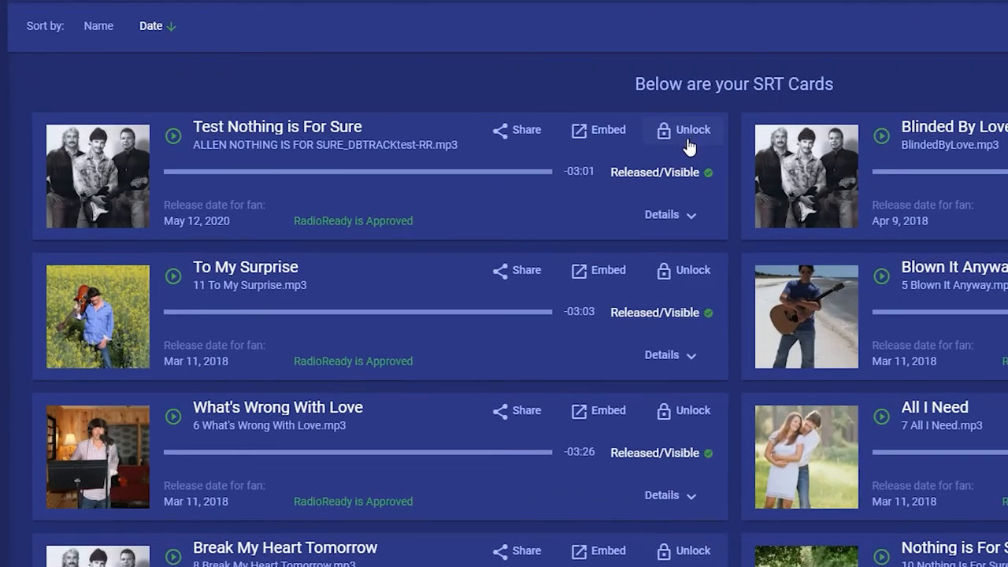
- Unlock the released Test Nothing is For Sure card, confirm, and enter its edit form
{"action": "left_click", "coordinate": [682, 130]}
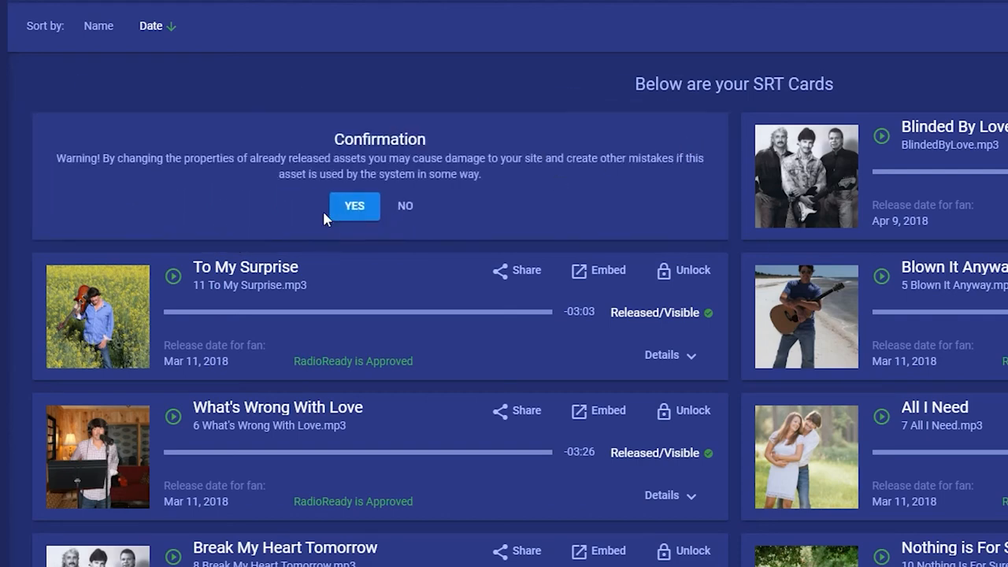
{"action": "left_click", "coordinate": [353, 204]}
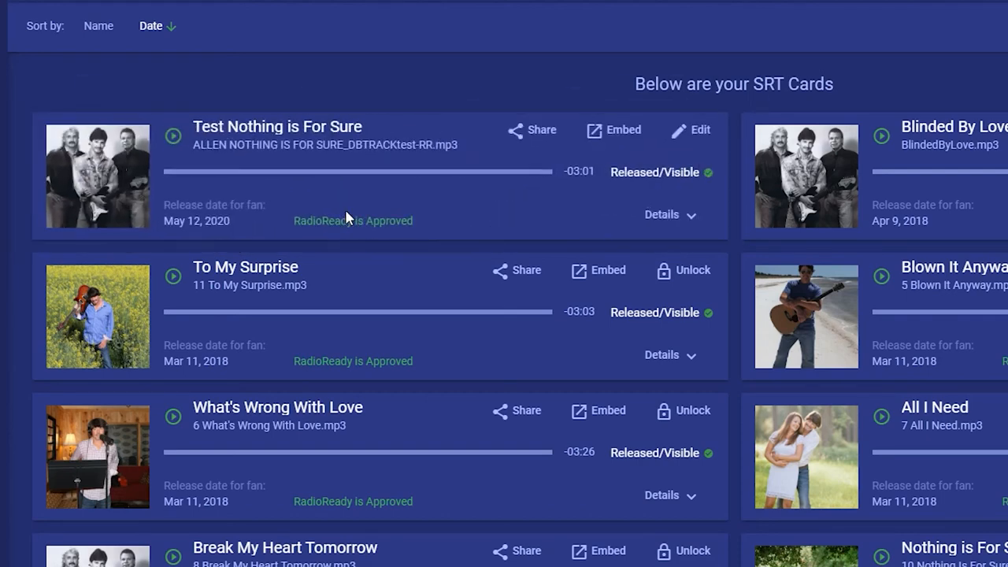
{"action": "mouse_move", "coordinate": [504, 183]}
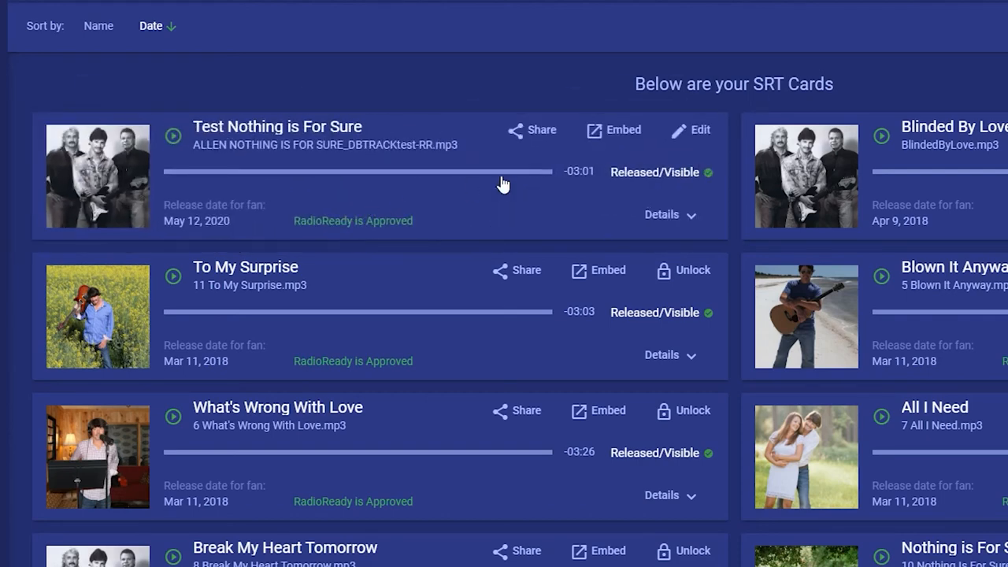
{"action": "left_click", "coordinate": [690, 129]}
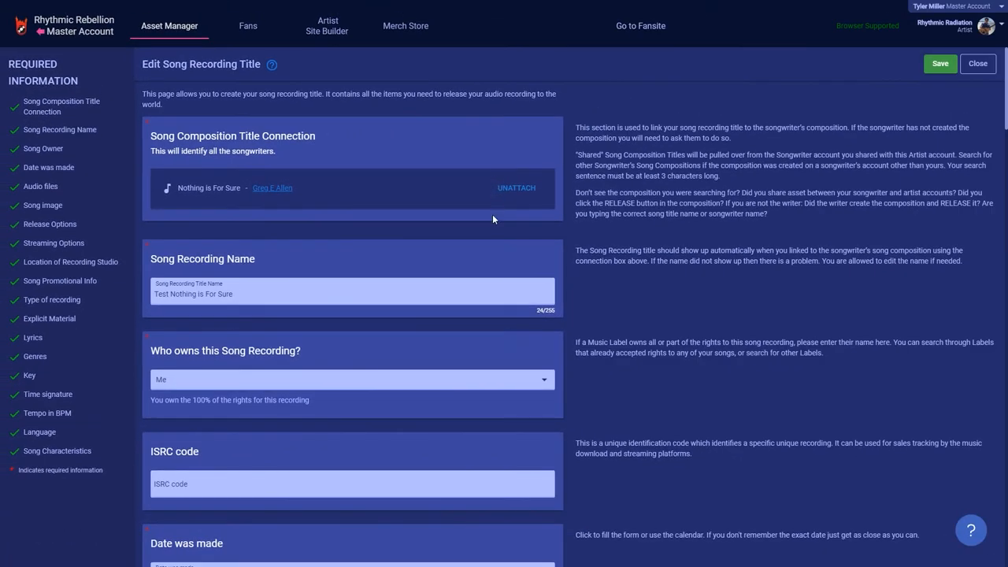
- Go to the Karaoke library and start a new Karaoke Creator form
{"action": "scroll", "scroll_direction": "down", "scroll_amount": 3}
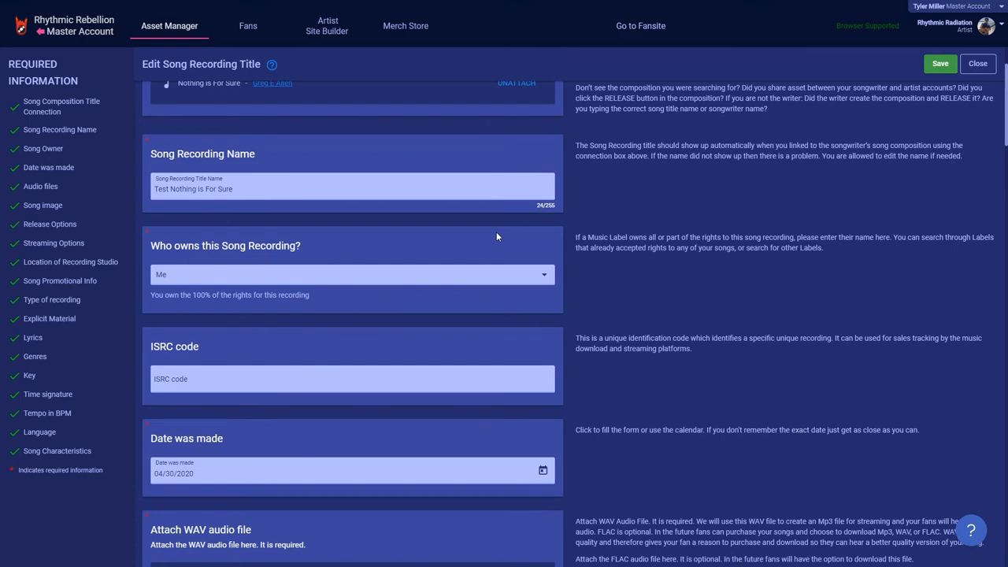
{"action": "scroll", "scroll_direction": "down", "scroll_amount": 3}
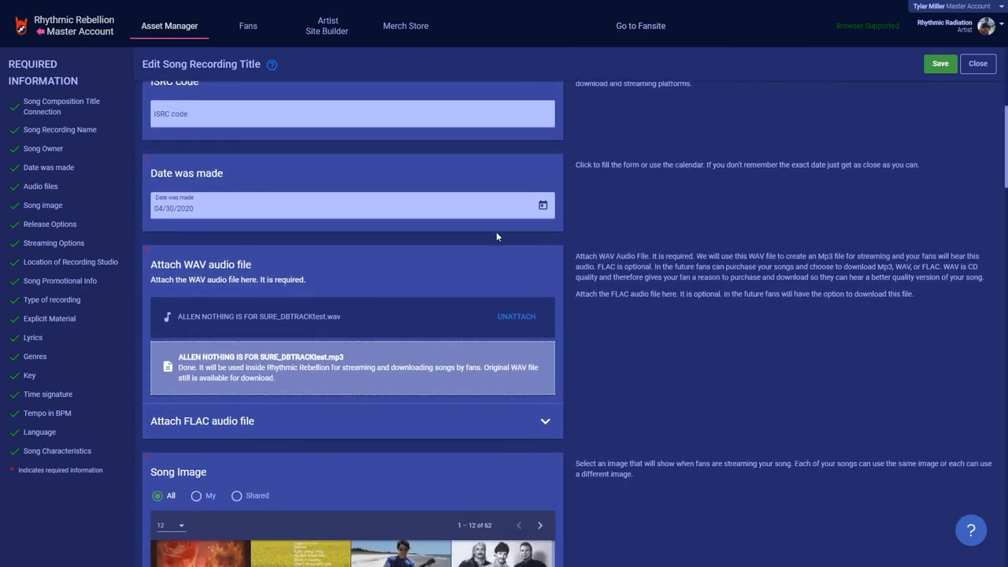
{"action": "scroll", "scroll_direction": "down", "scroll_amount": 3}
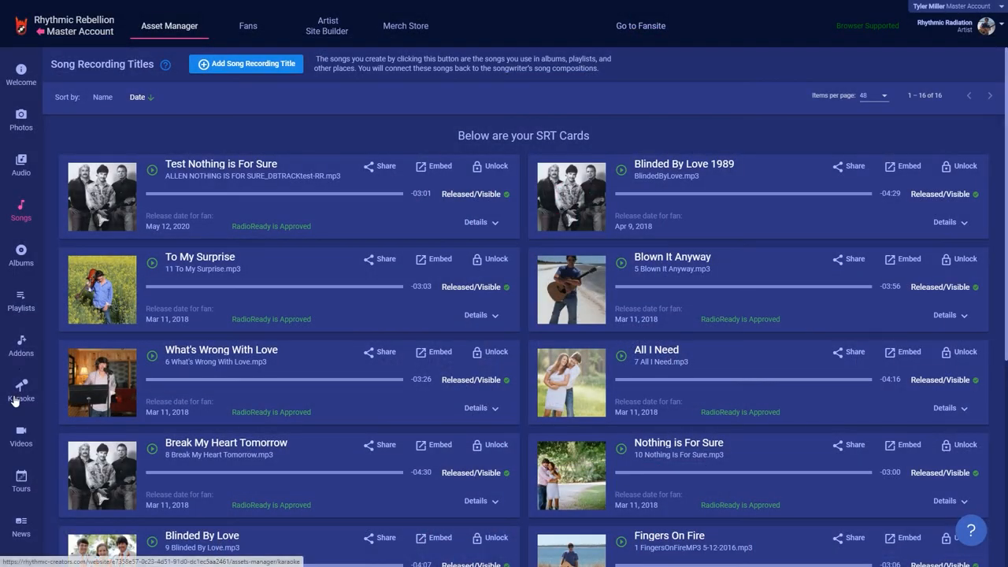
{"action": "mouse_move", "coordinate": [20, 397]}
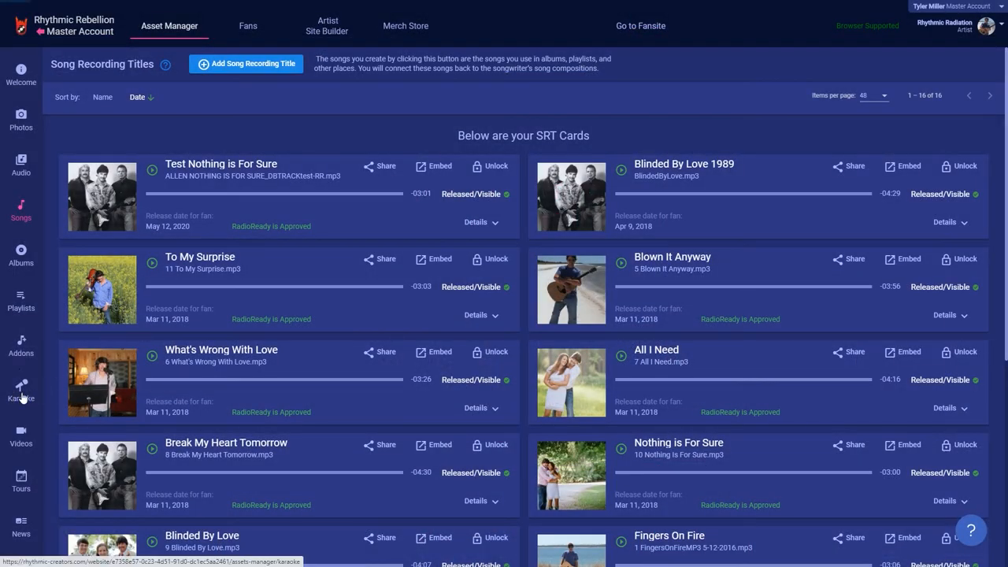
{"action": "left_click", "coordinate": [20, 390]}
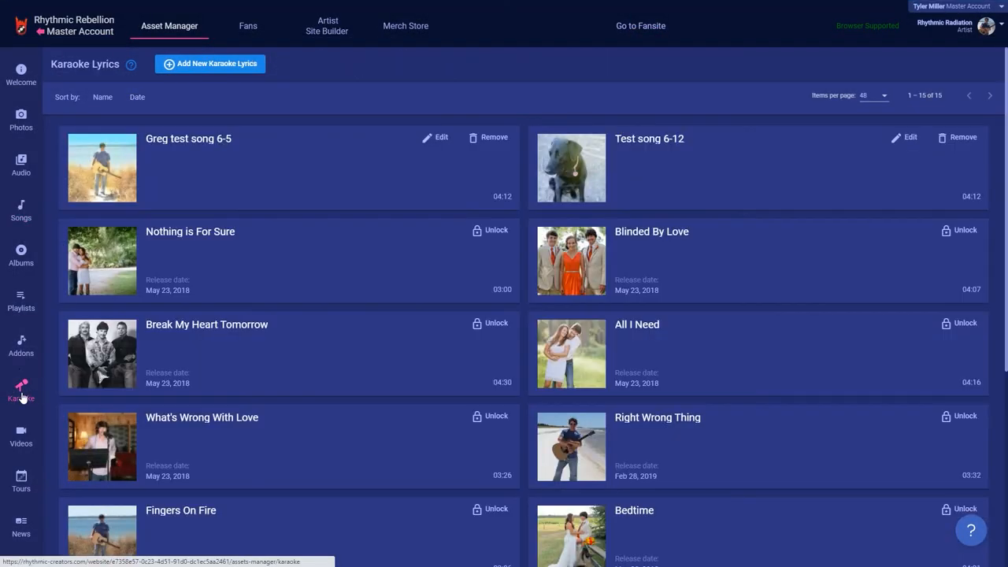
{"action": "mouse_move", "coordinate": [26, 387]}
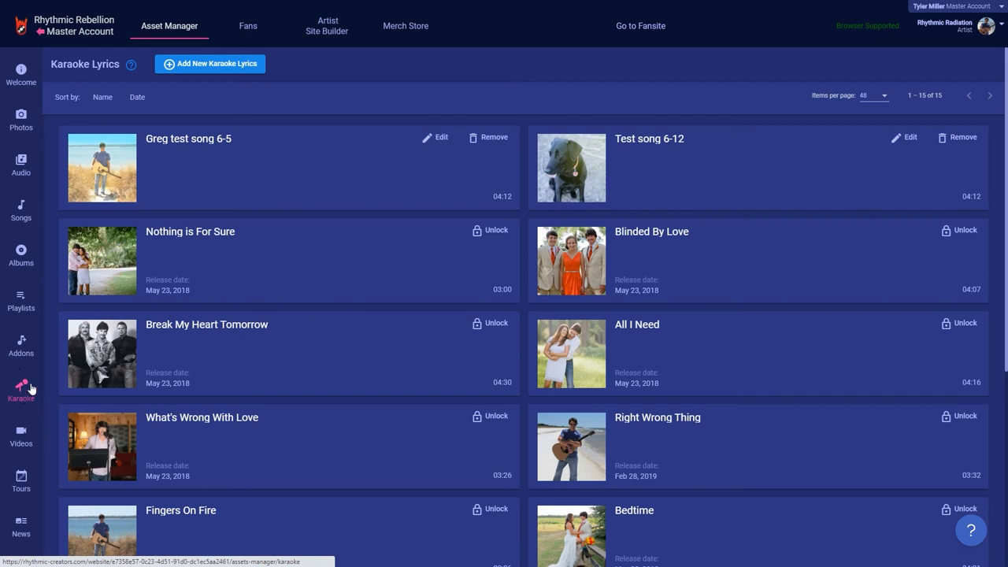
{"action": "left_click", "coordinate": [209, 62]}
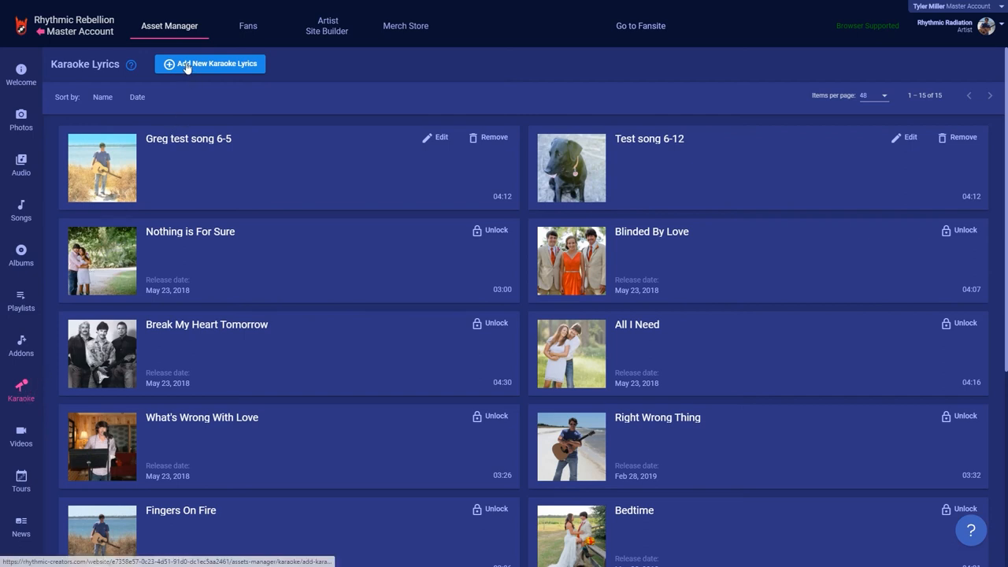
{"action": "left_click", "coordinate": [209, 63]}
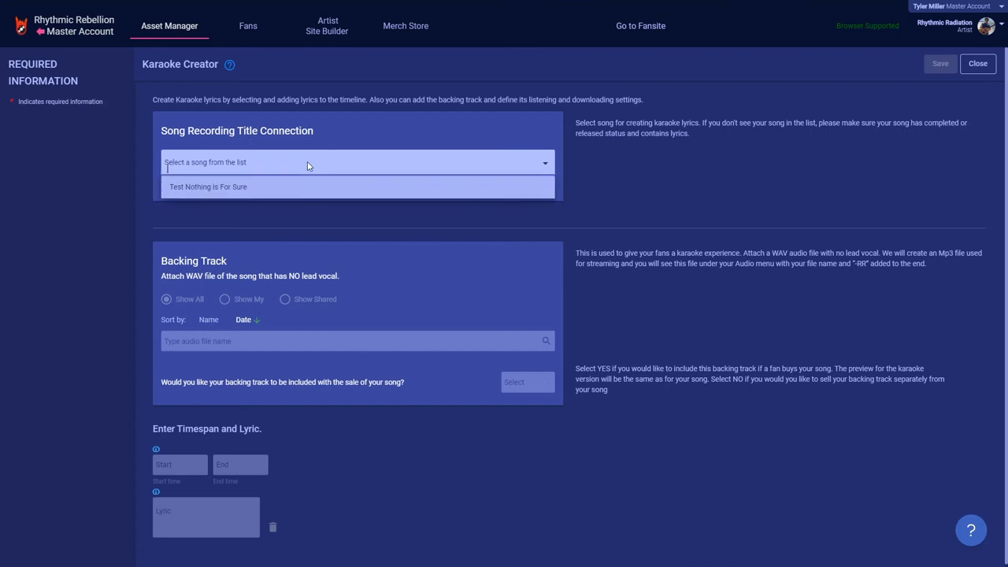
- Connect Test Nothing is For Sure, move the first lyric clip to about 9.6 s, then go to the fansite
{"action": "left_click", "coordinate": [208, 185]}
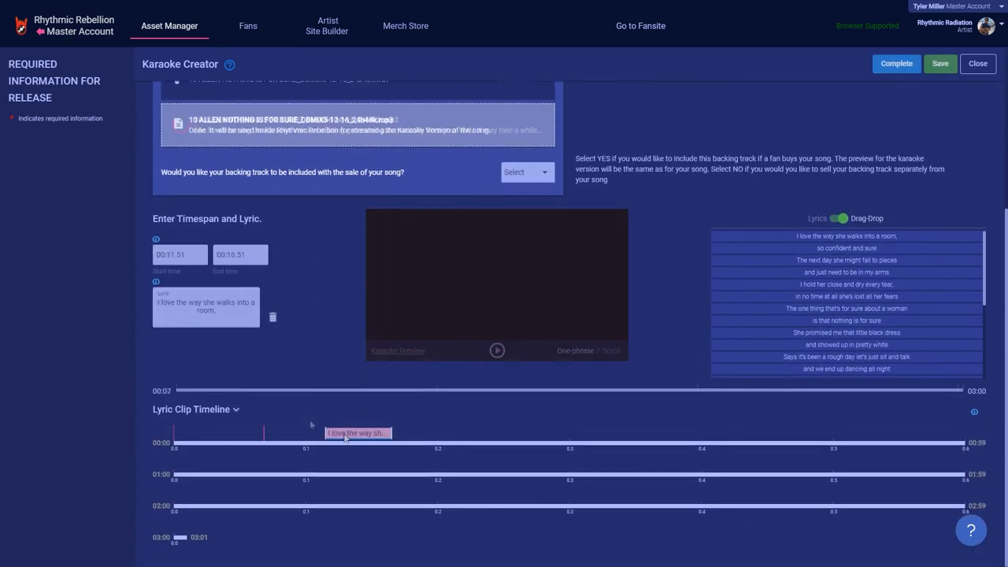
{"action": "left_click_drag", "start_coordinate": [359, 431], "coordinate": [330, 431]}
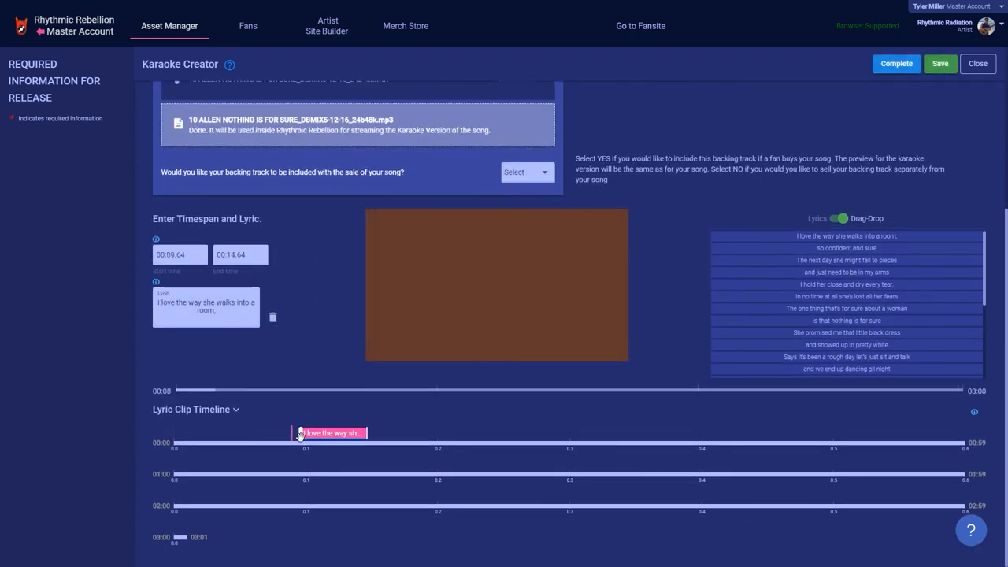
{"action": "left_click", "coordinate": [639, 26]}
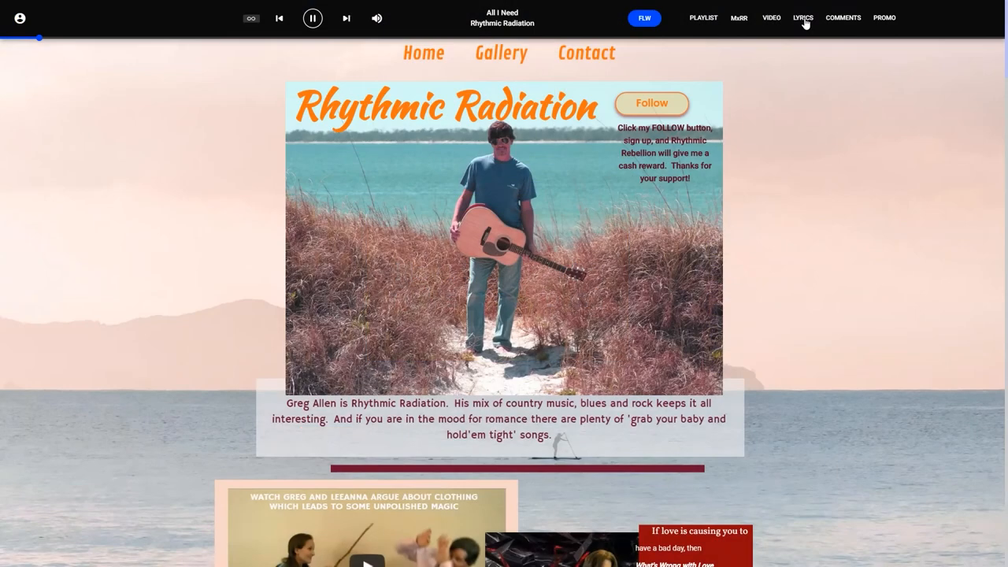
- Show the Video Lyric/Karaoke view for All I Need, then return to the Asset Manager welcome page
{"action": "left_click", "coordinate": [803, 18]}
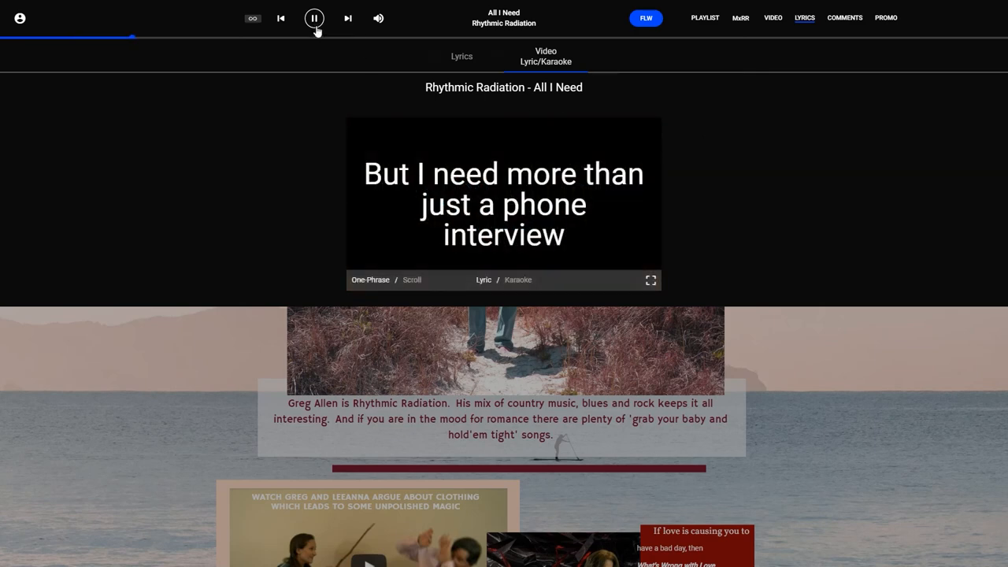
{"action": "left_click", "coordinate": [314, 19]}
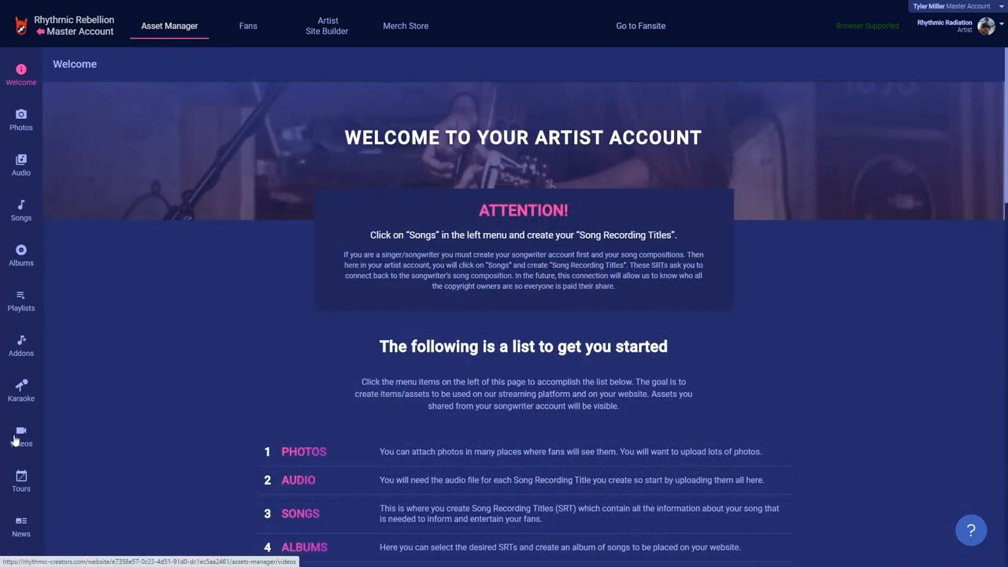
- Browse the Videos library (Anthem, Fingers On Fire), then head back to song recording titles
{"action": "left_click", "coordinate": [21, 438]}
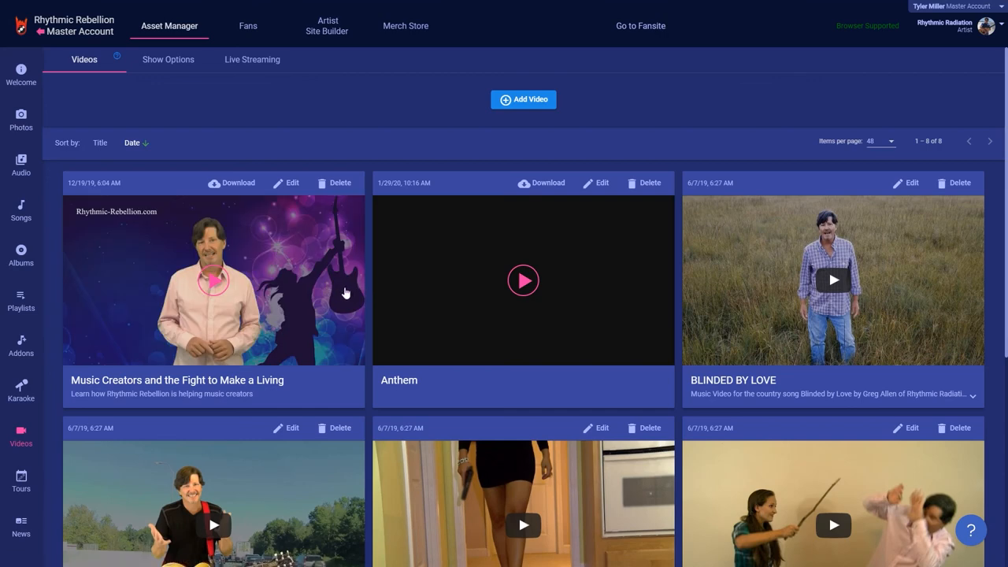
{"action": "mouse_move", "coordinate": [347, 286]}
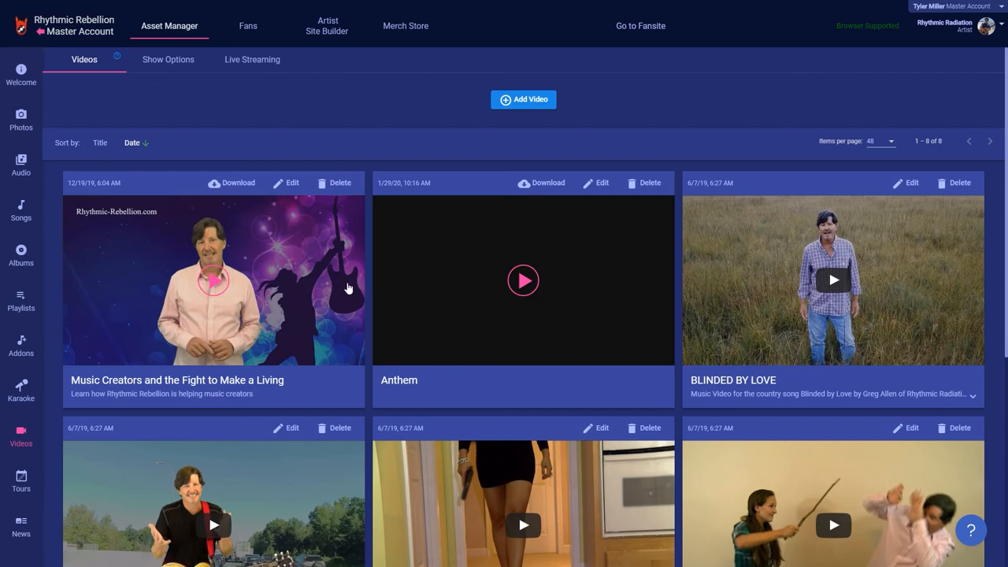
{"action": "scroll", "scroll_direction": "down", "scroll_amount": 3}
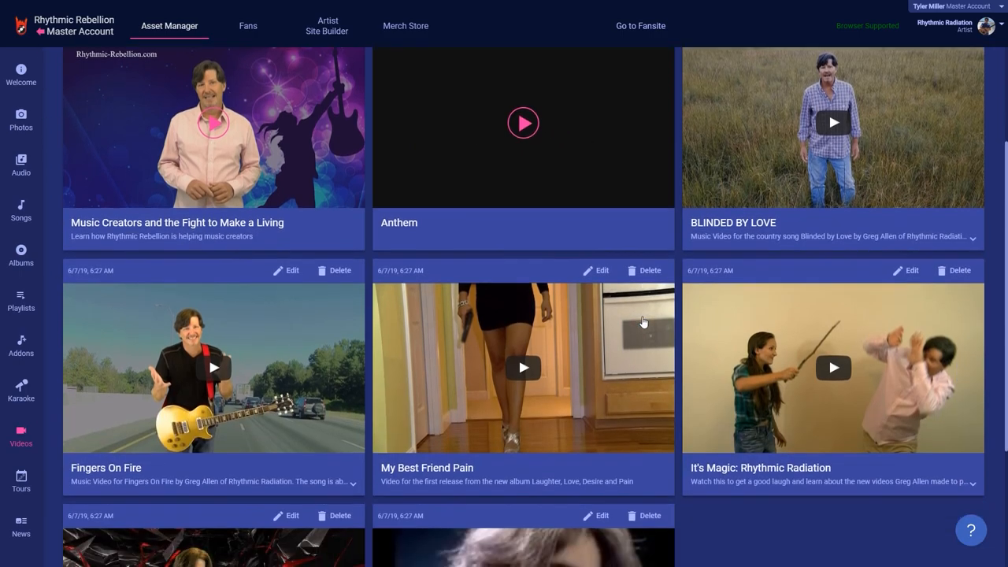
{"action": "left_click", "coordinate": [21, 212]}
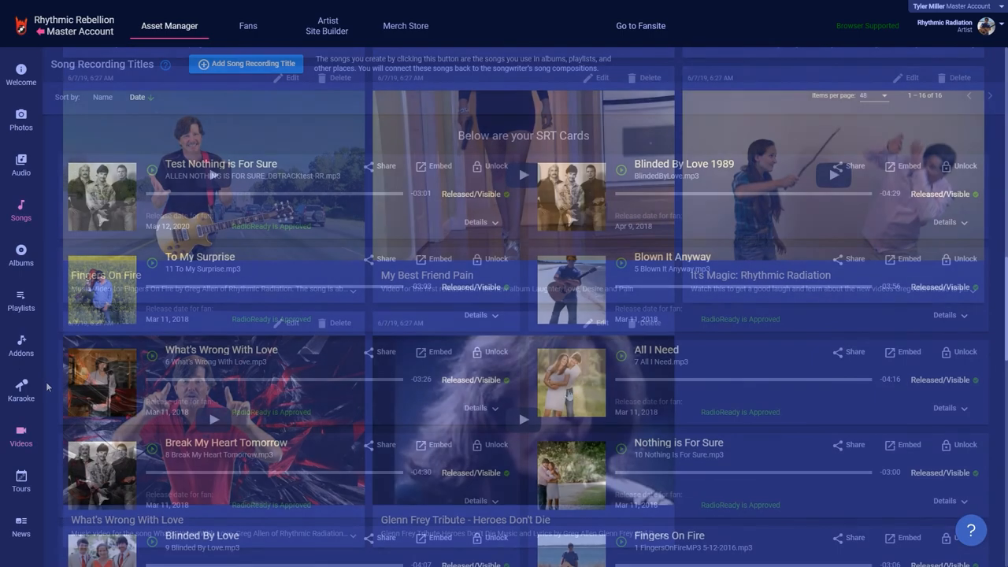